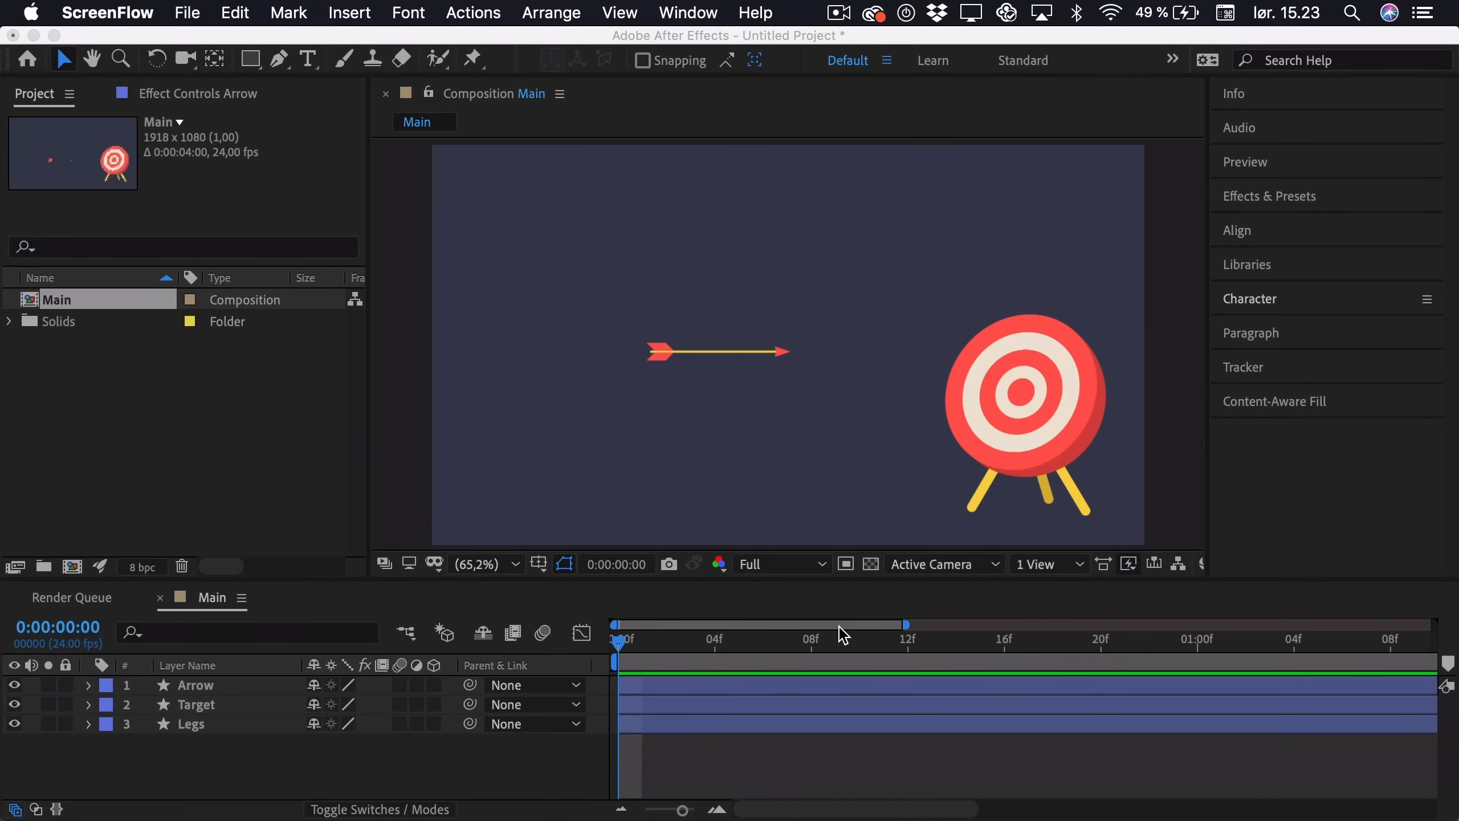
mouse_move(757, 353)
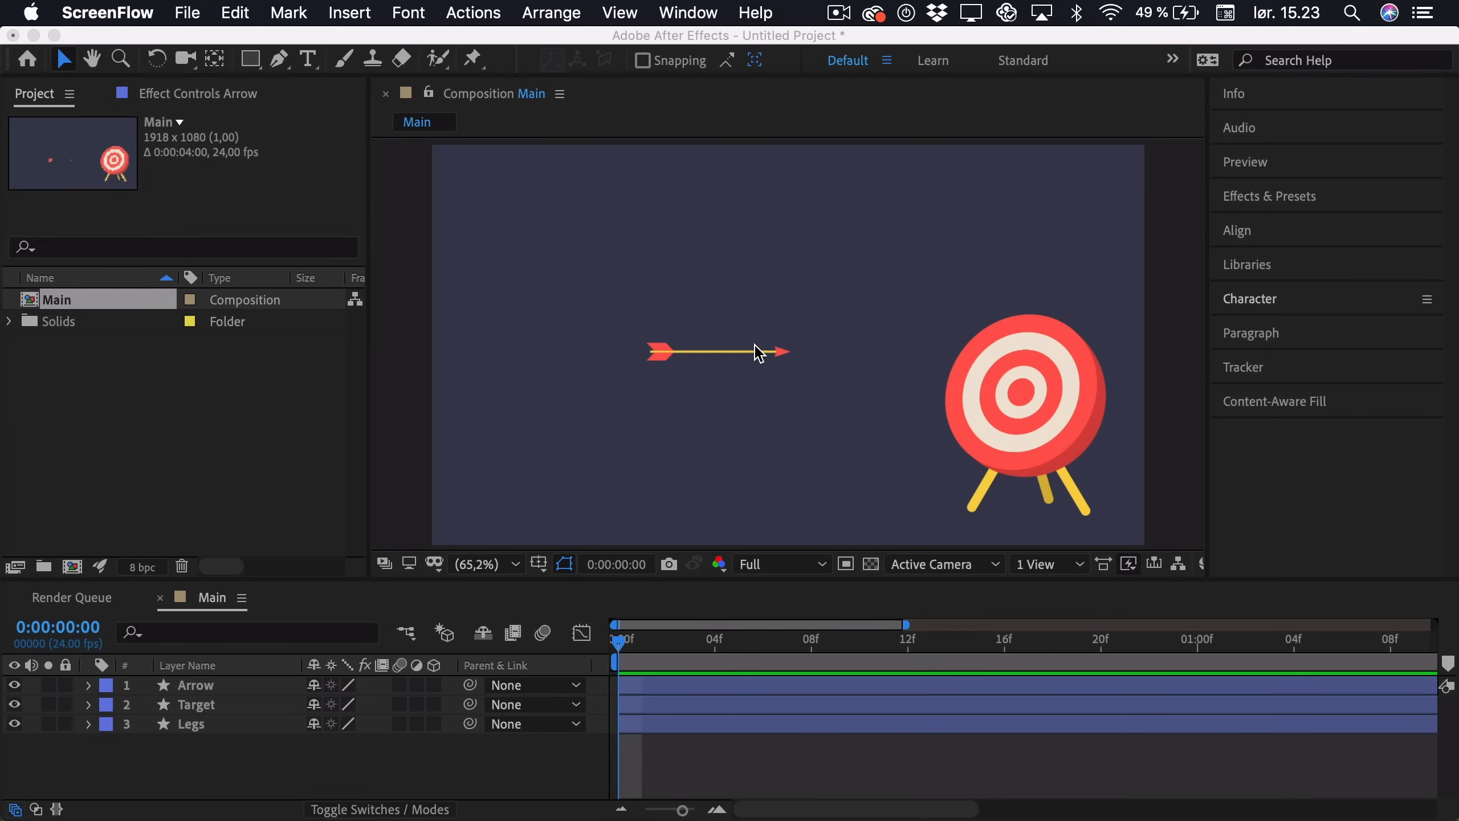
mouse_move(990, 408)
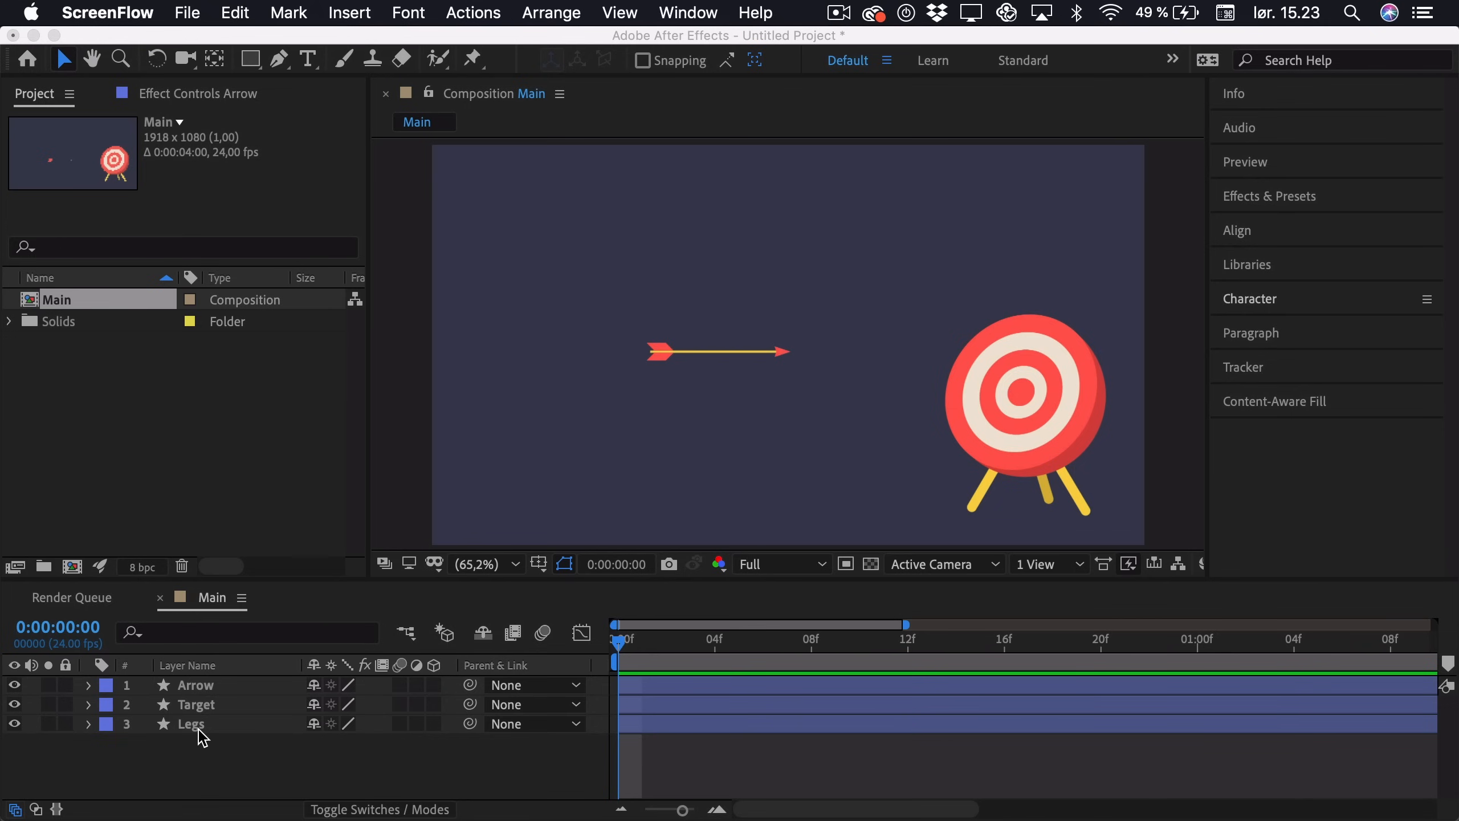
mouse_move(215, 732)
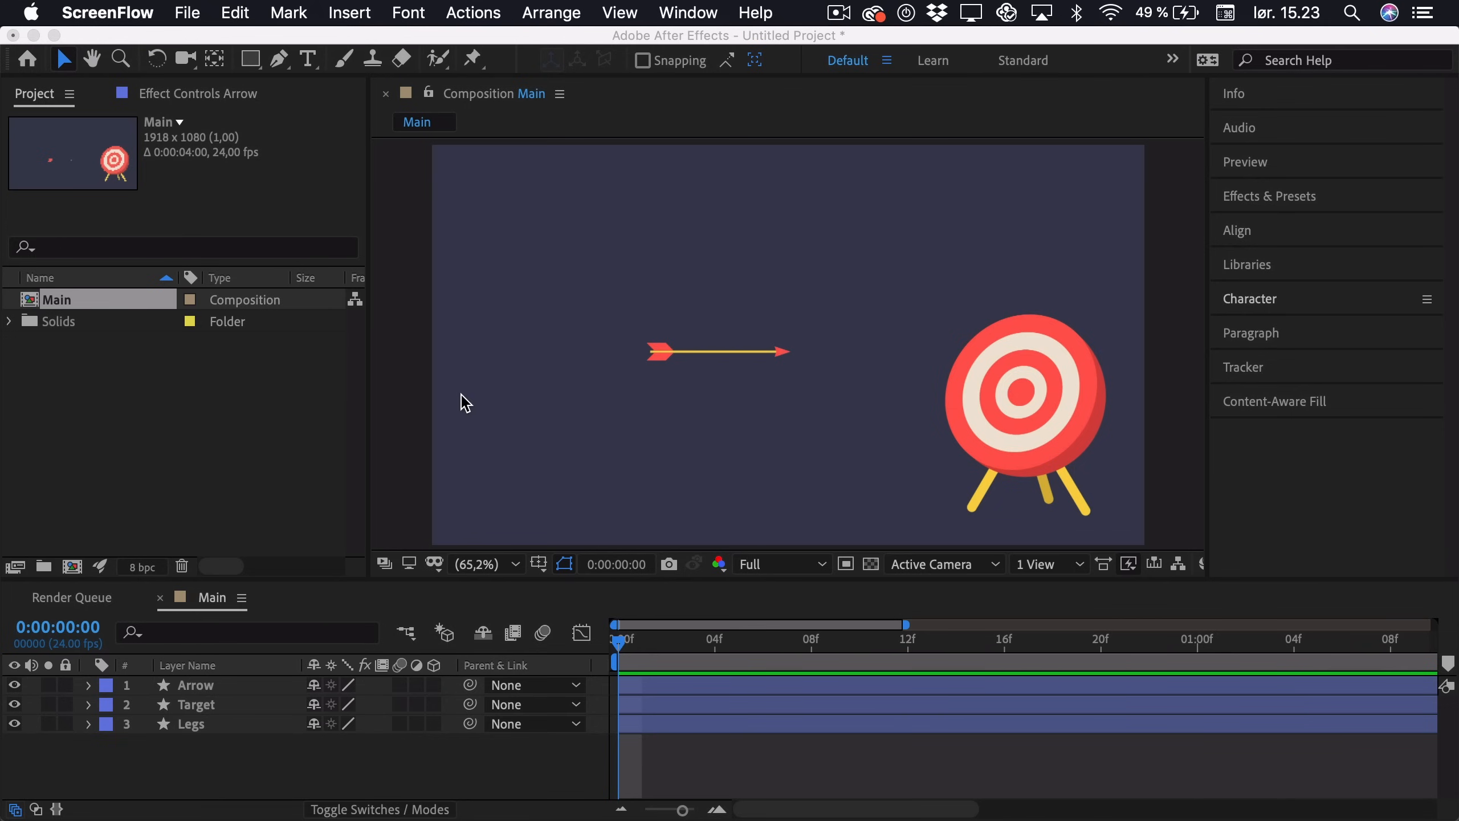
mouse_move(1058, 392)
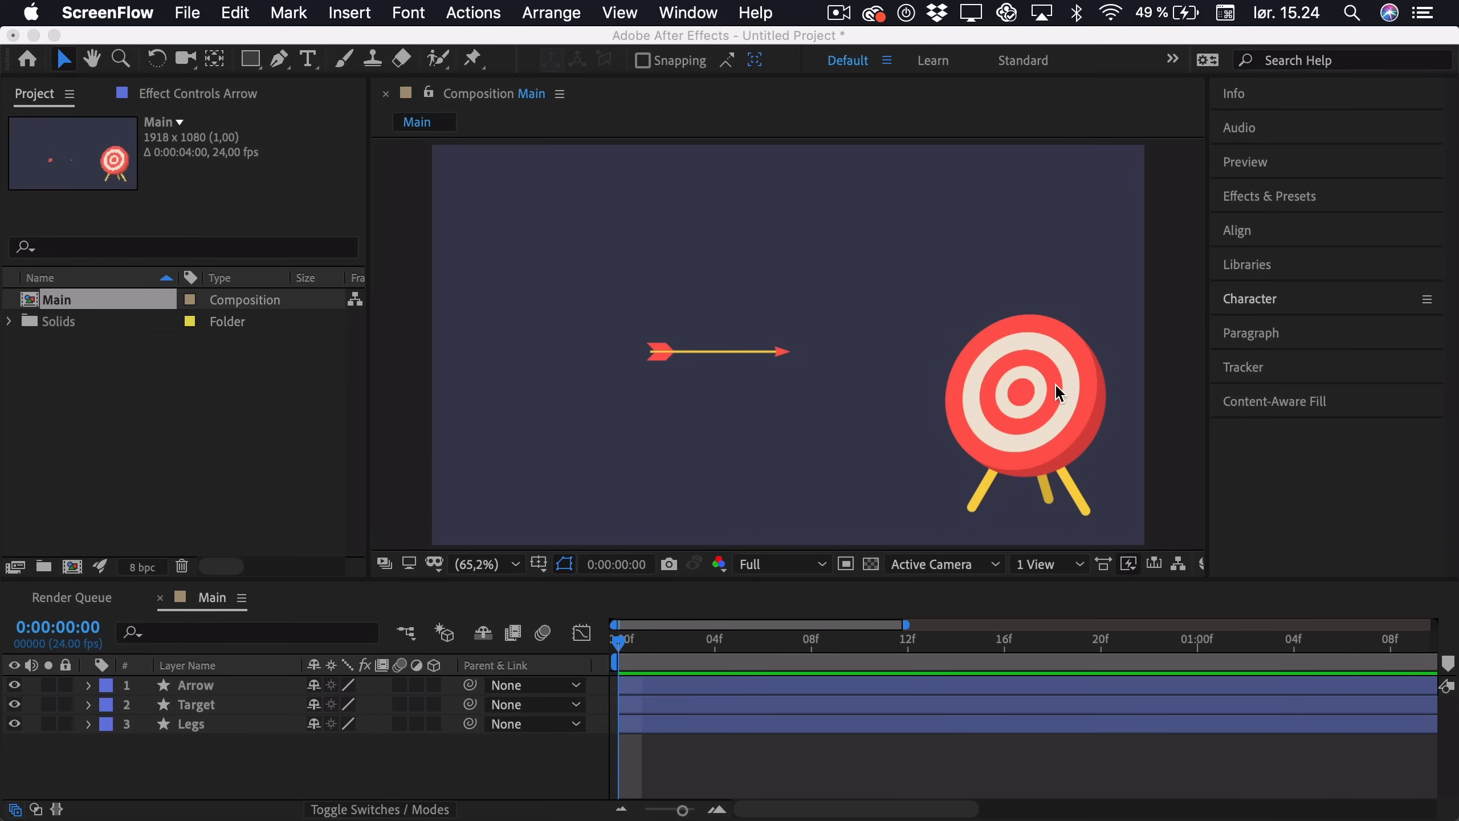
mouse_move(257, 675)
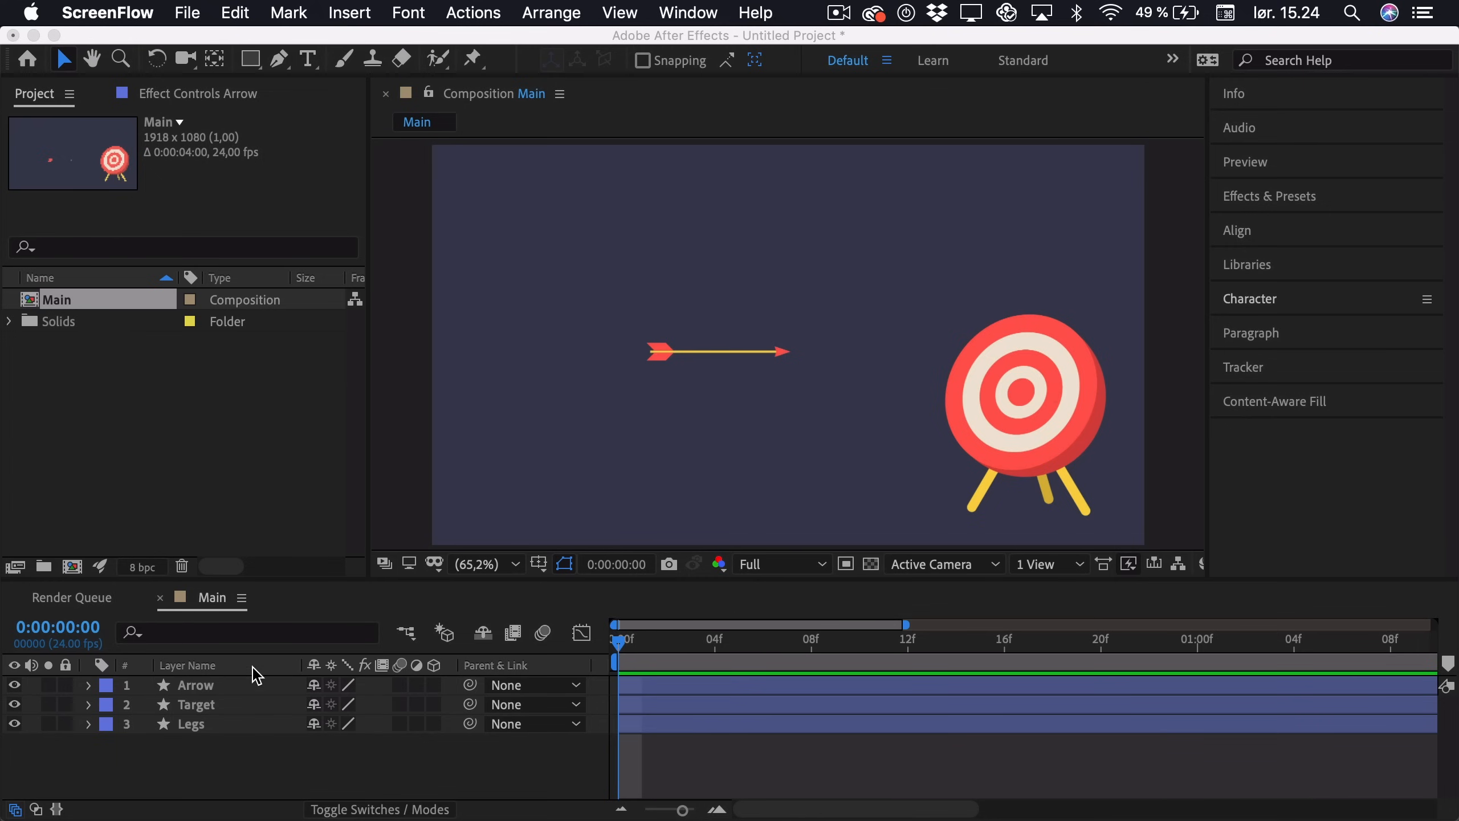
Step: Select the Arrow layer, move it past the left frame edge and reveal its Position
click(194, 685)
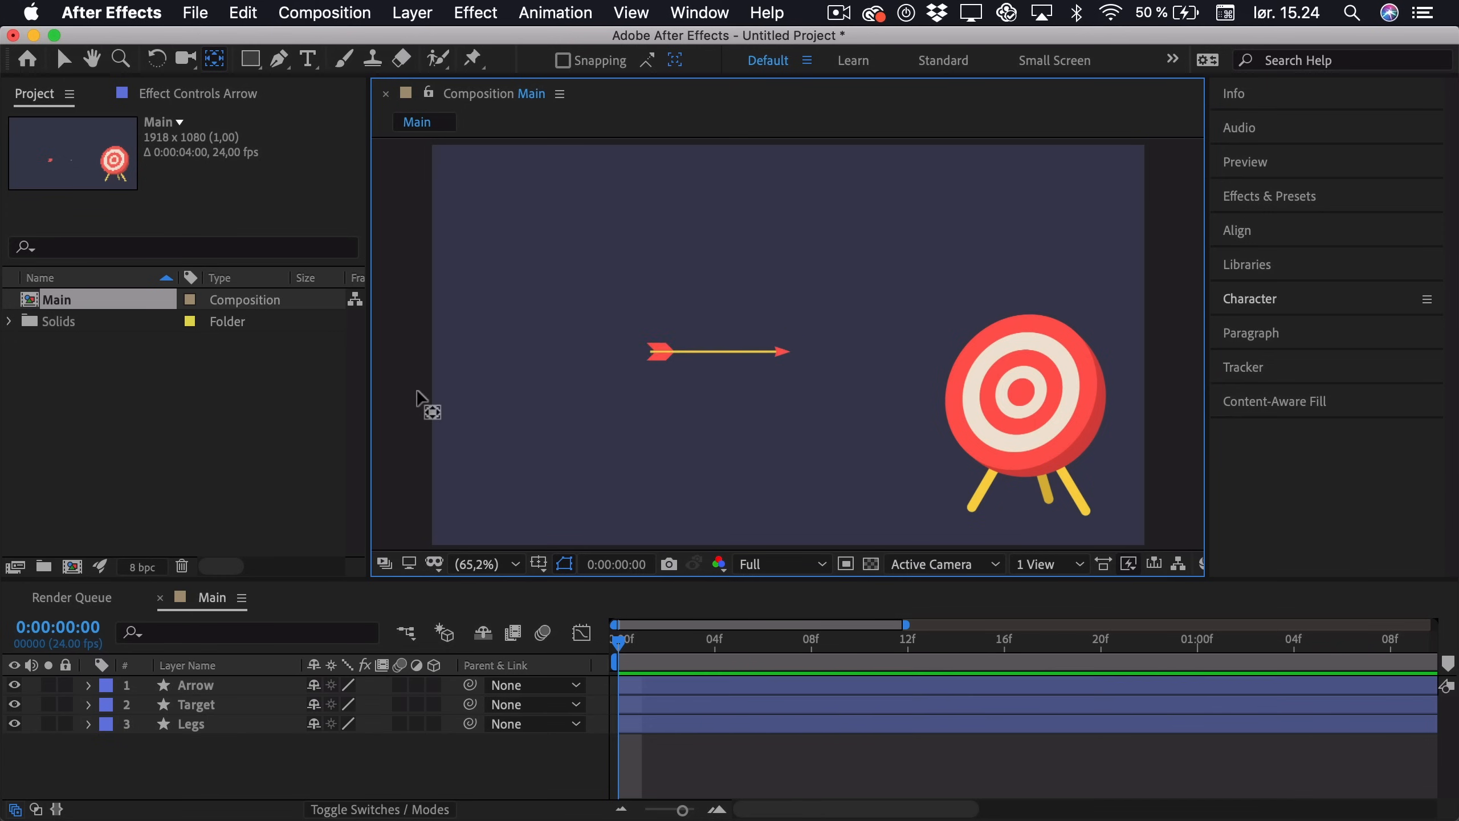
mouse_move(803, 414)
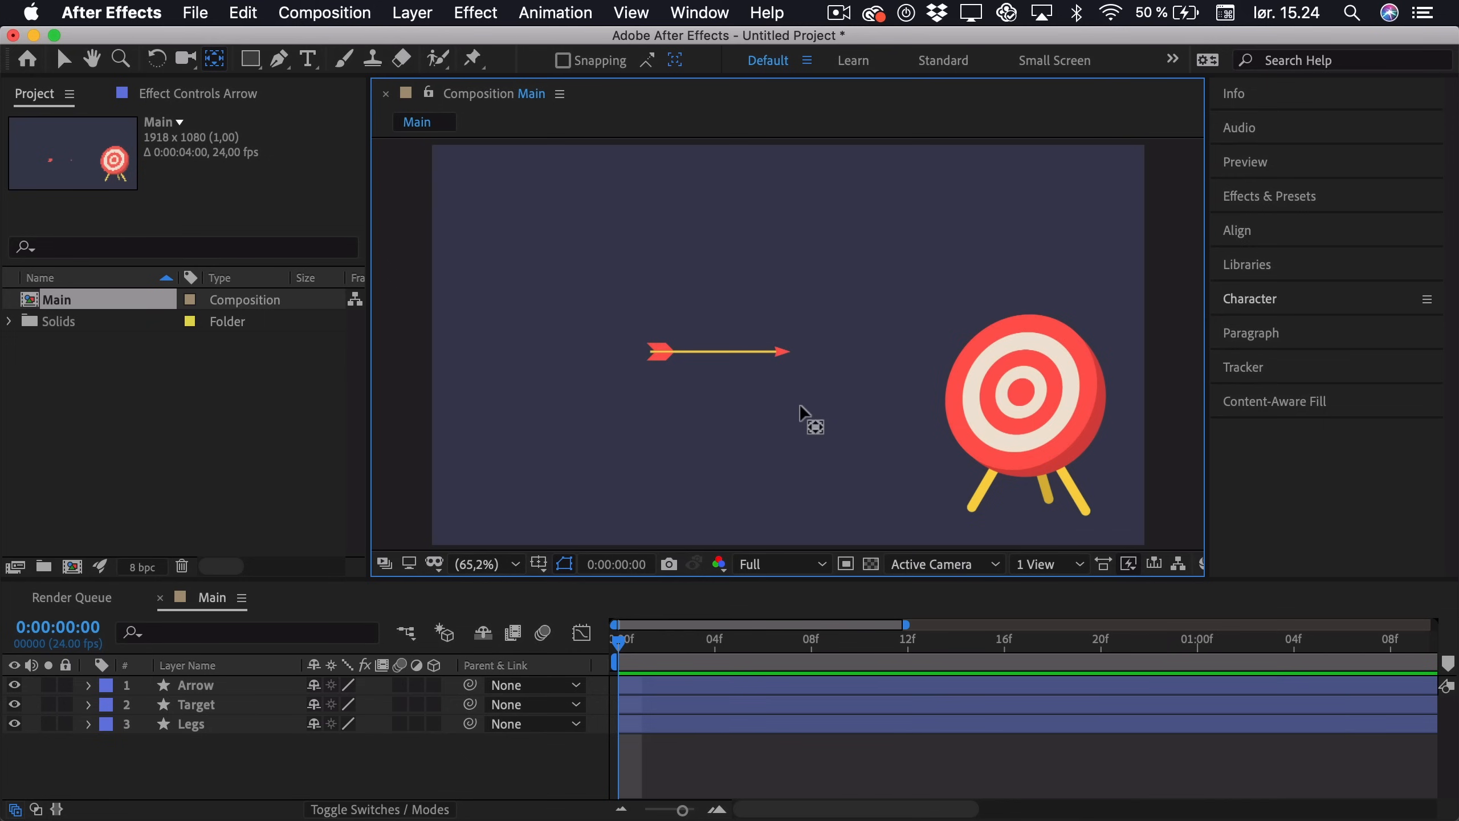
mouse_move(63, 58)
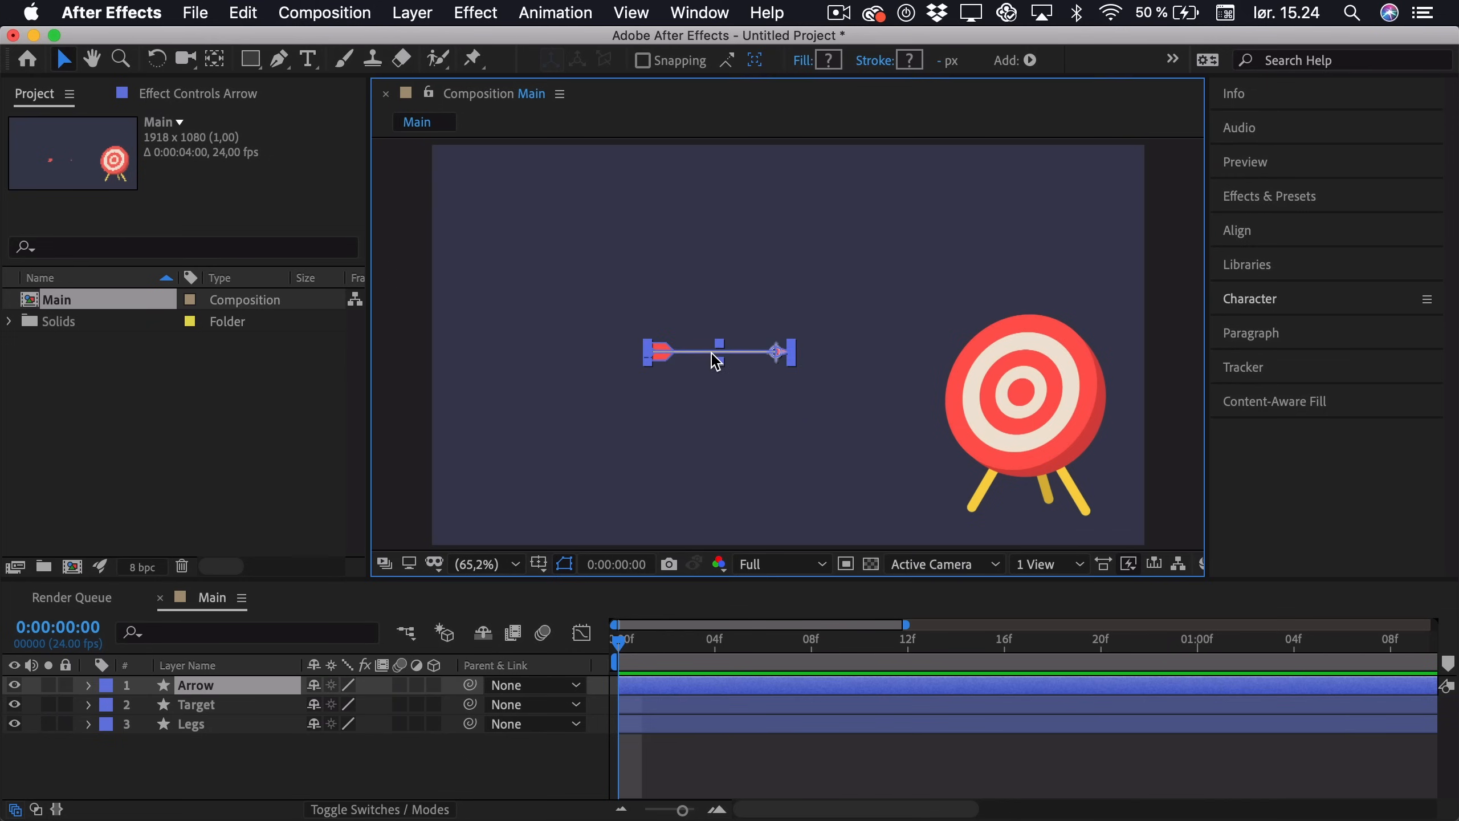
mouse_move(787, 415)
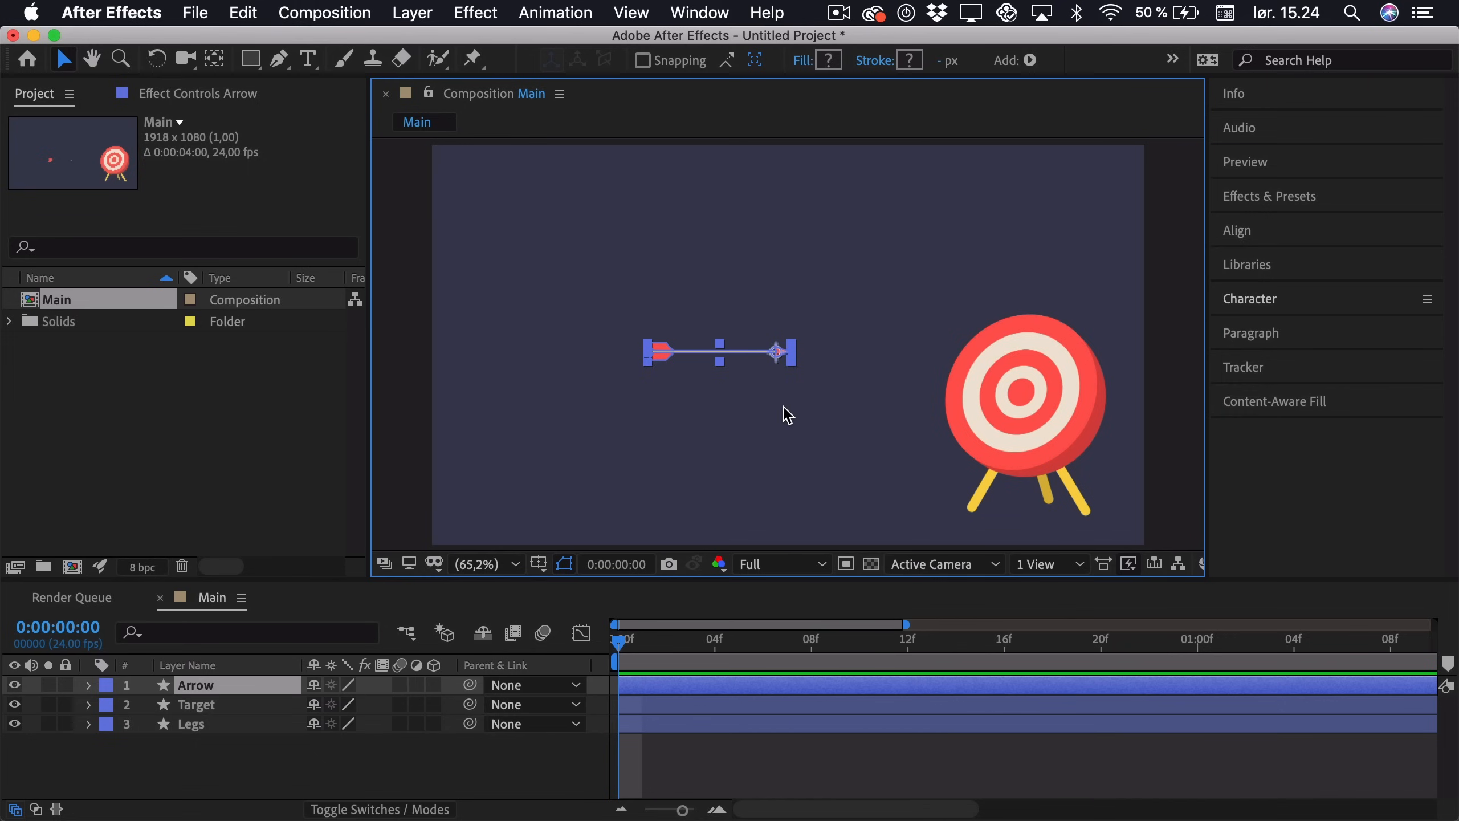
mouse_move(765, 360)
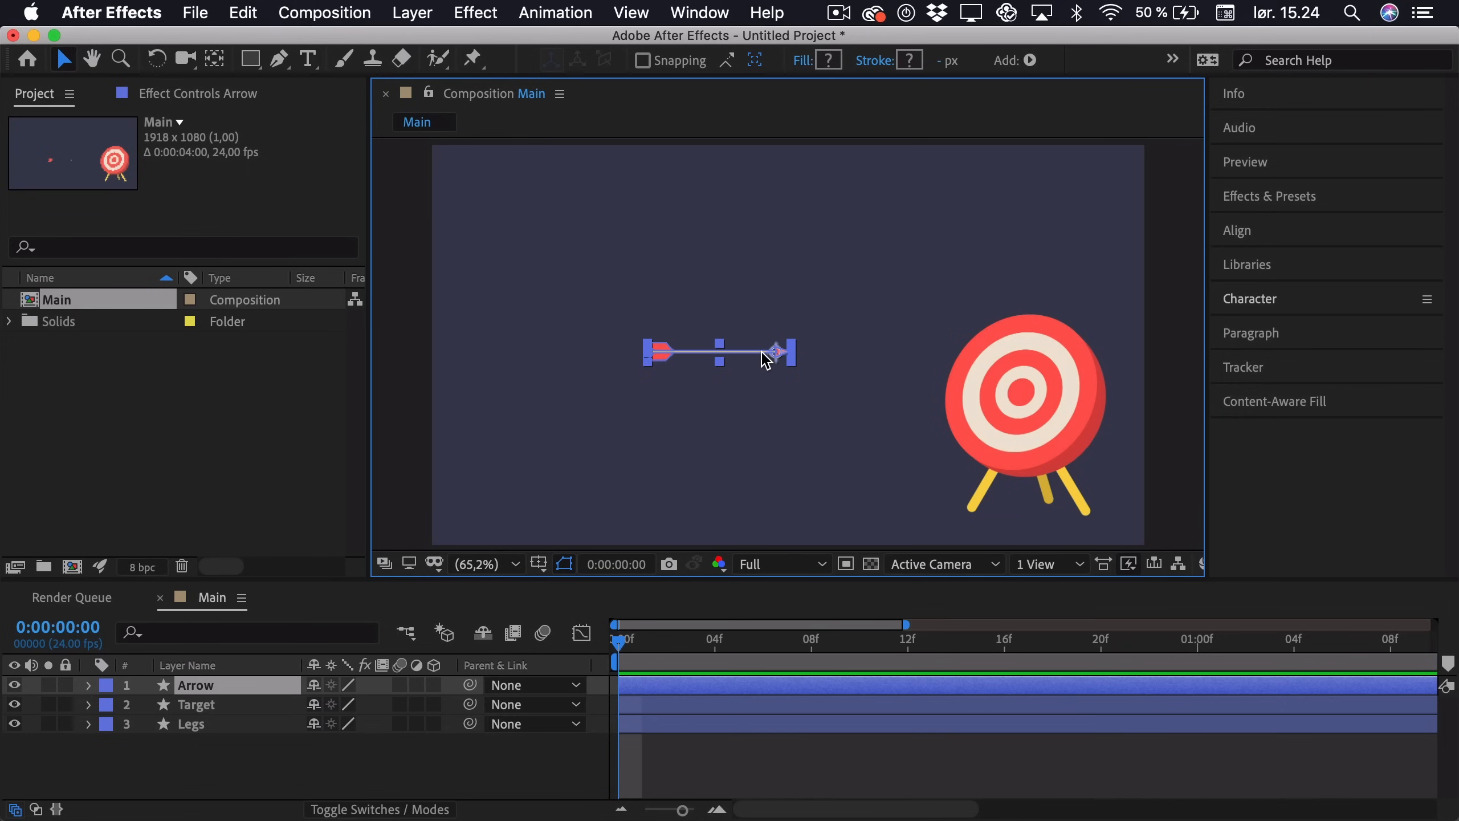
drag(763, 358, 409, 442)
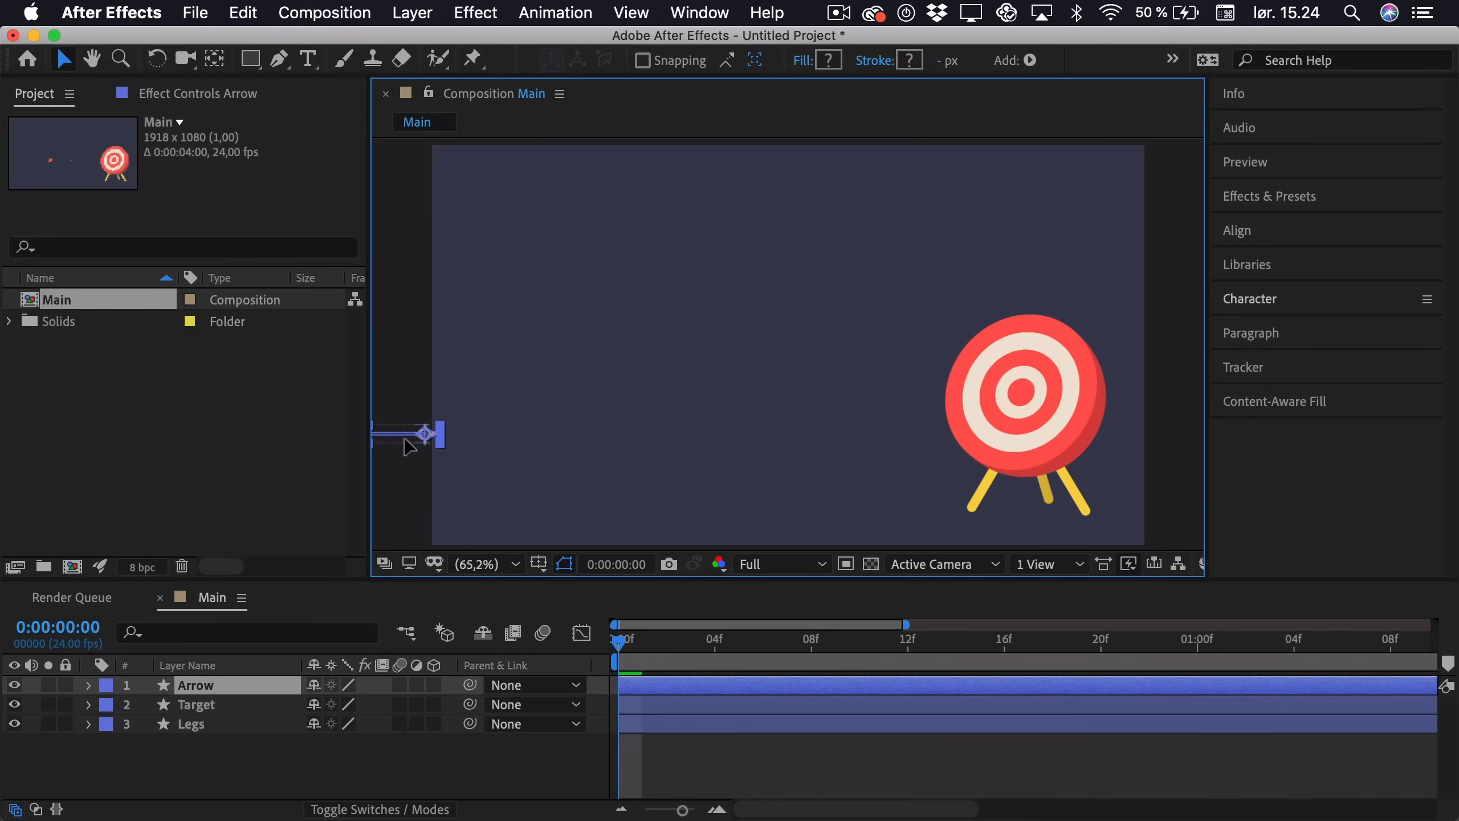
double_click(194, 684)
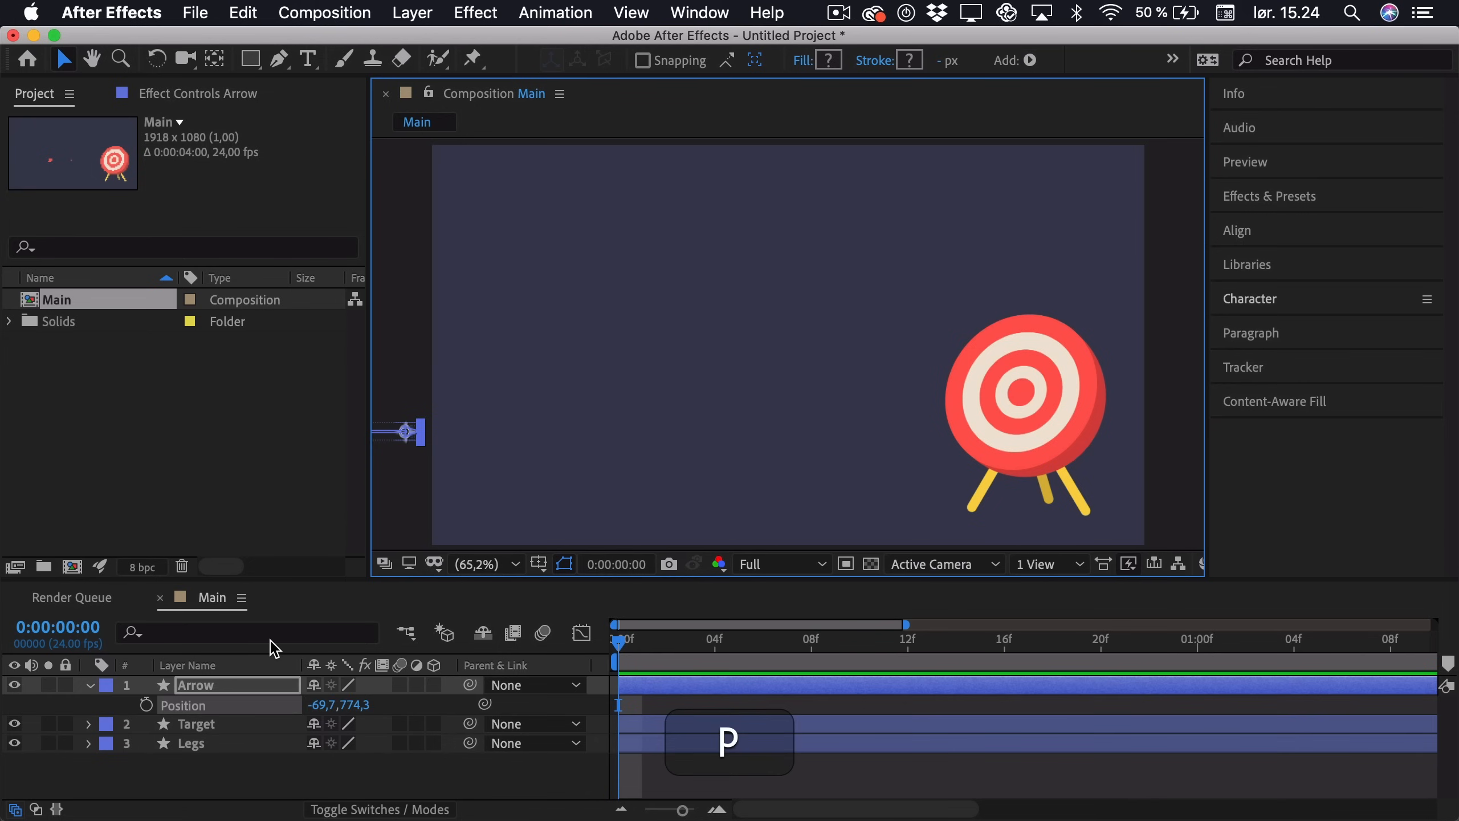
Step: Separate Position into X/Y, then land the arrow in the bullseye centre at frame 8
right_click(184, 705)
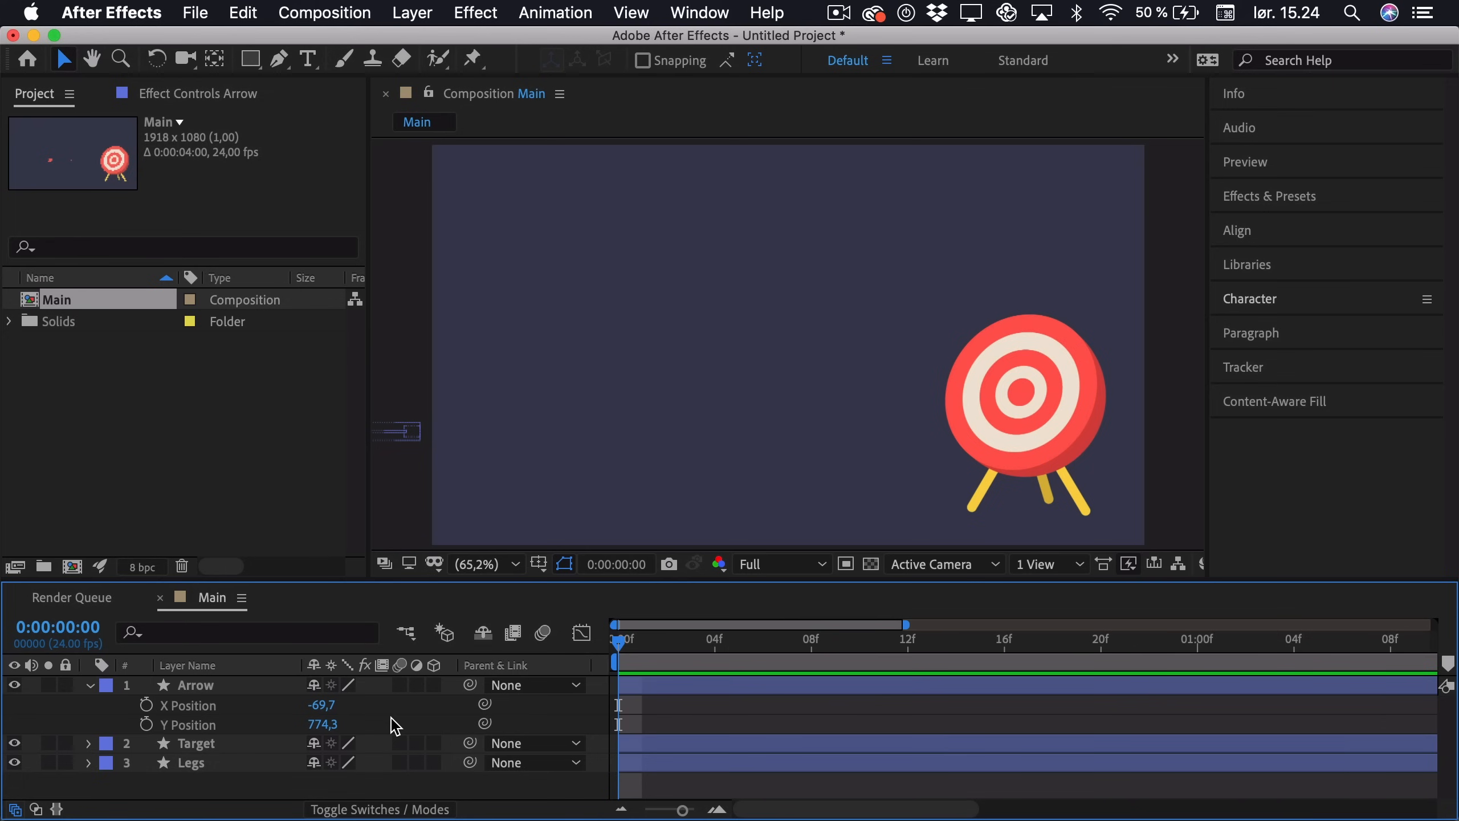
mouse_move(150, 711)
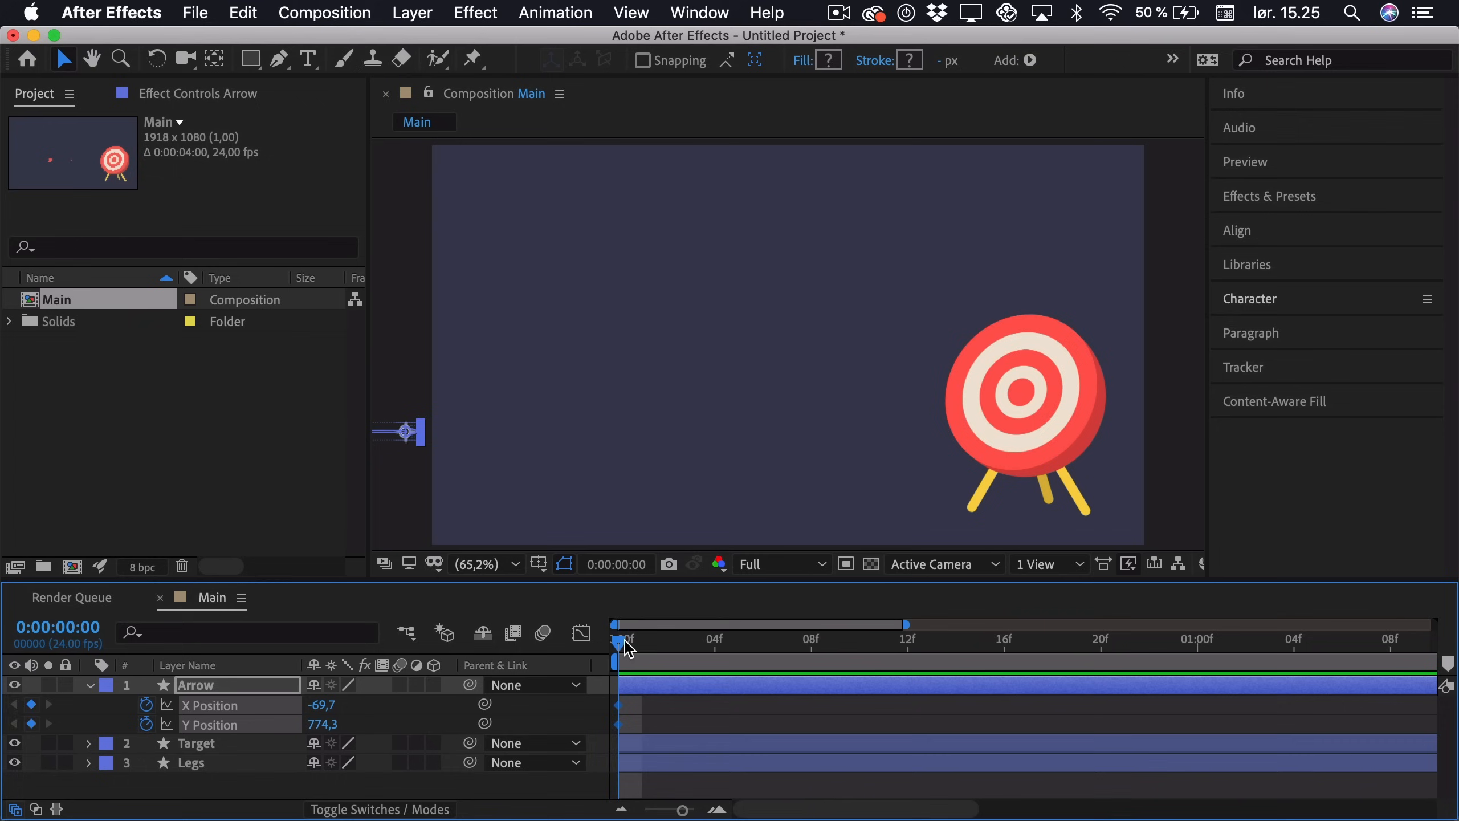
drag(617, 641, 811, 641)
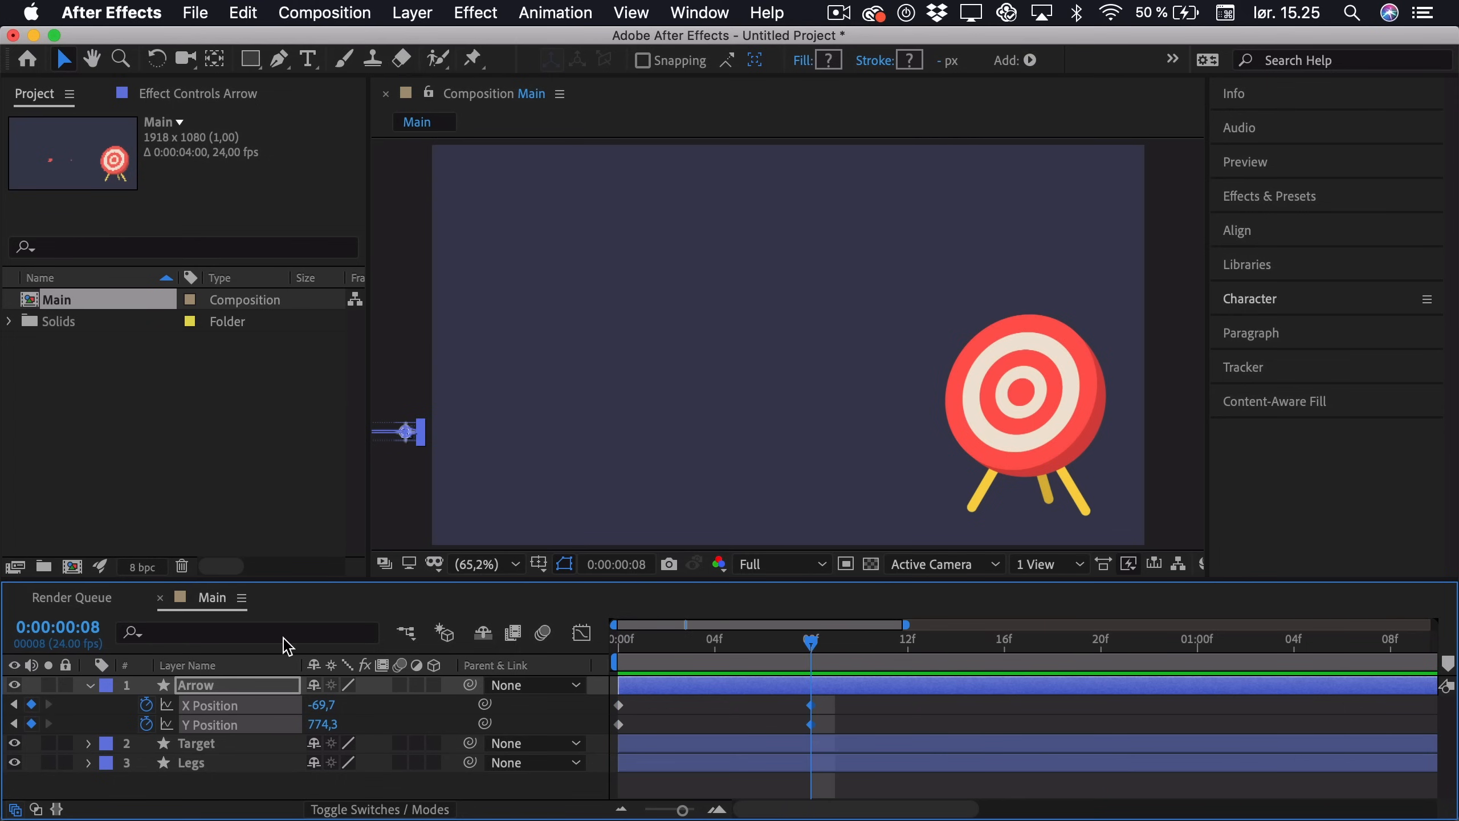
drag(400, 432, 461, 415)
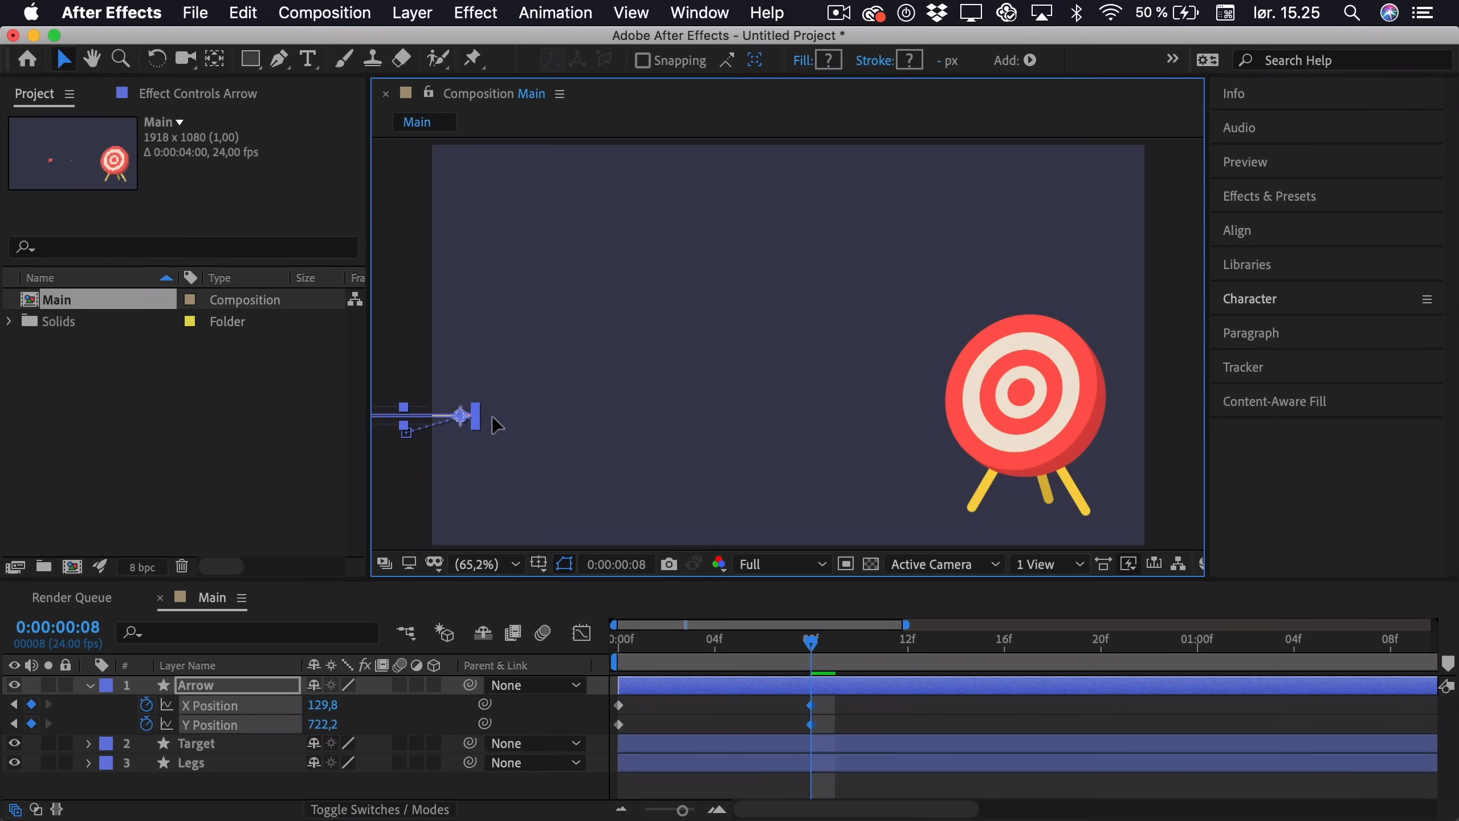
drag(461, 416, 1019, 391)
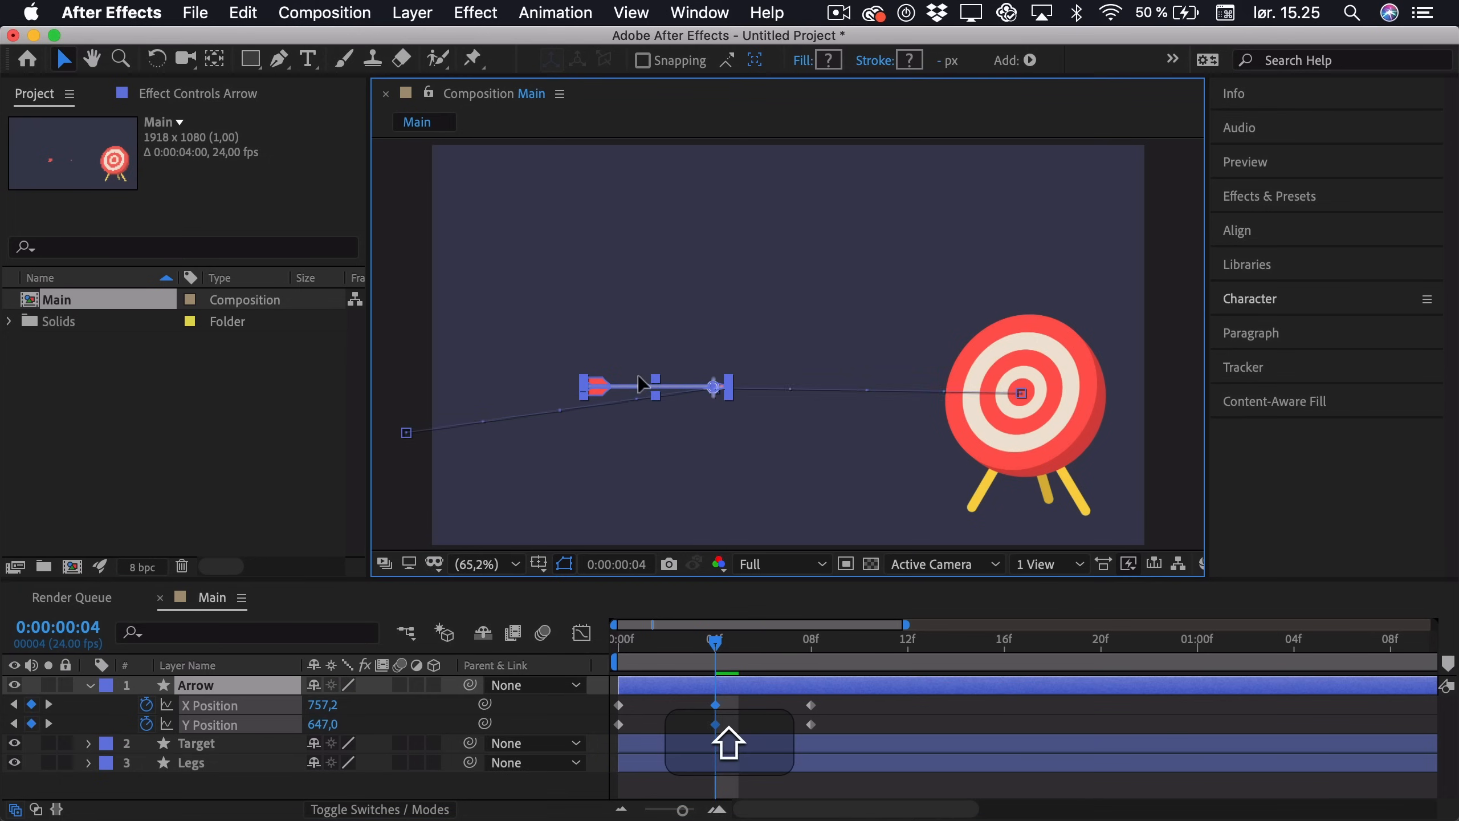
Step: Raise the arrow at frame 4 to arc the path, easy ease the keyframes, and check from the start
drag(646, 384, 647, 356)
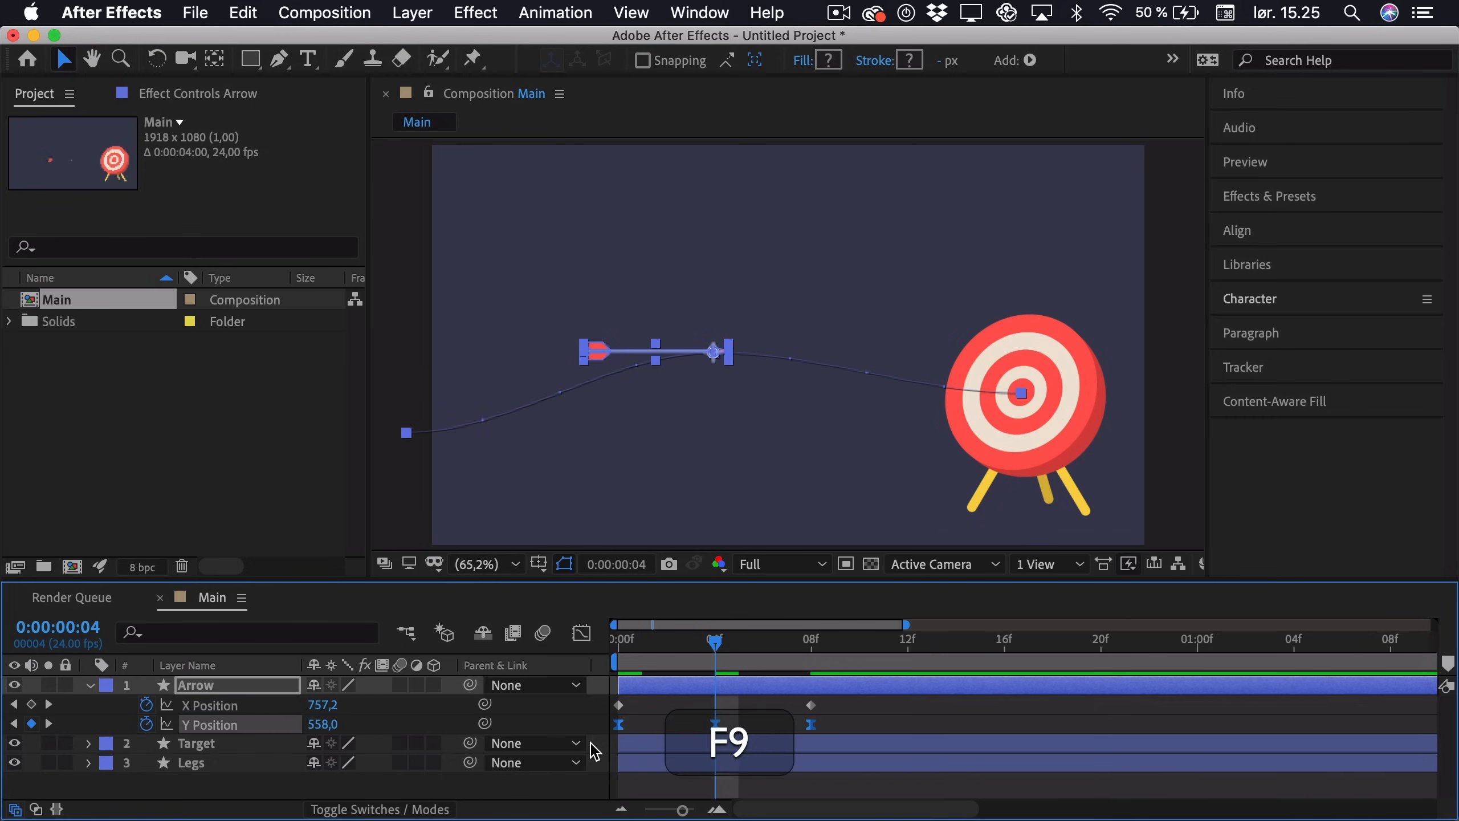
key(f9)
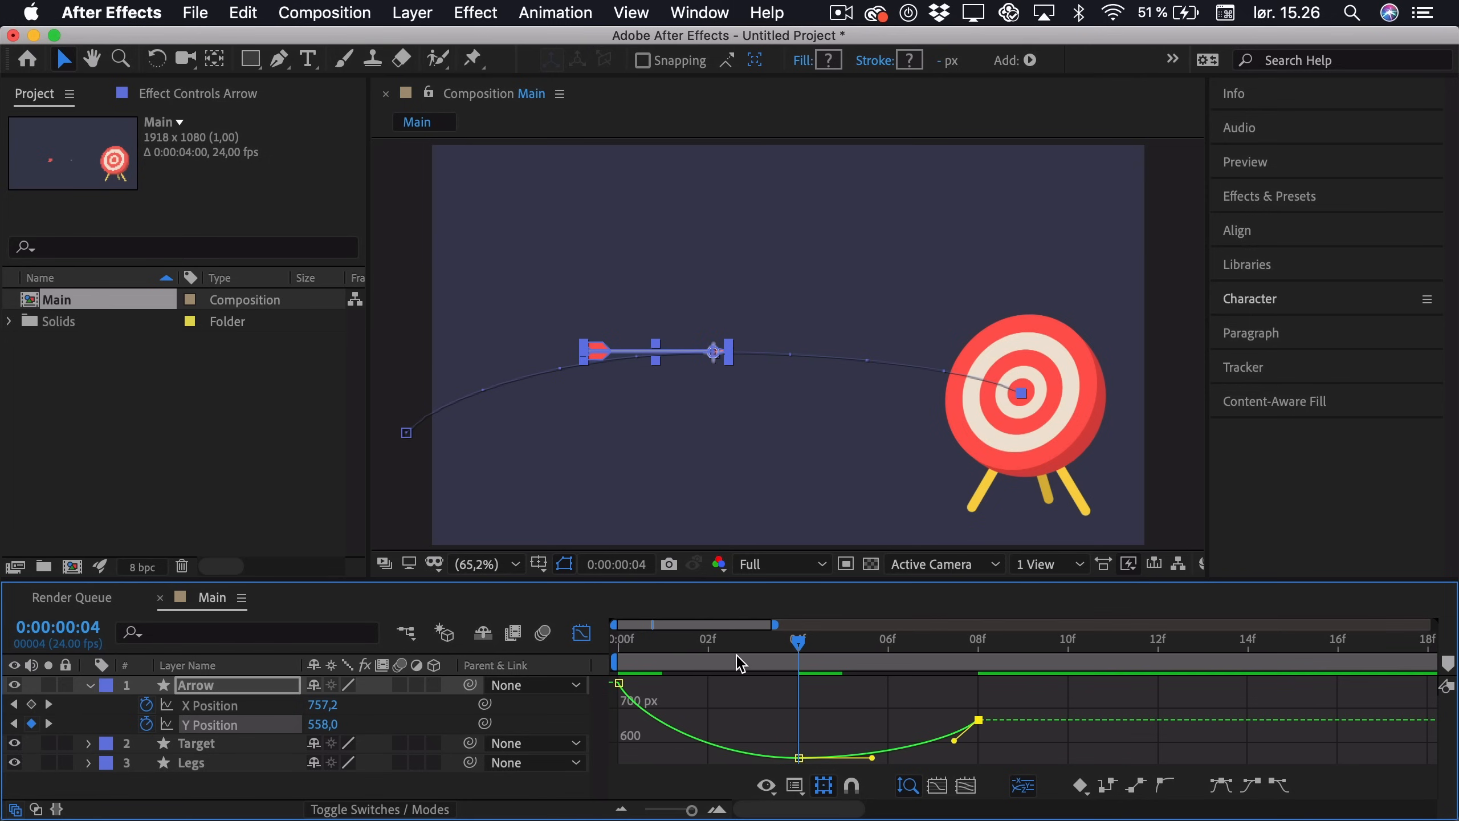
click(616, 639)
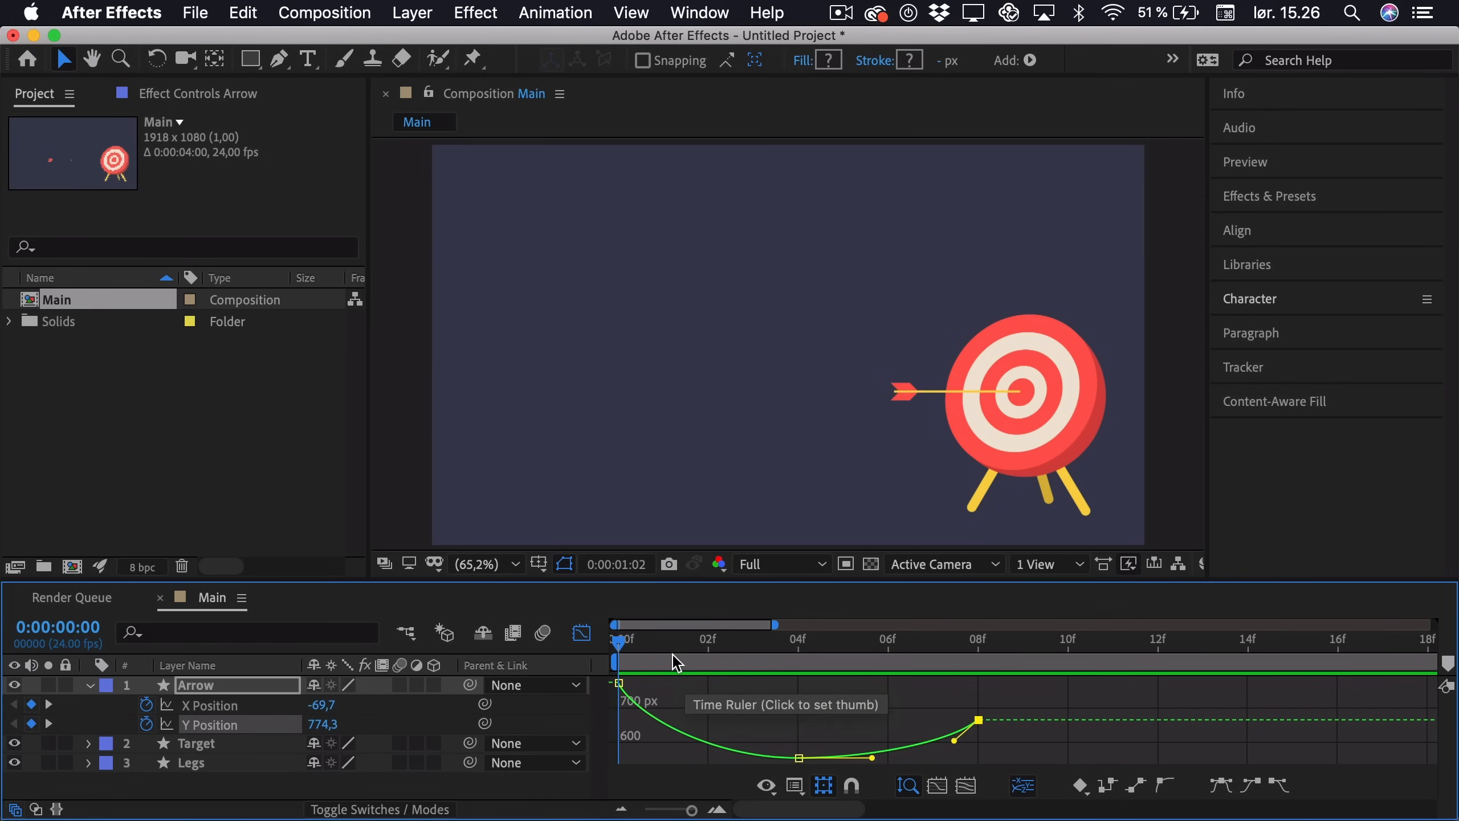
click(663, 642)
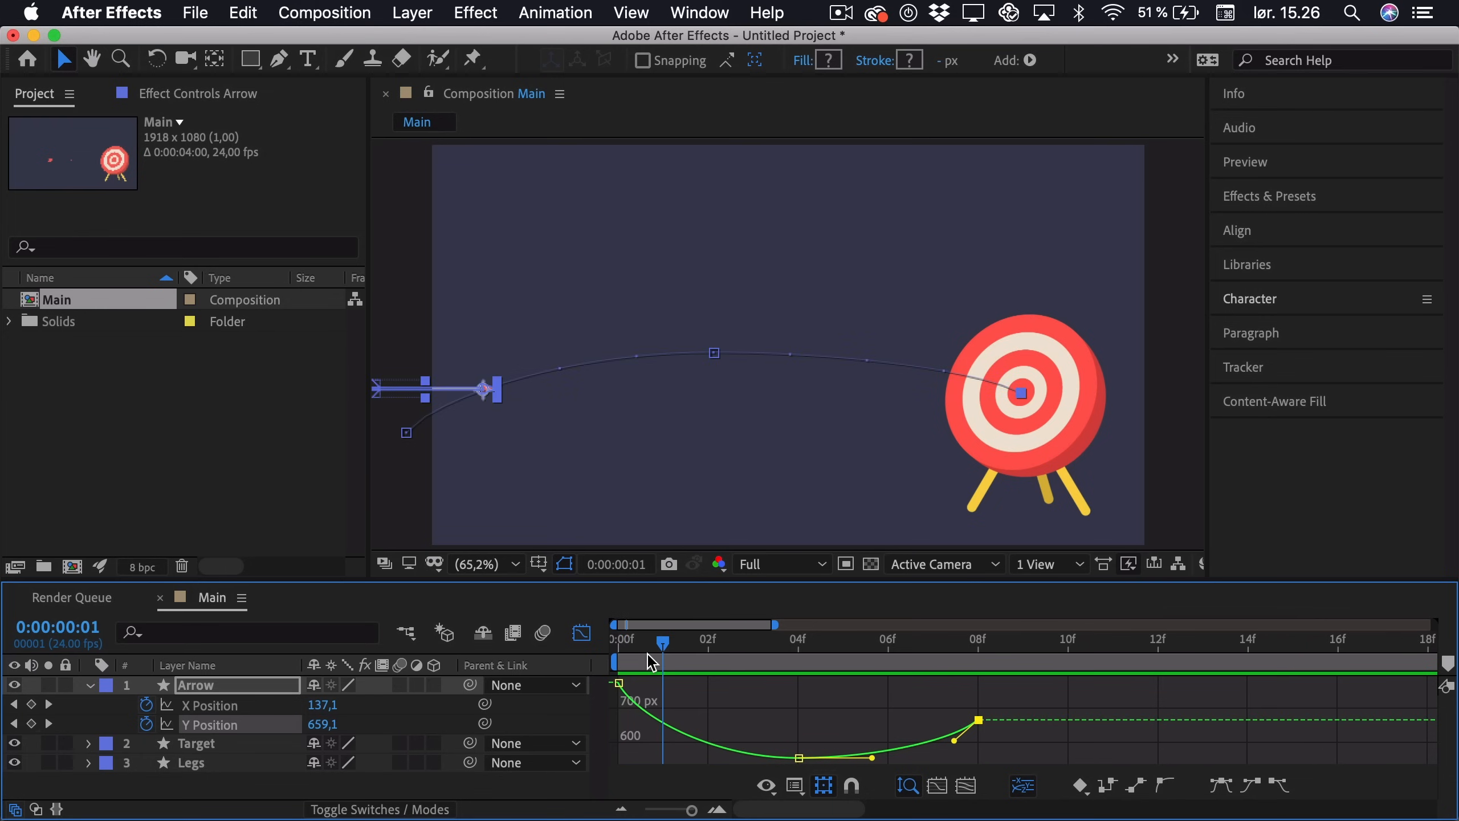
mouse_move(651, 662)
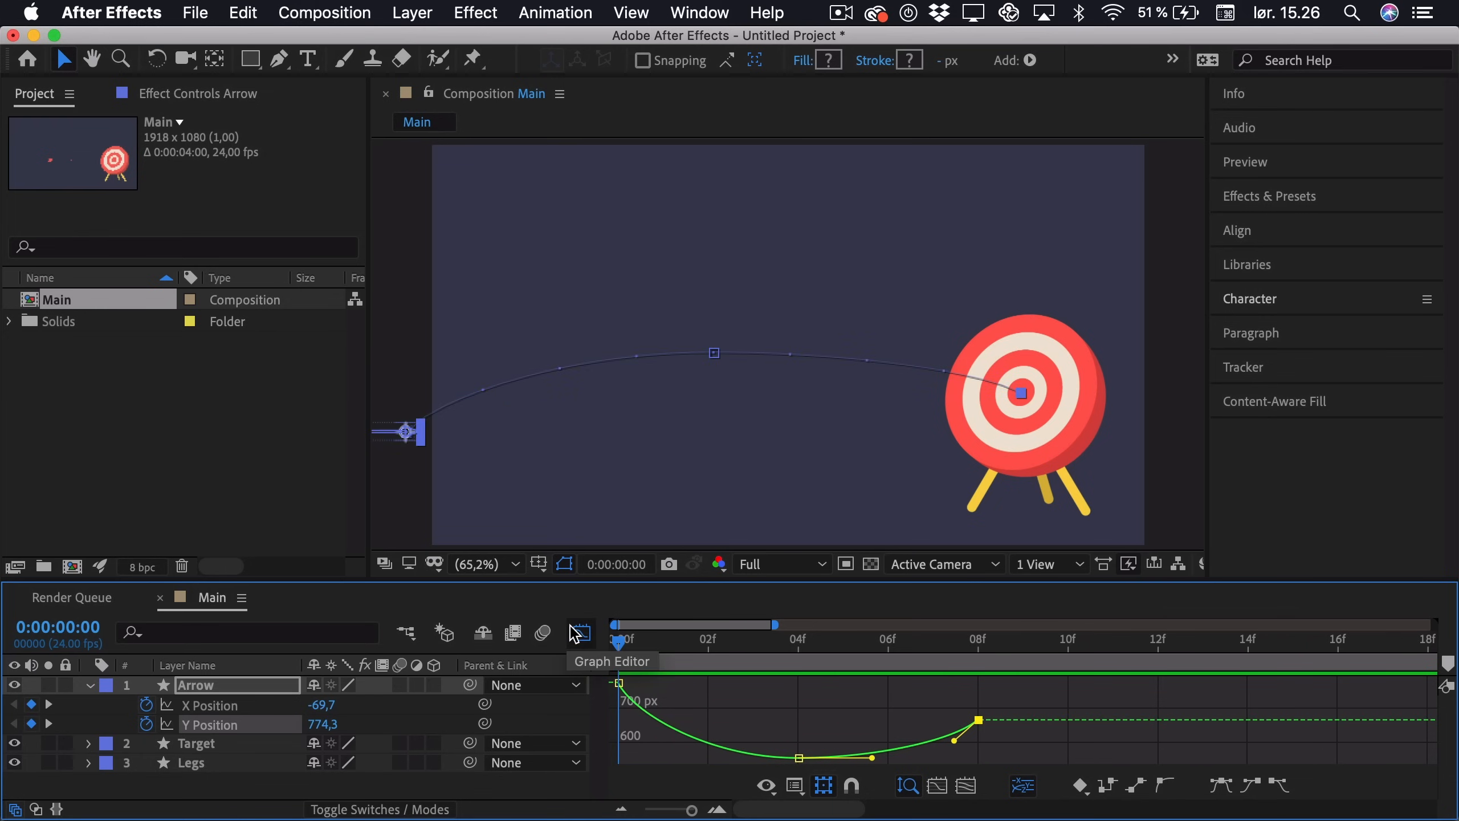
Step: Keyframe the arrow's Rotation at -33° on frame 0 and +23° on frame 8
click(580, 633)
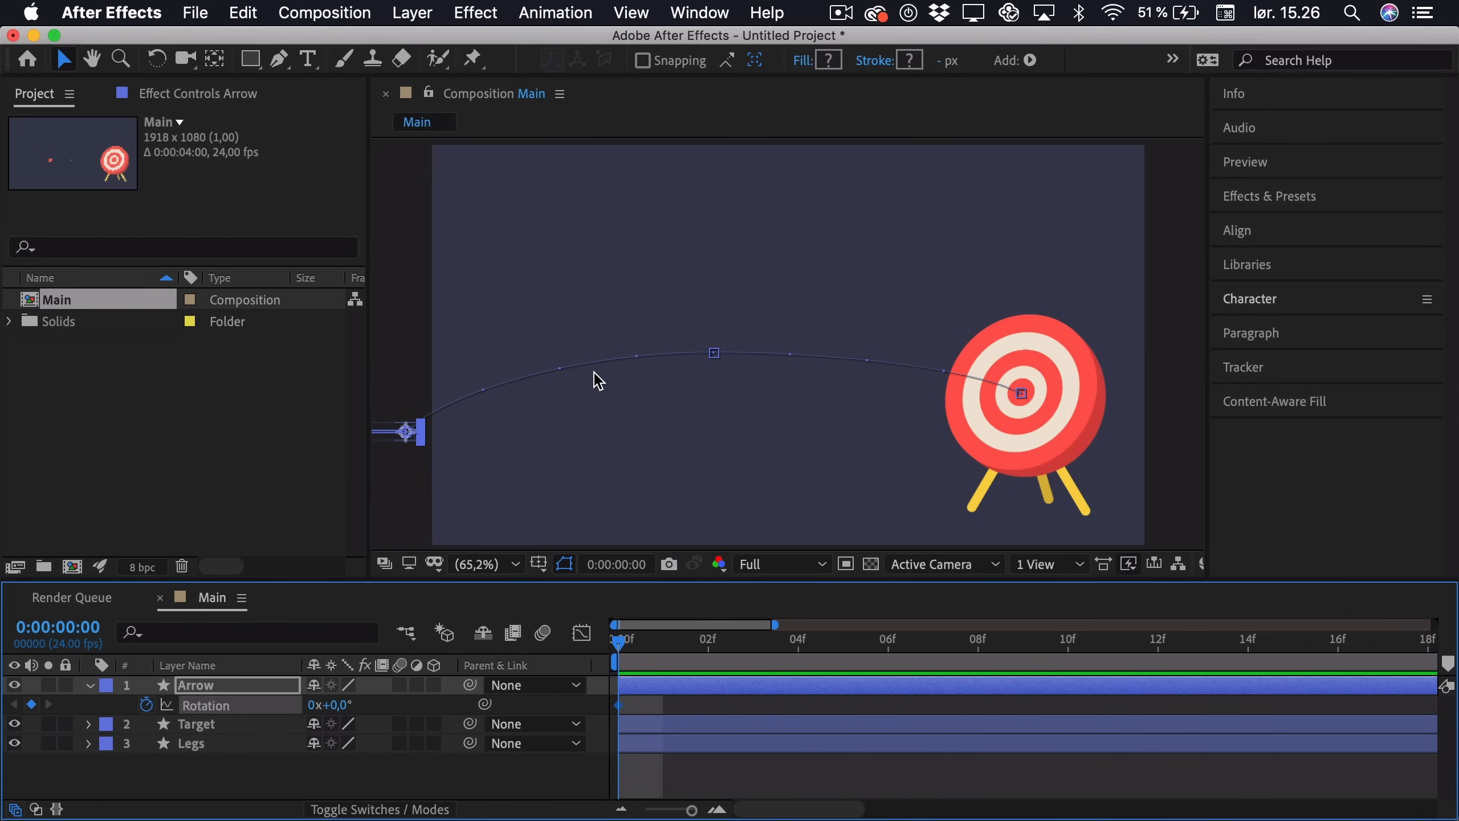
click(91, 58)
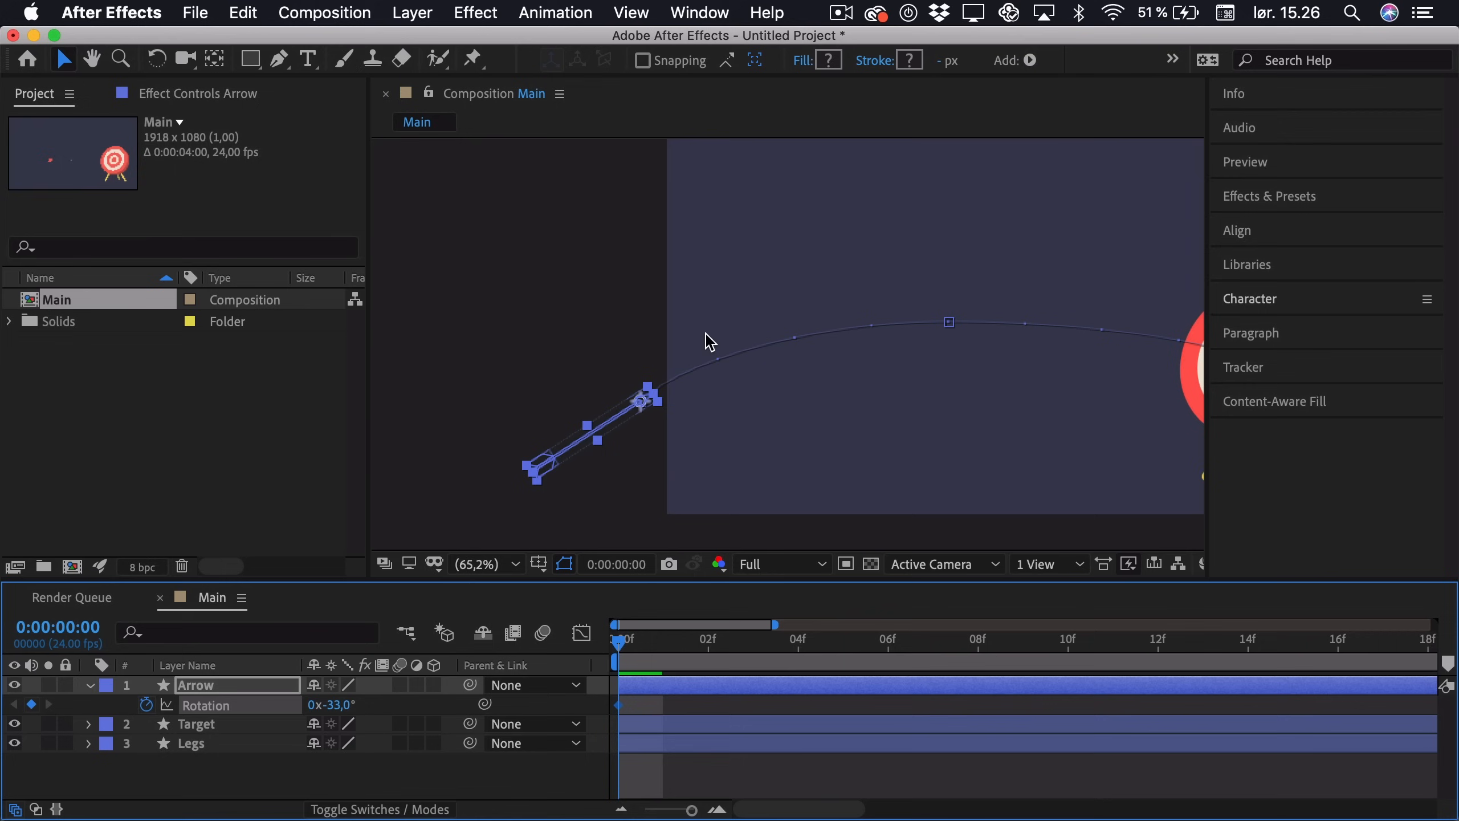
mouse_move(929, 313)
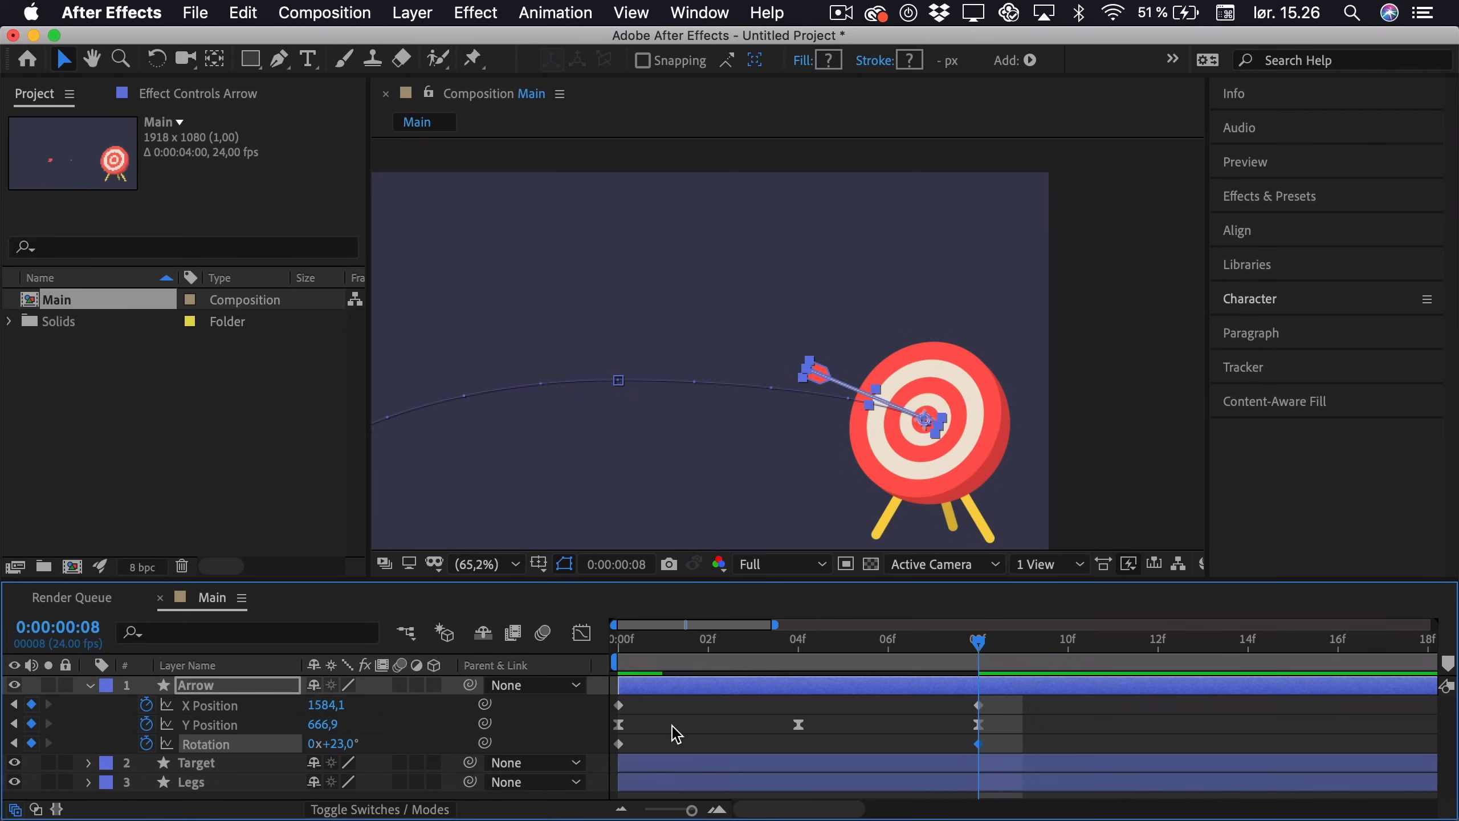
click(91, 58)
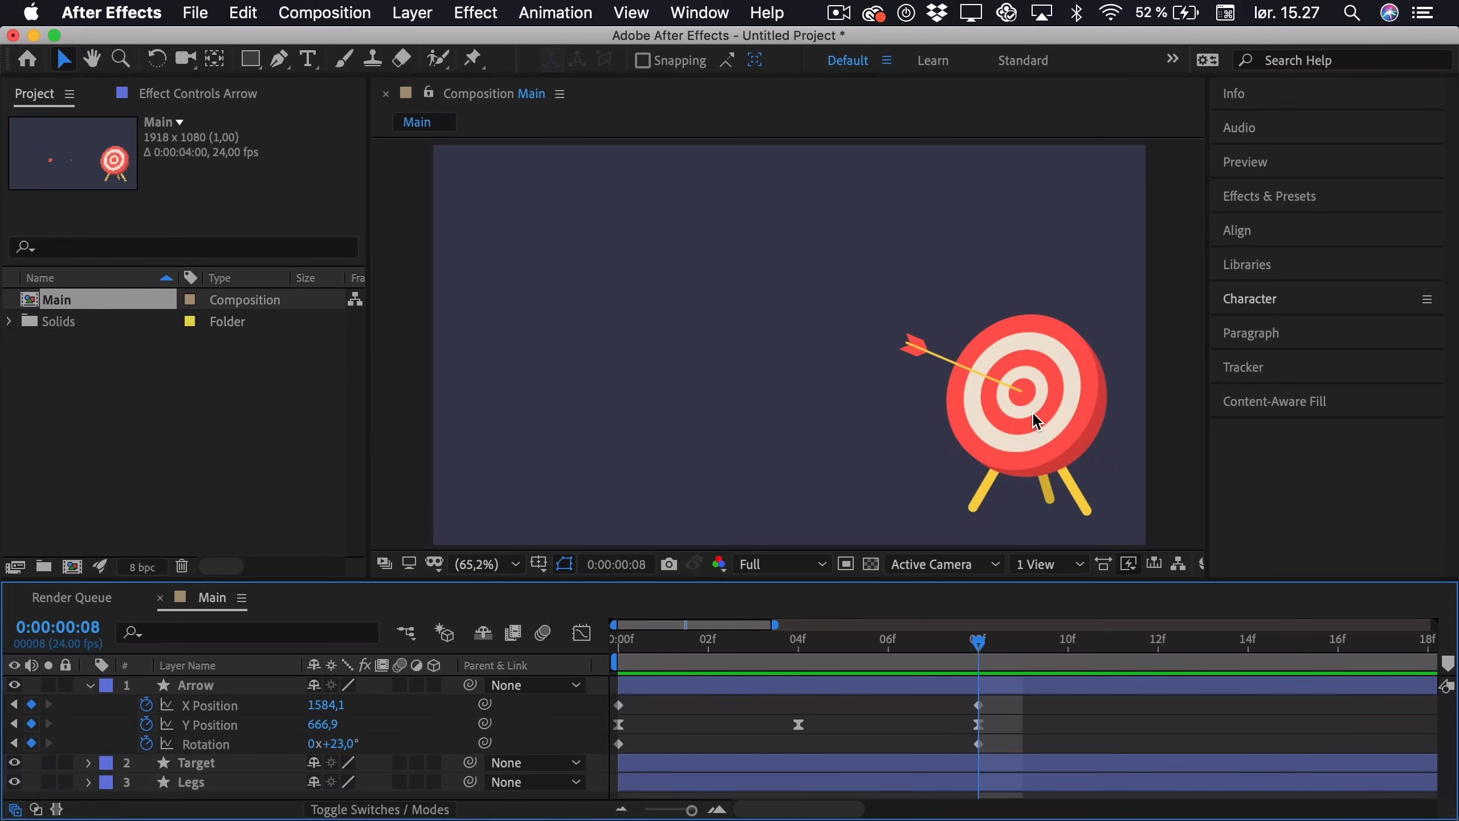
mouse_move(1136, 434)
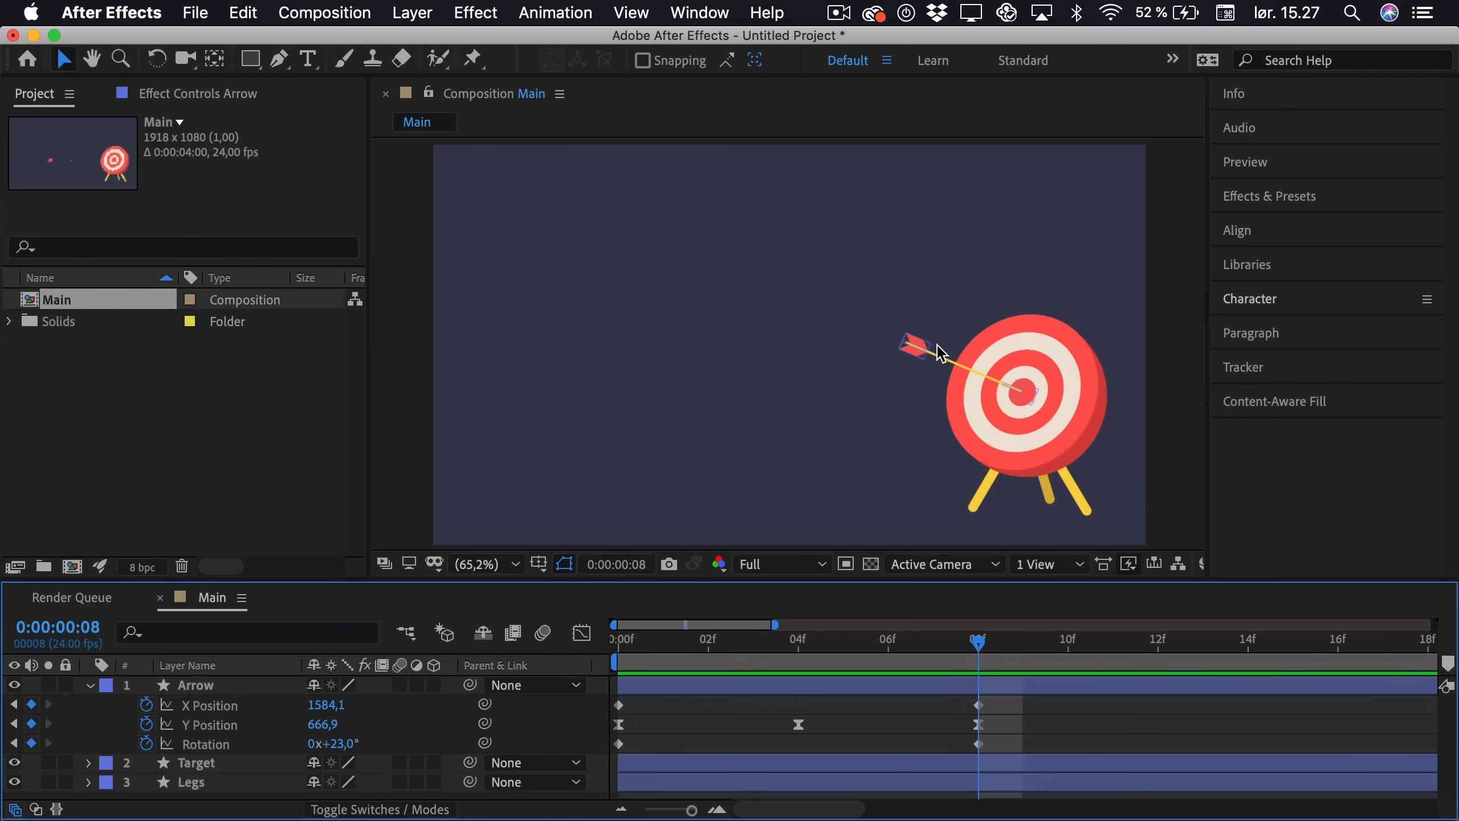
mouse_move(939, 358)
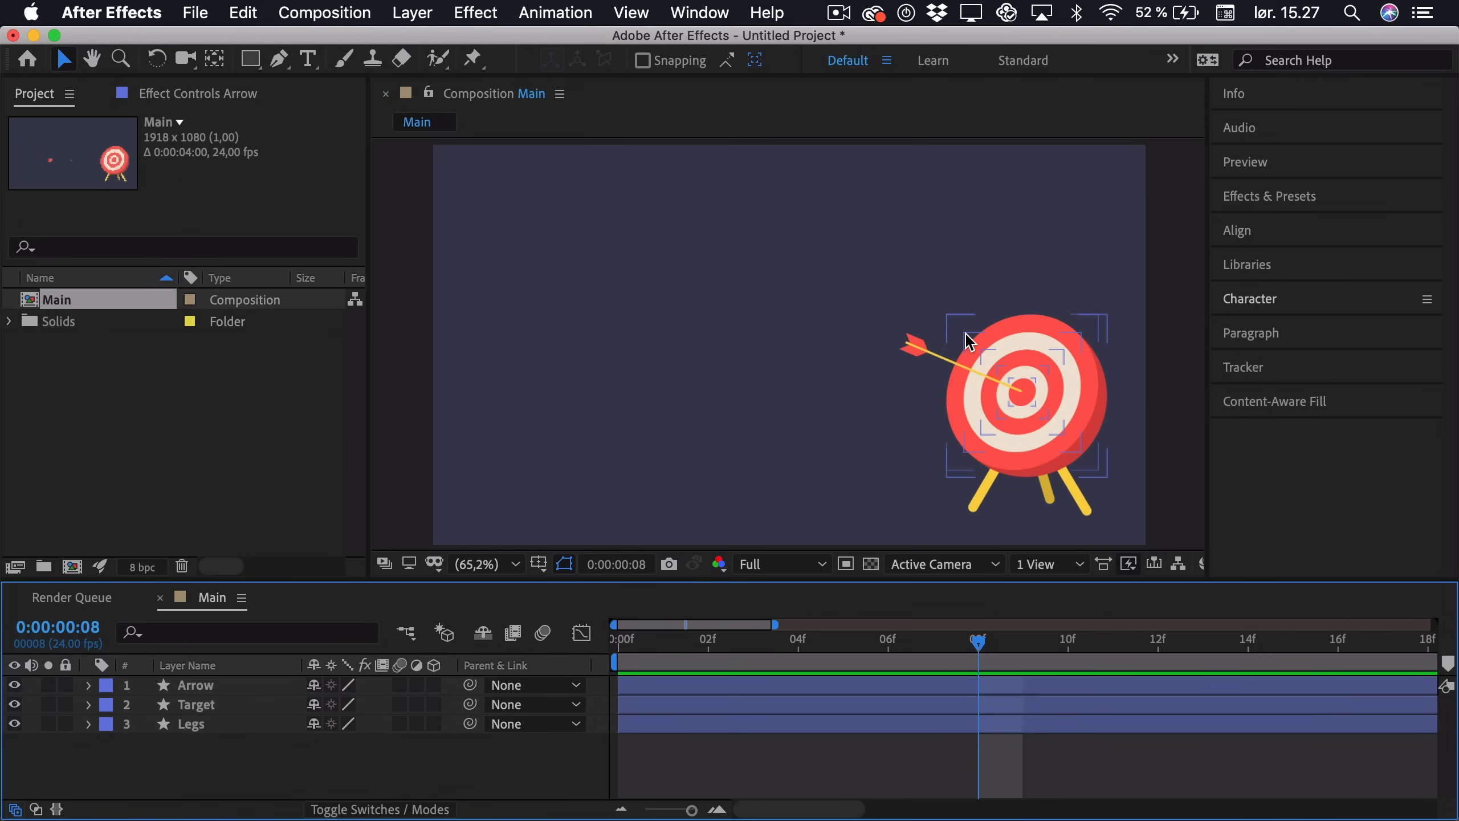
click(910, 415)
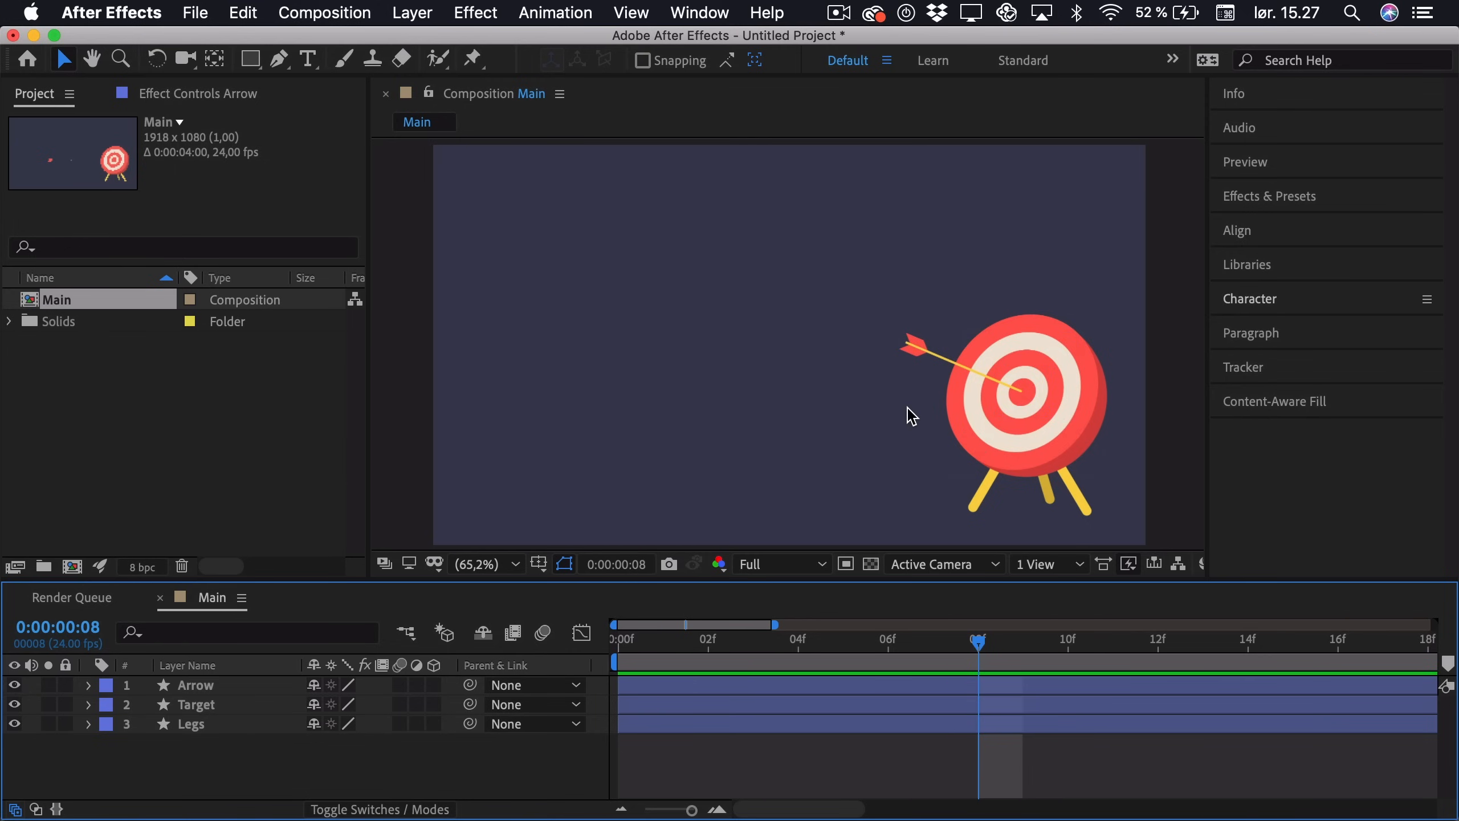
mouse_move(359, 756)
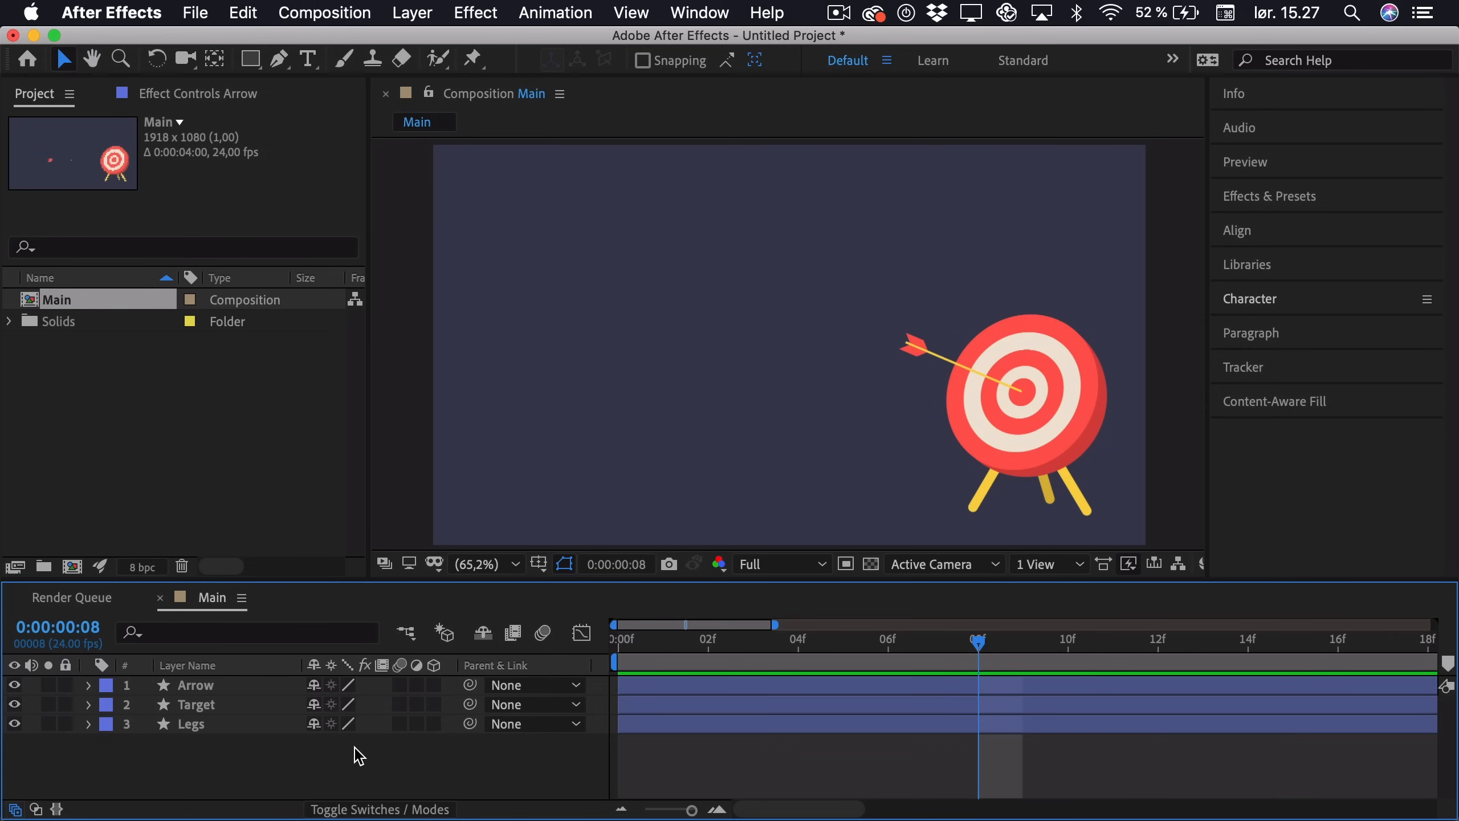
mouse_move(444, 12)
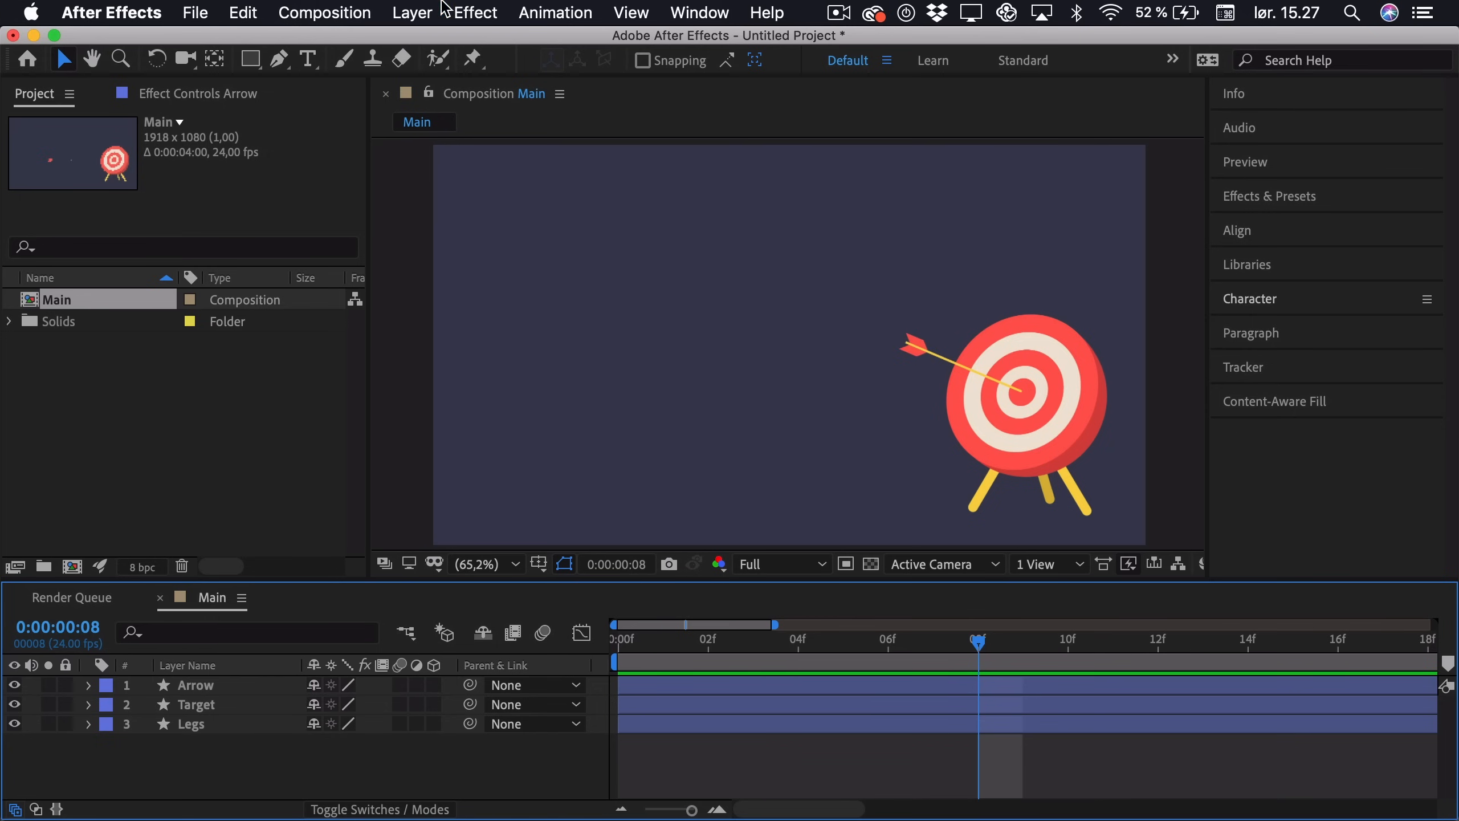
Step: Create a Null Object layer and set its Rotation to 23° keyframed at frame 8
click(412, 13)
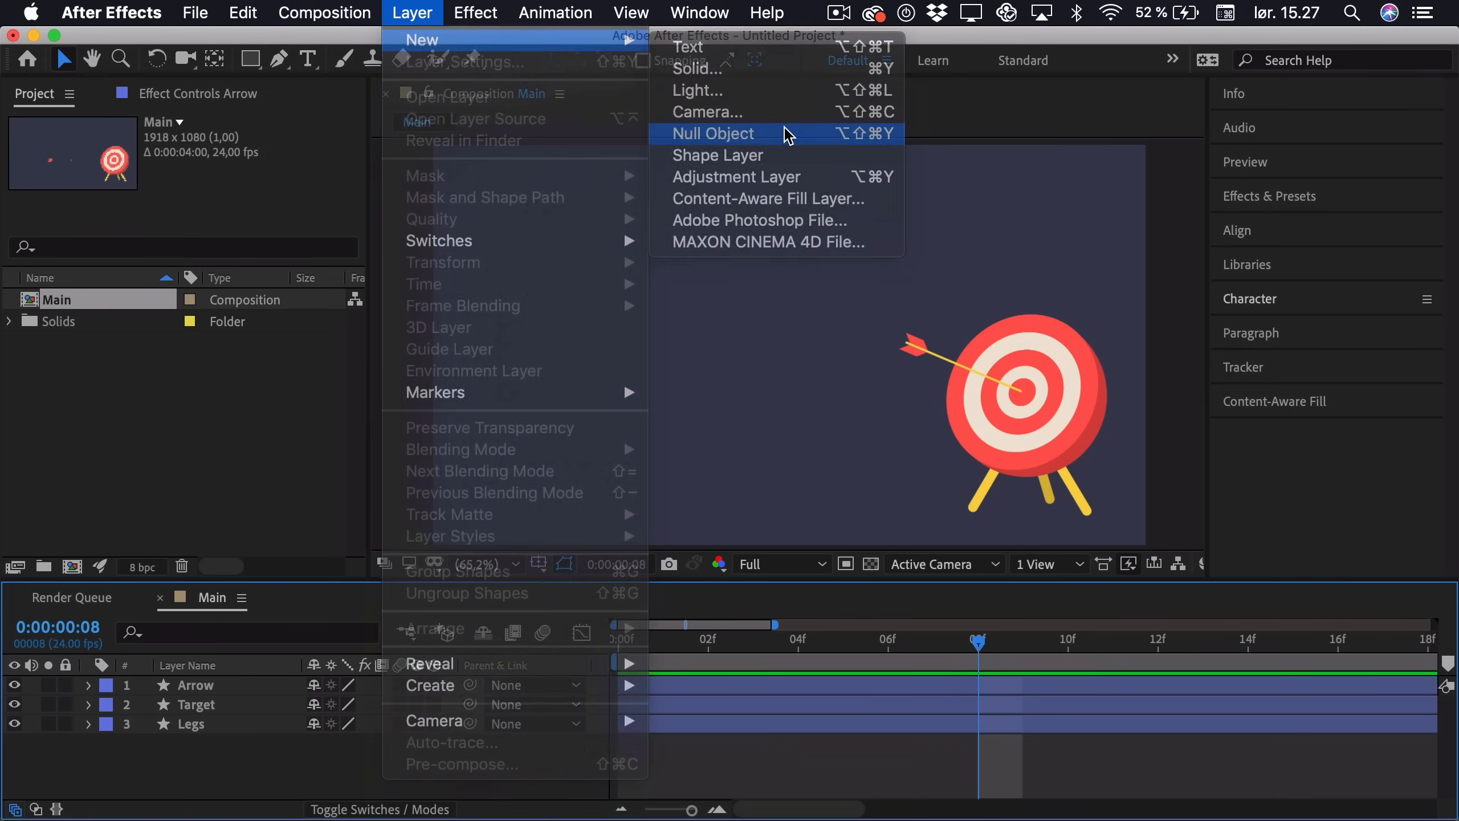
click(714, 134)
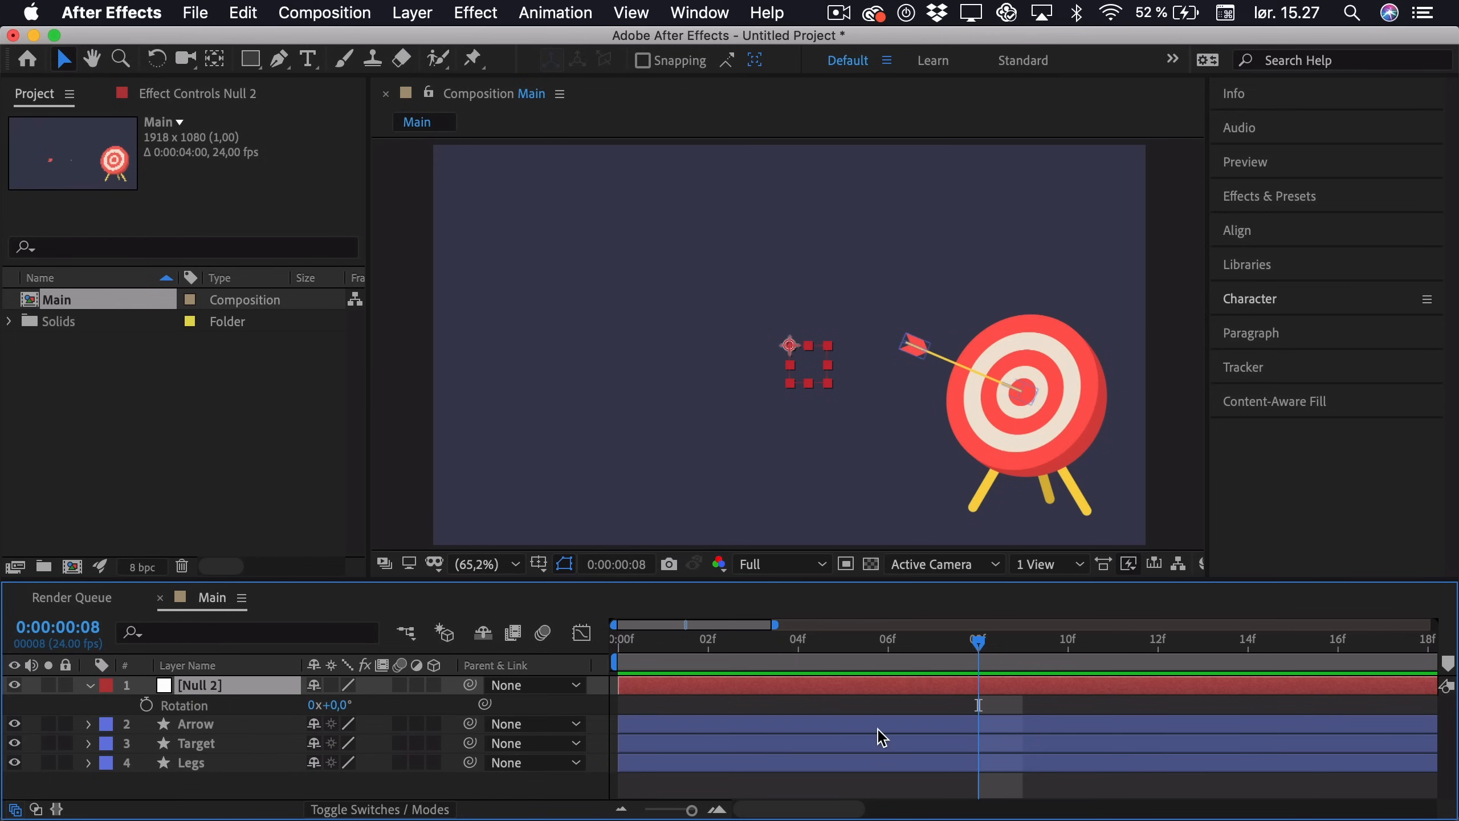
mouse_move(974, 731)
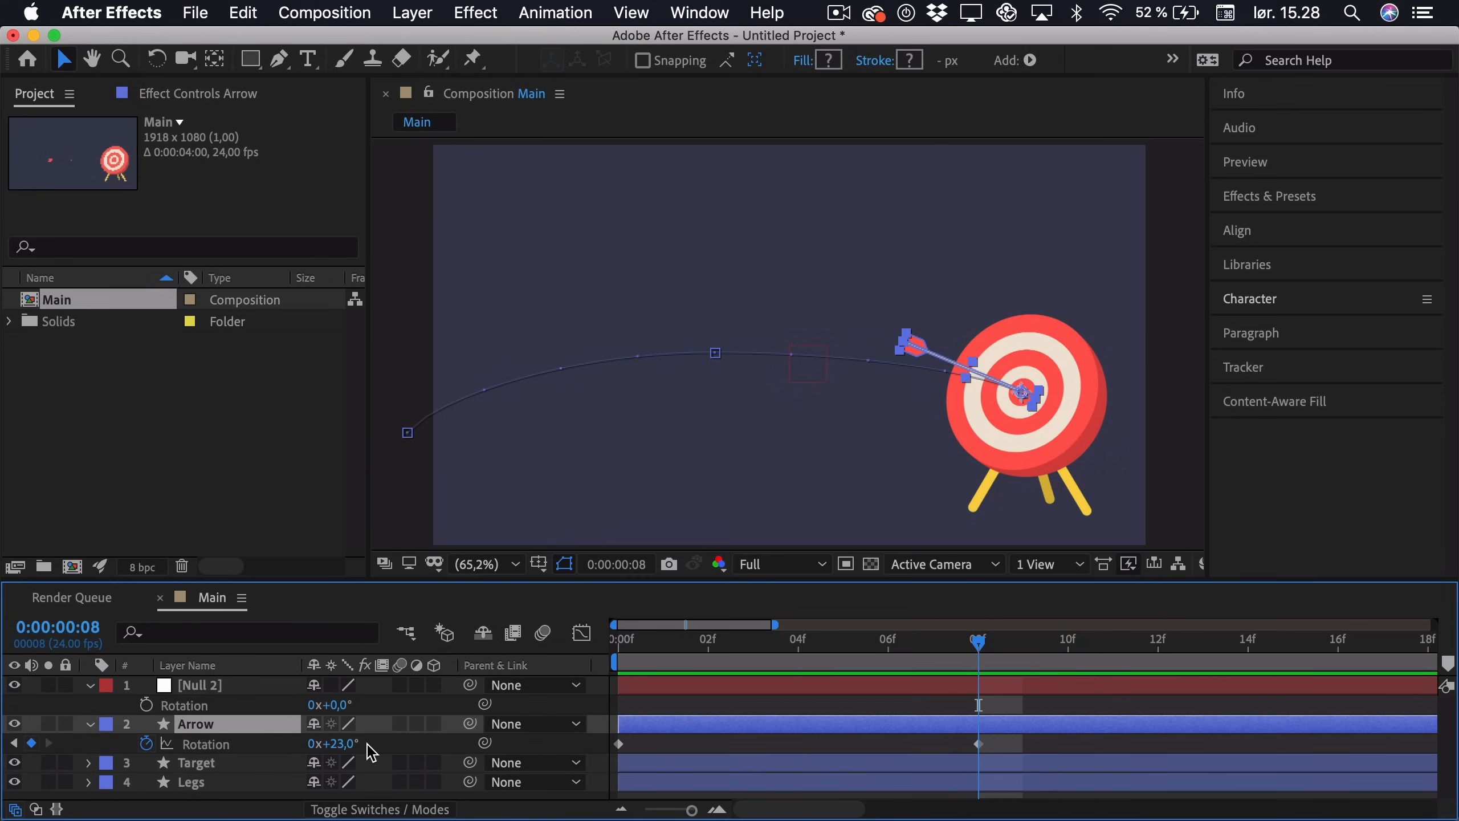
double_click(328, 704)
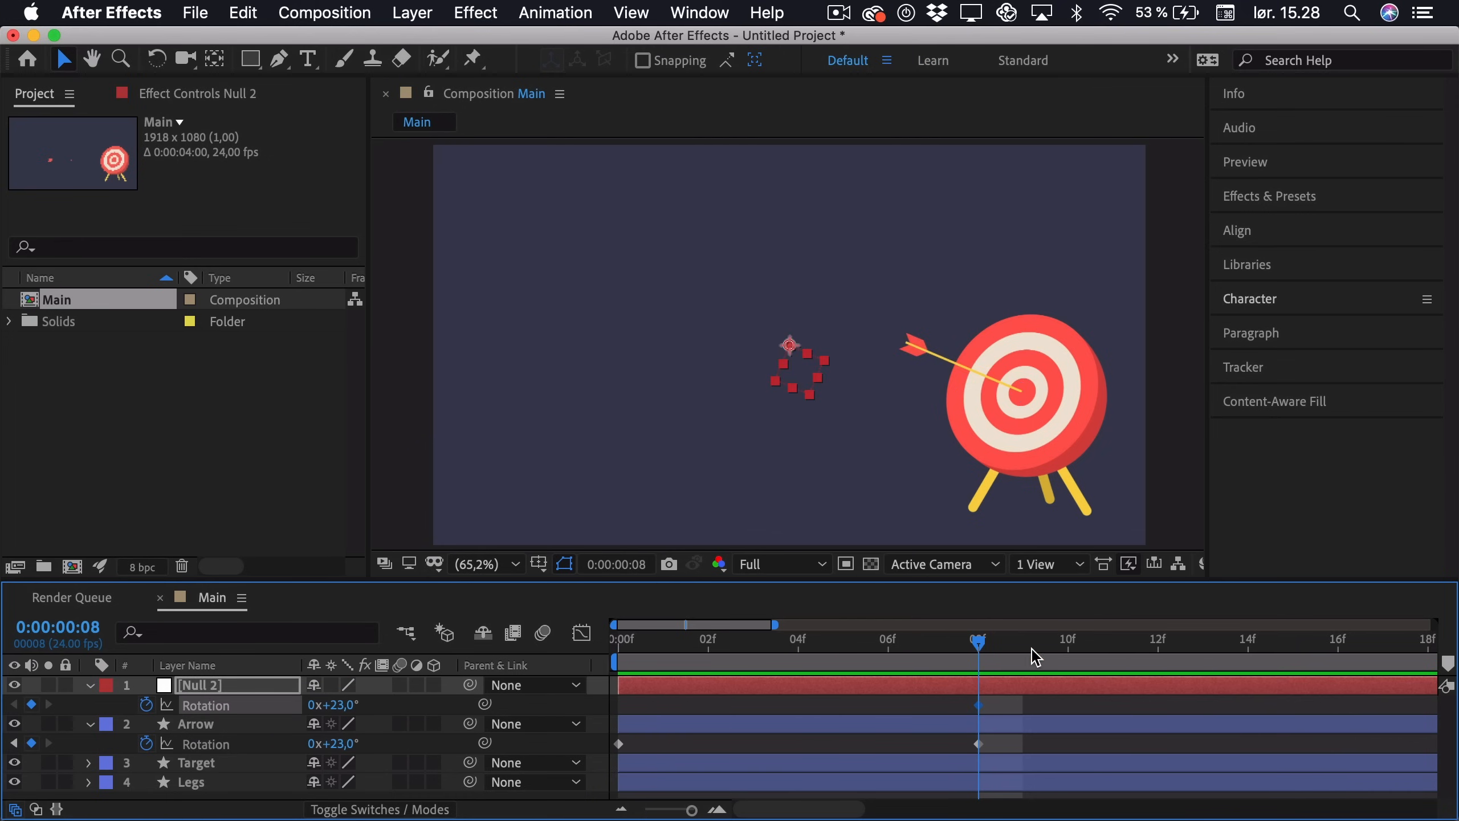
mouse_move(1079, 689)
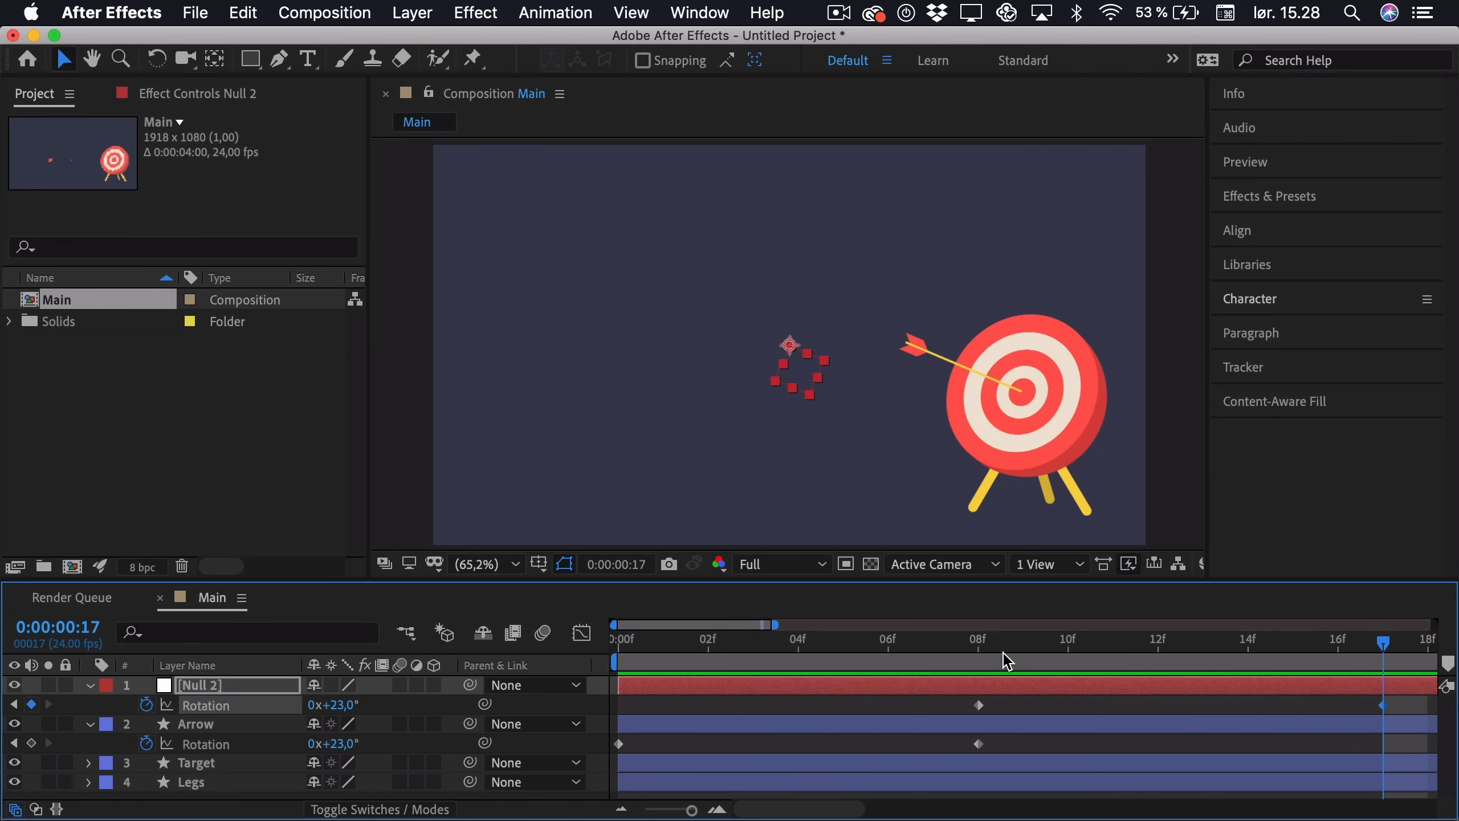
Step: At frame 8 set the null's Rotation to 28° so it settles to 23° by frame 17
click(978, 640)
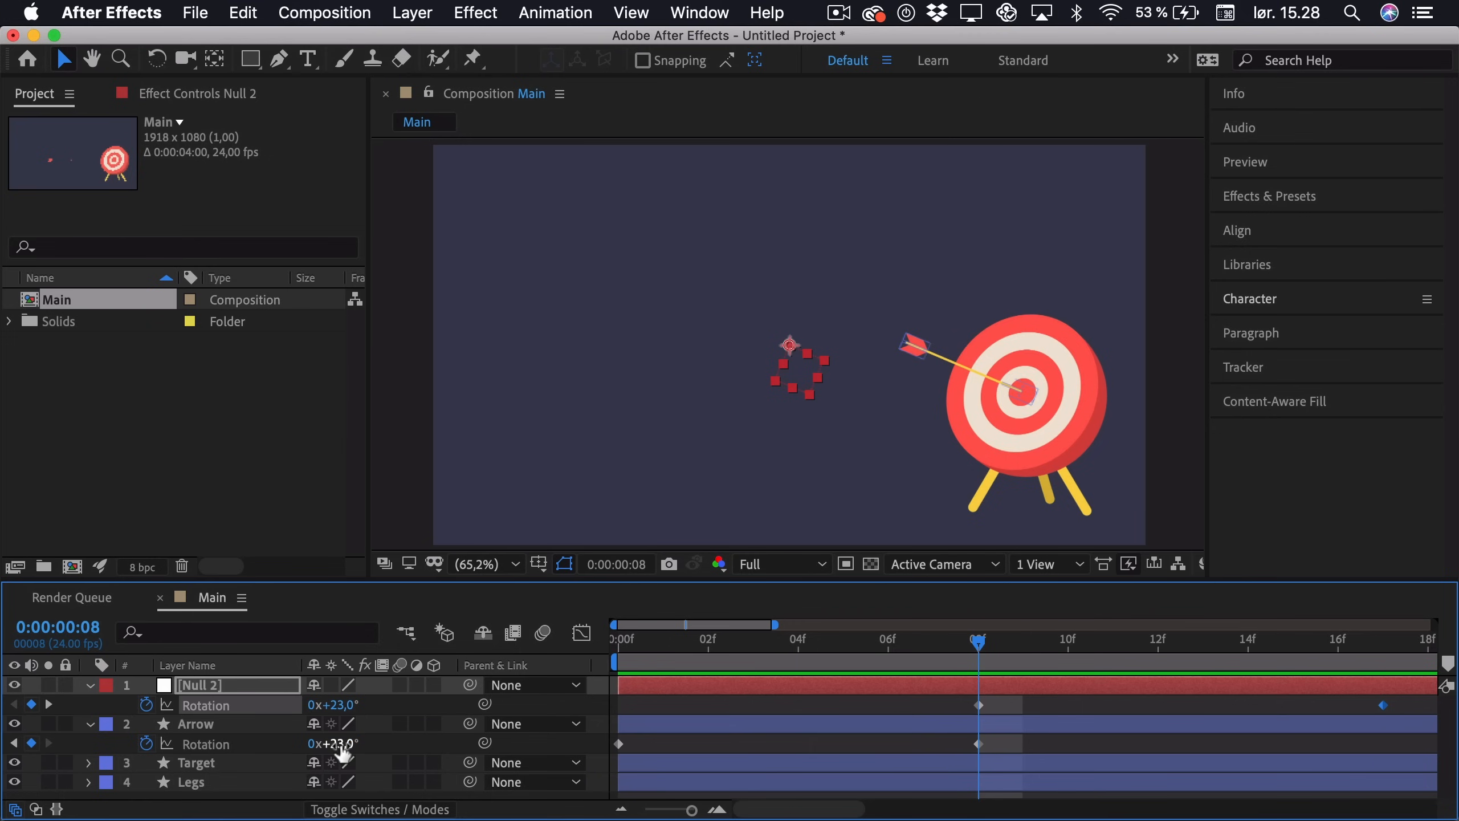
mouse_move(203, 735)
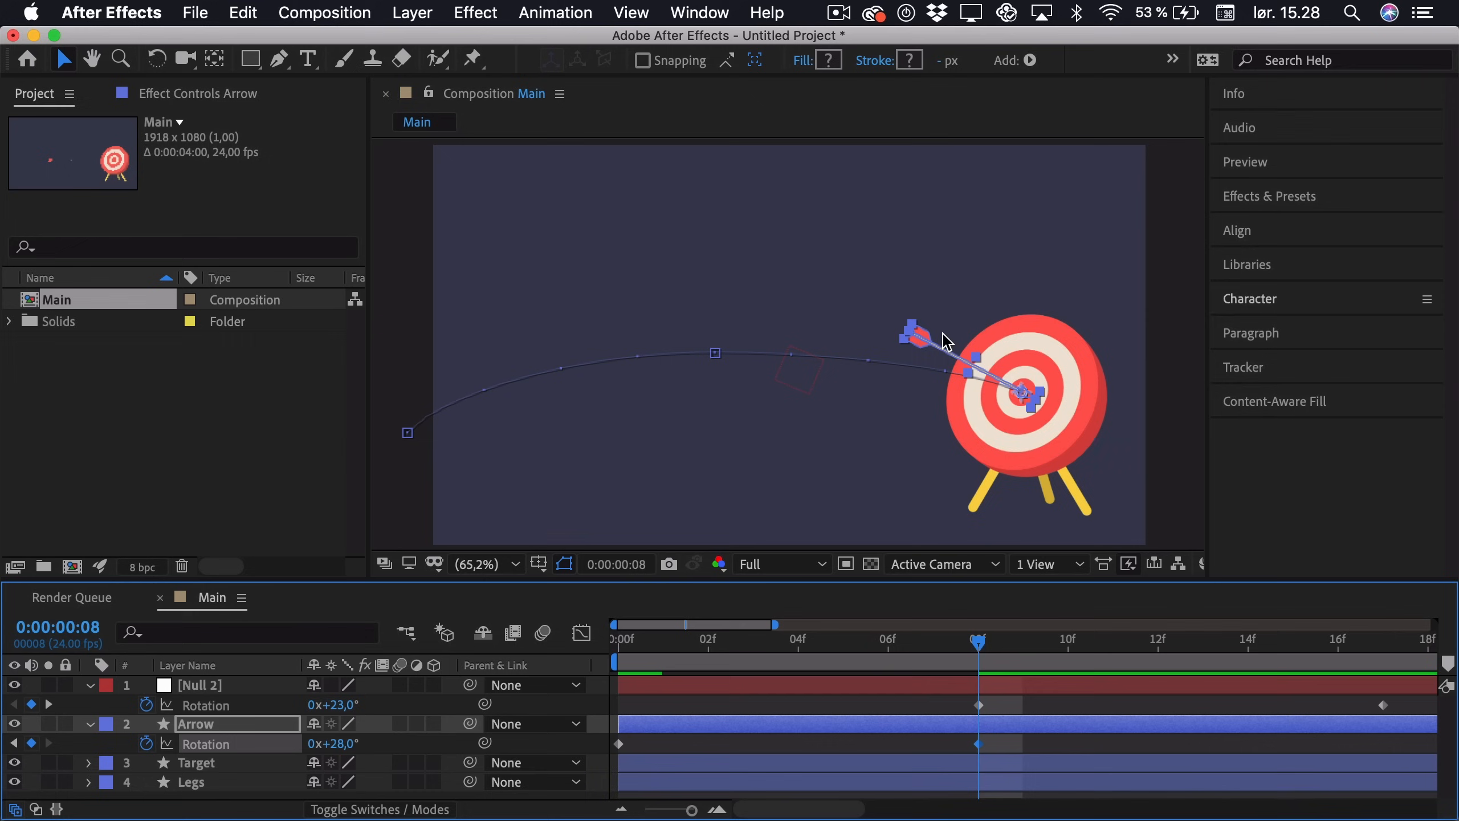
mouse_move(929, 348)
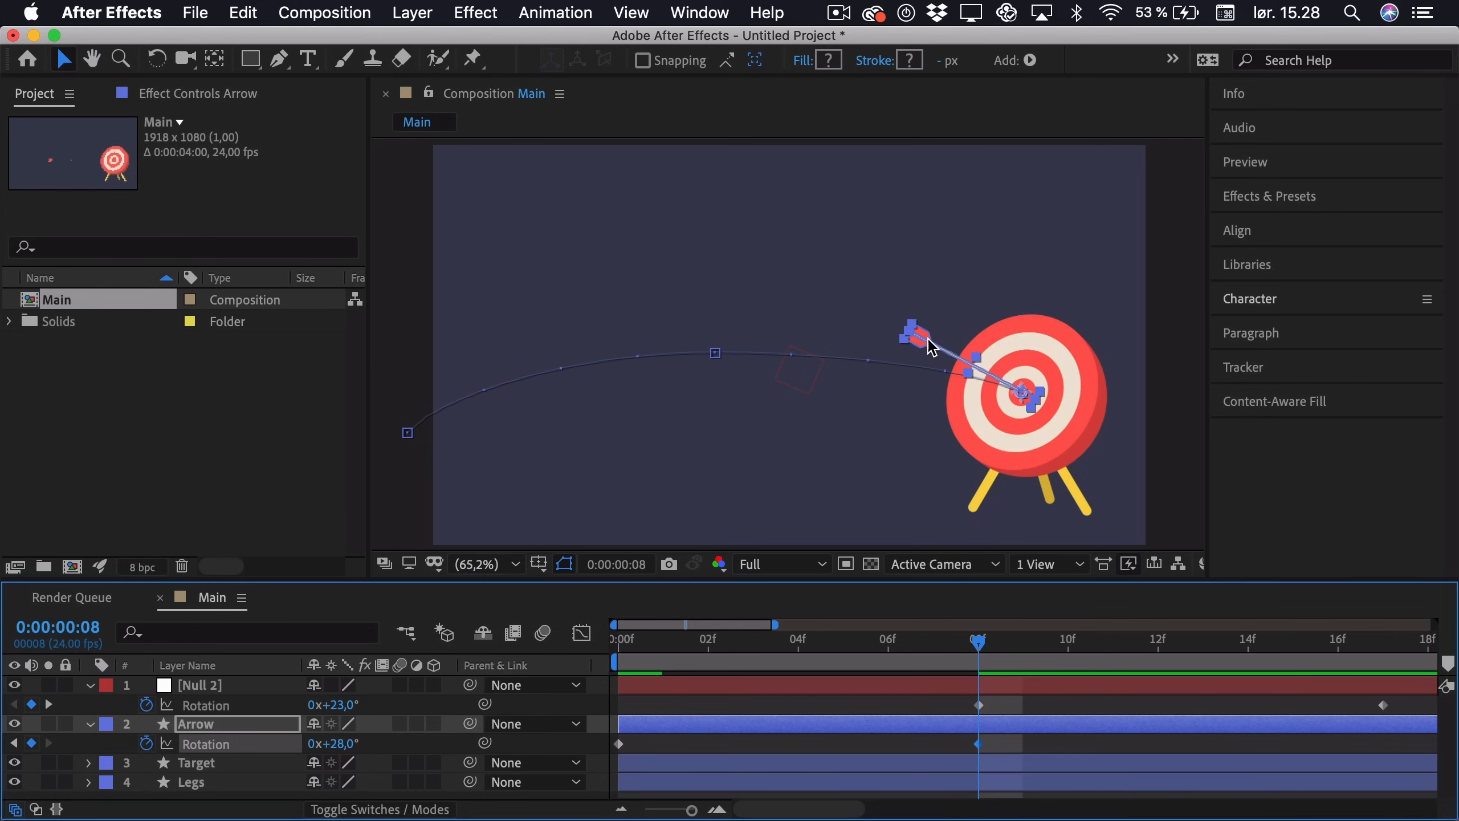
mouse_move(954, 382)
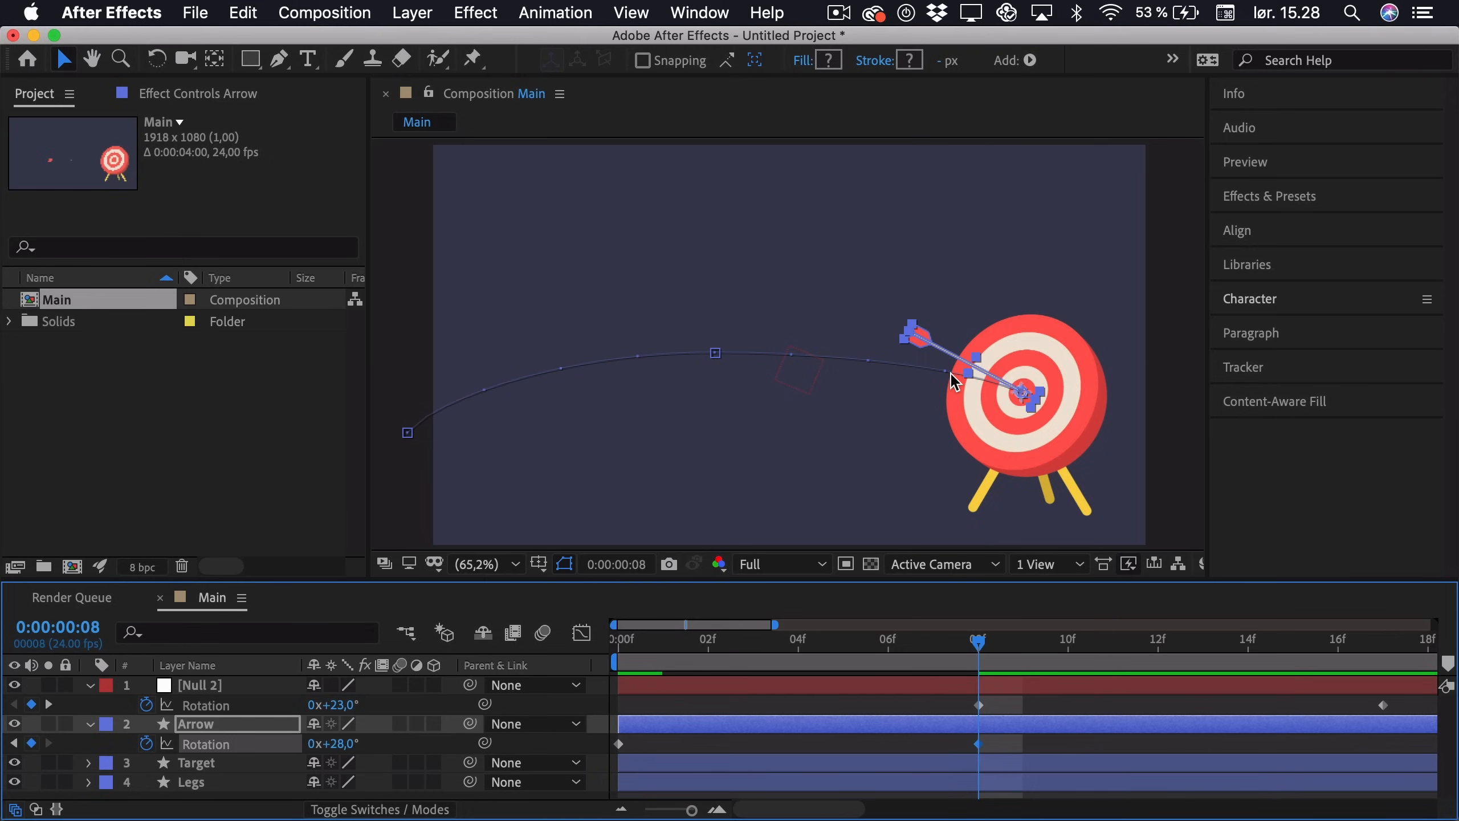
mouse_move(700, 610)
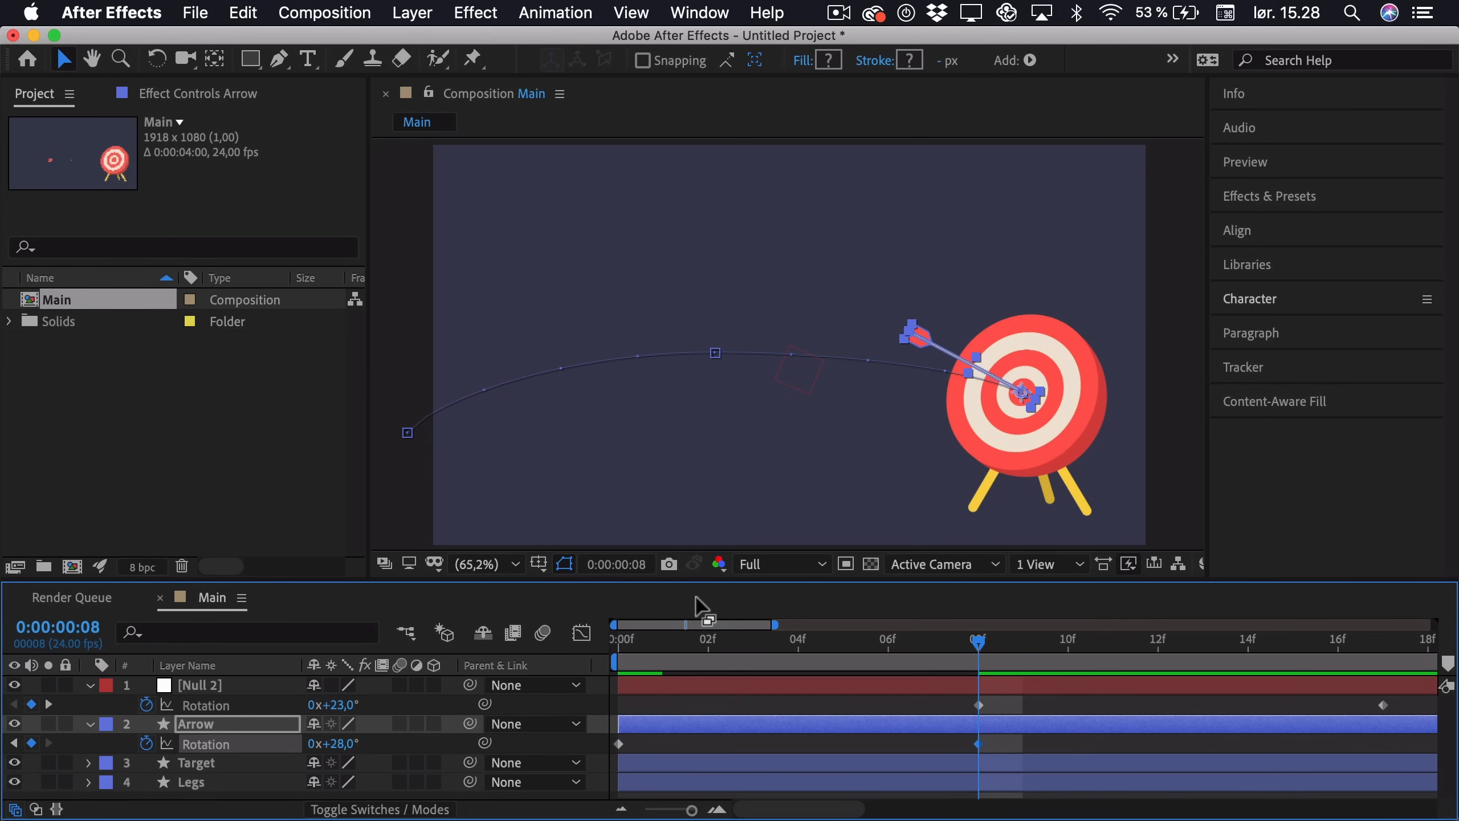
key(cmd+z)
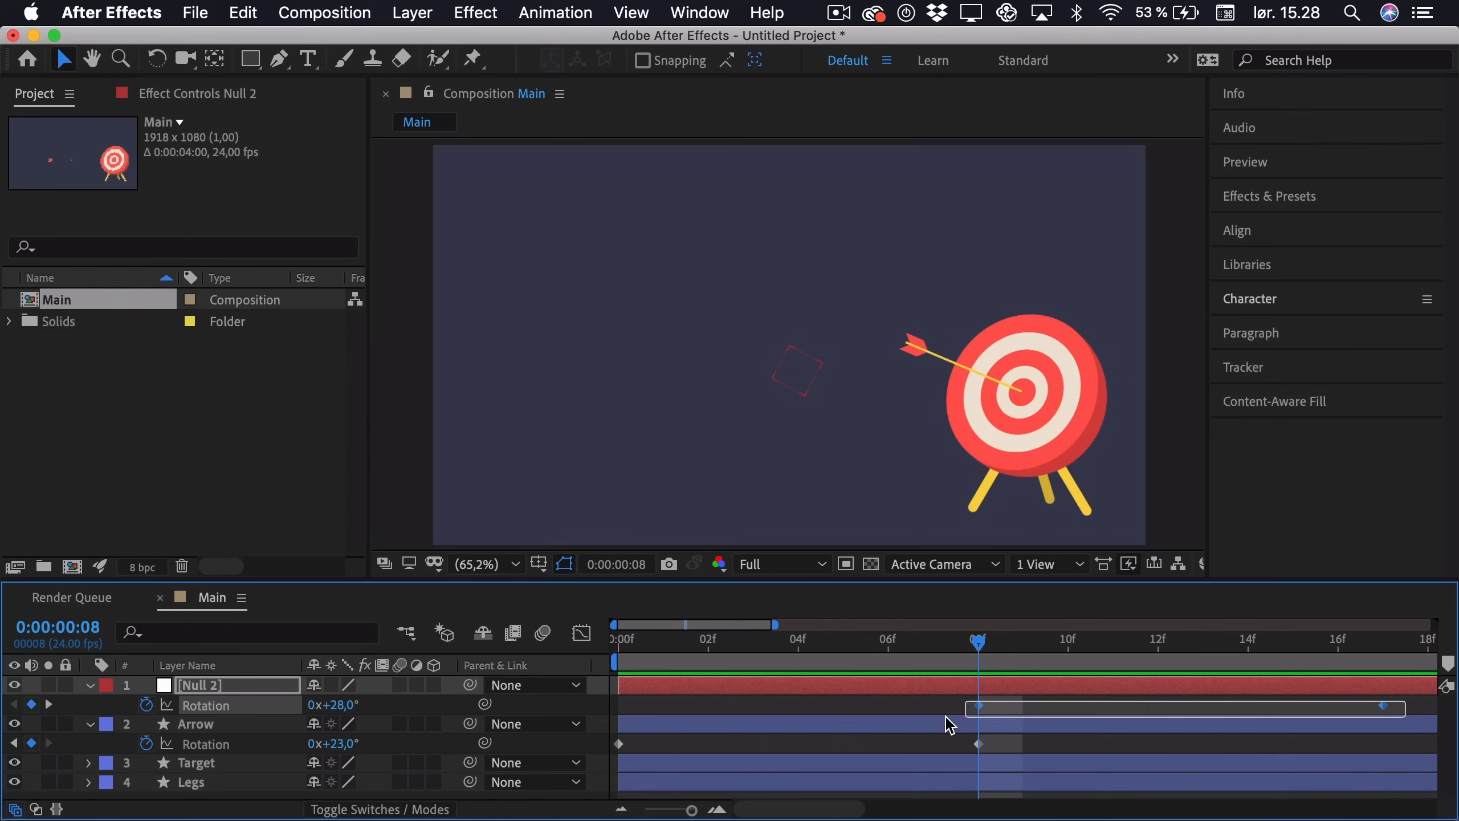
Step: Ease the null's rotation so it drops fast from 28° and settles slowly toward 23°
key(F9)
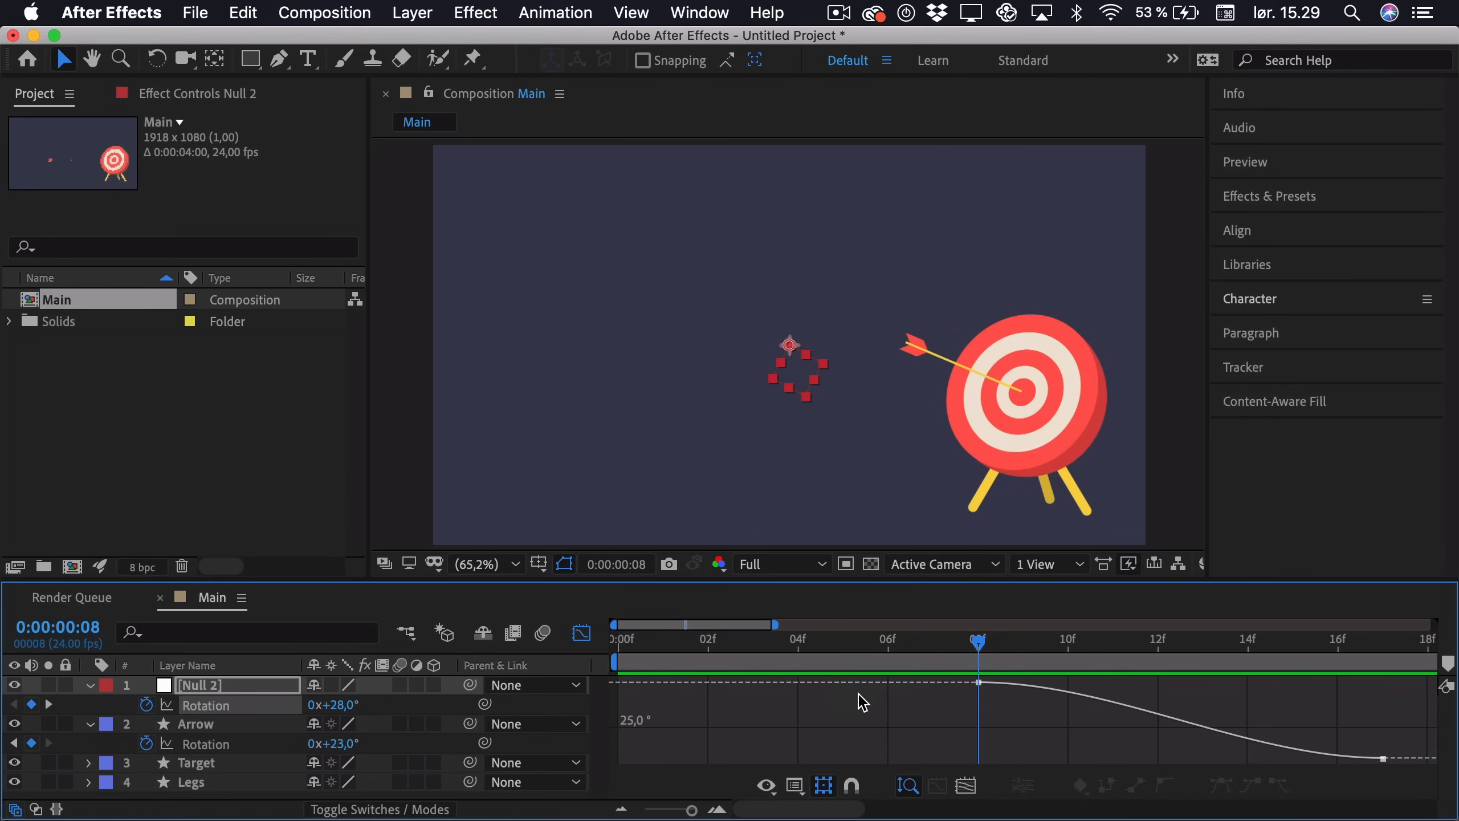
mouse_move(827, 753)
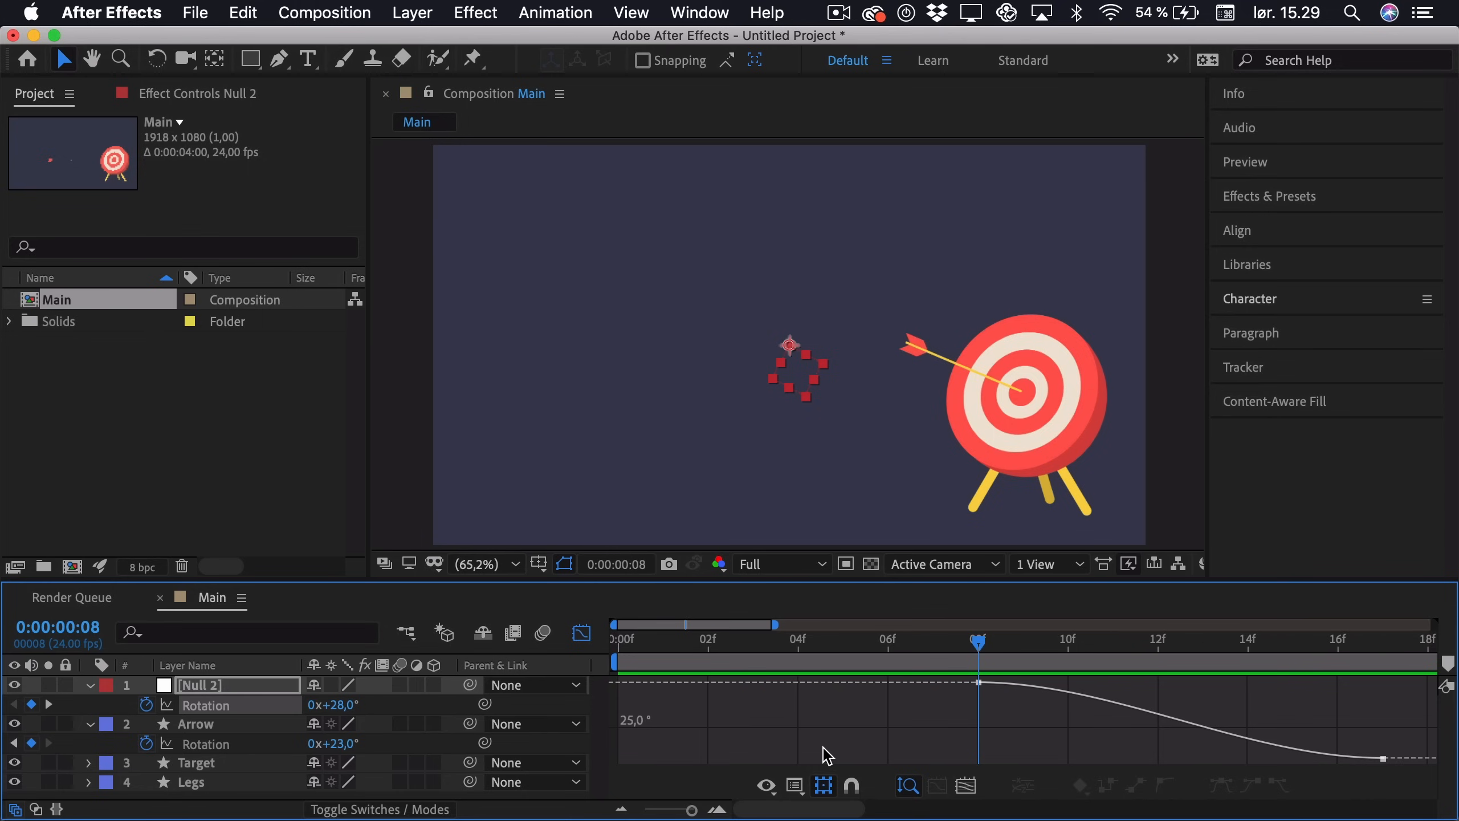
mouse_move(979, 682)
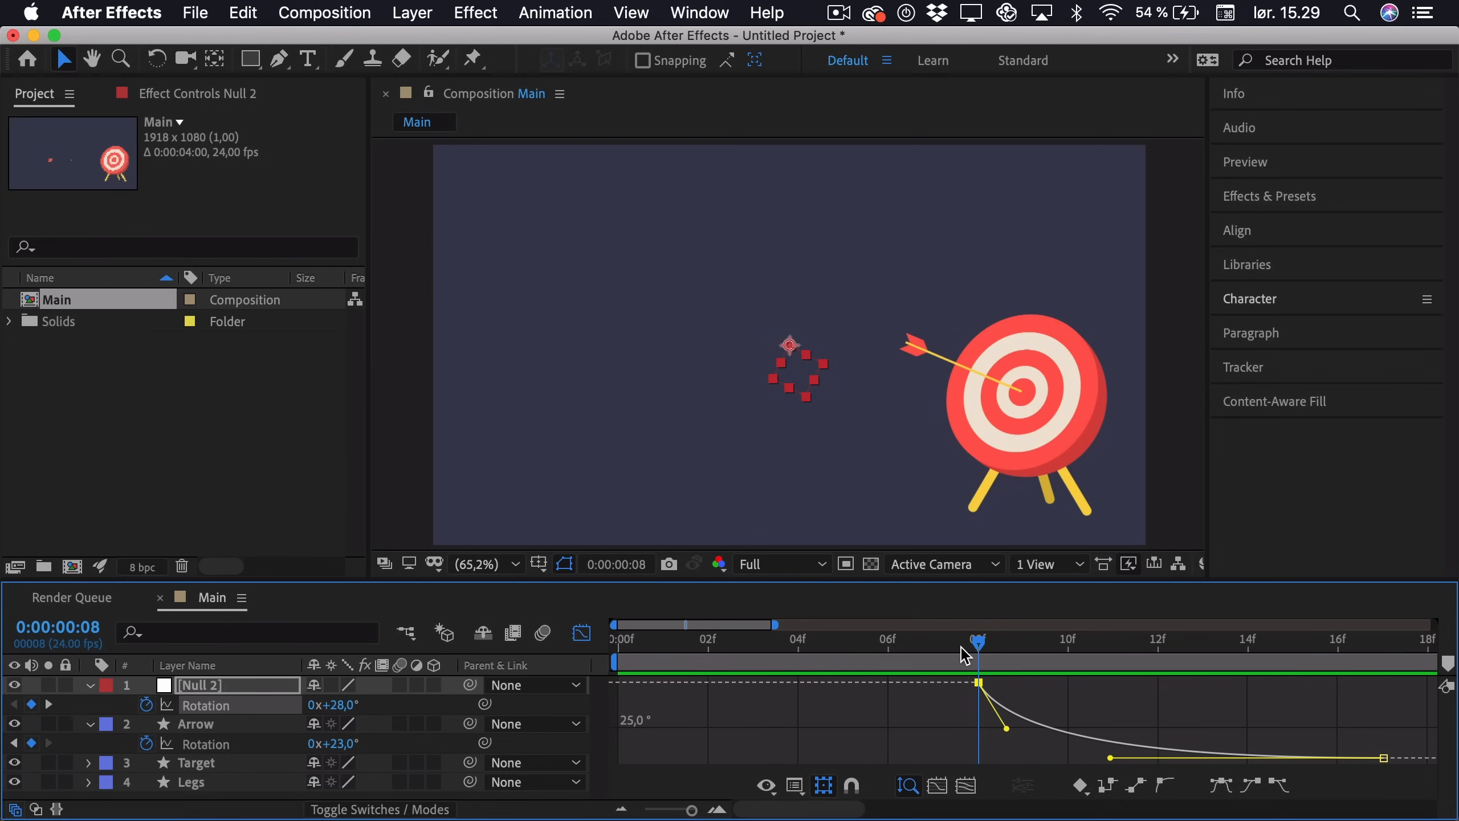
drag(978, 640, 1338, 641)
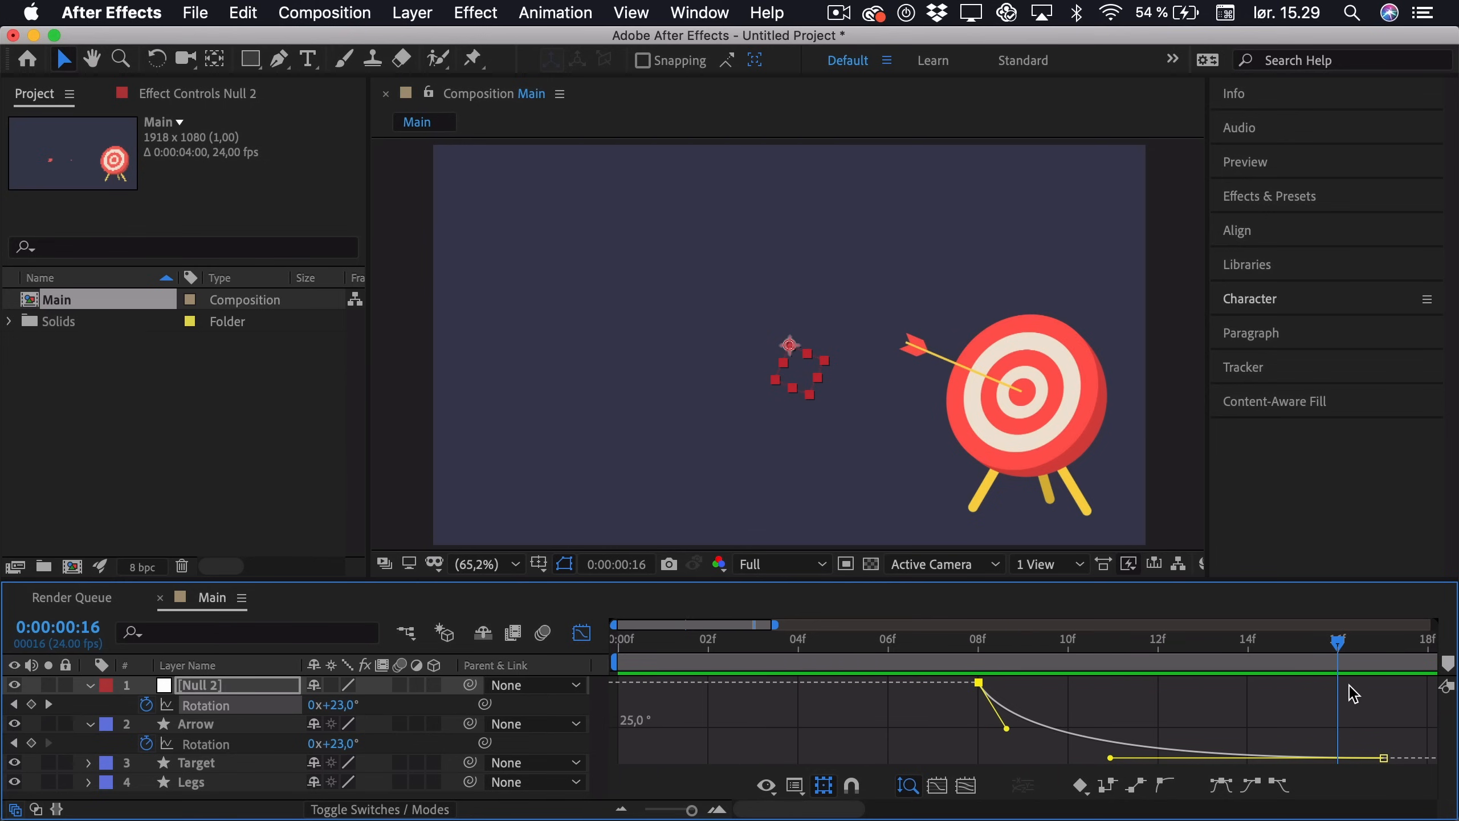
click(978, 640)
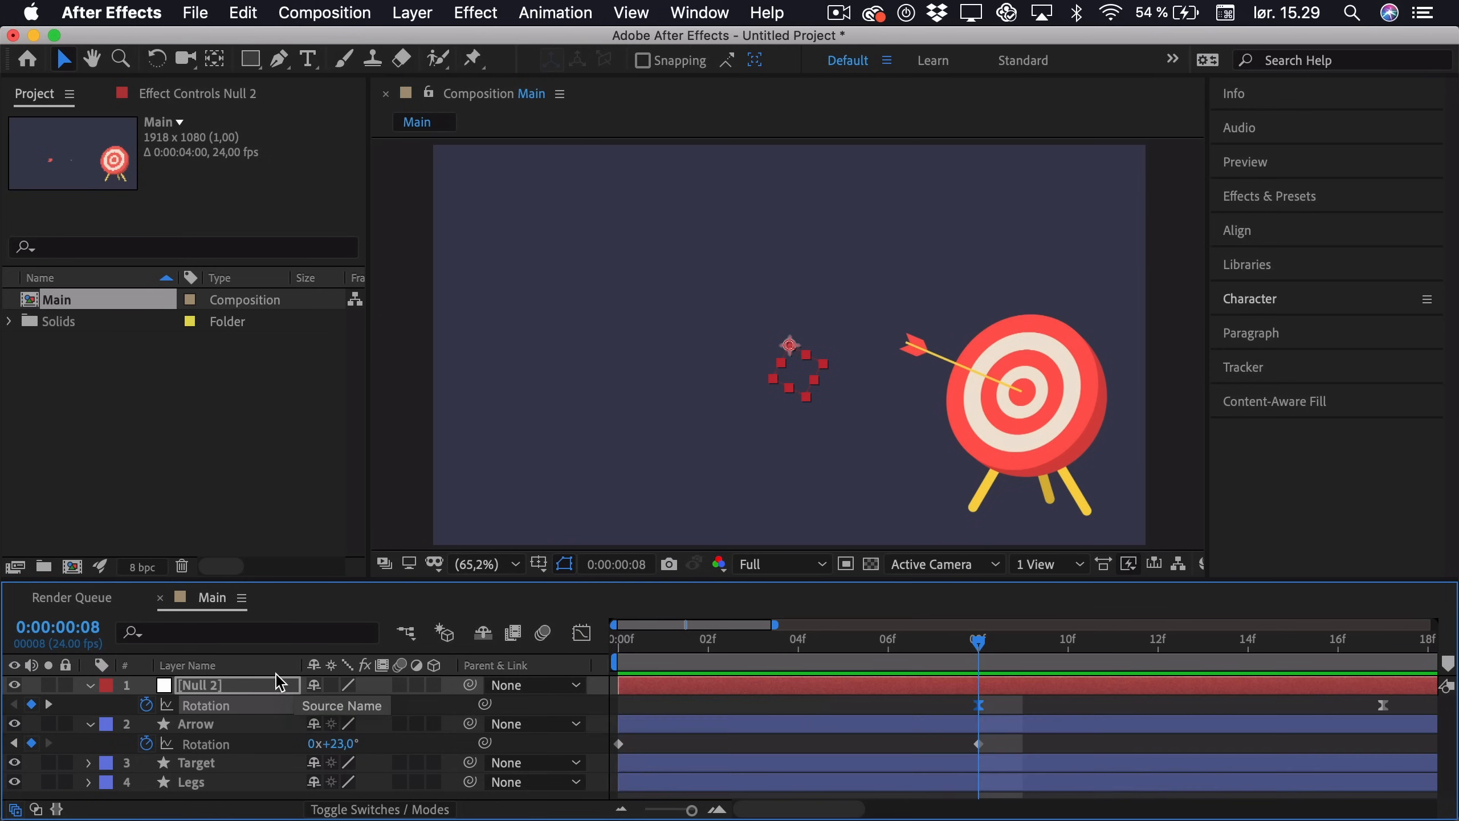
Step: Rename the null Positive, duplicate as Negative at 18°, and compare both rotation curves
text(Positive)
text(Negative)
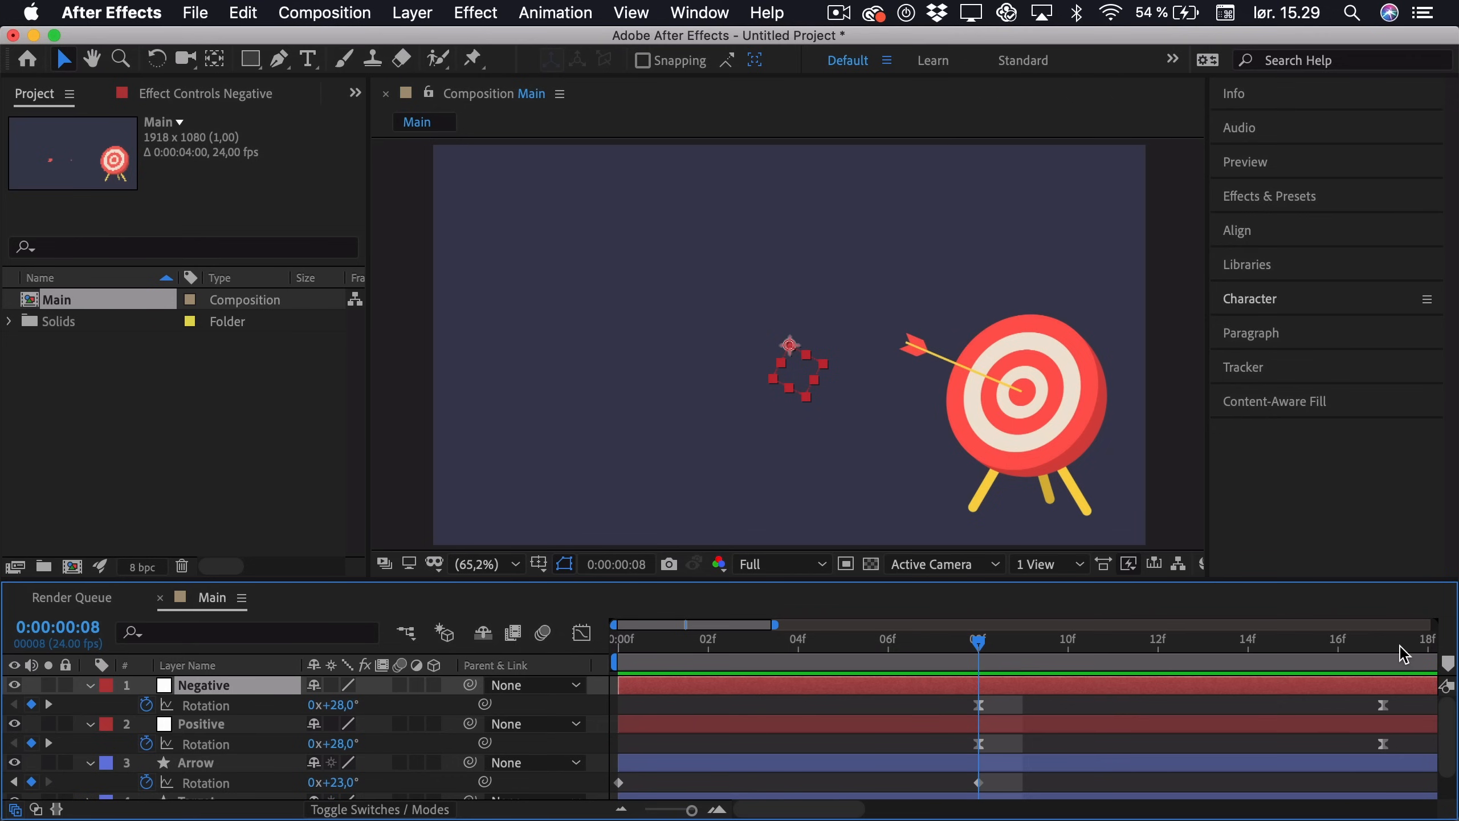
mouse_move(986, 666)
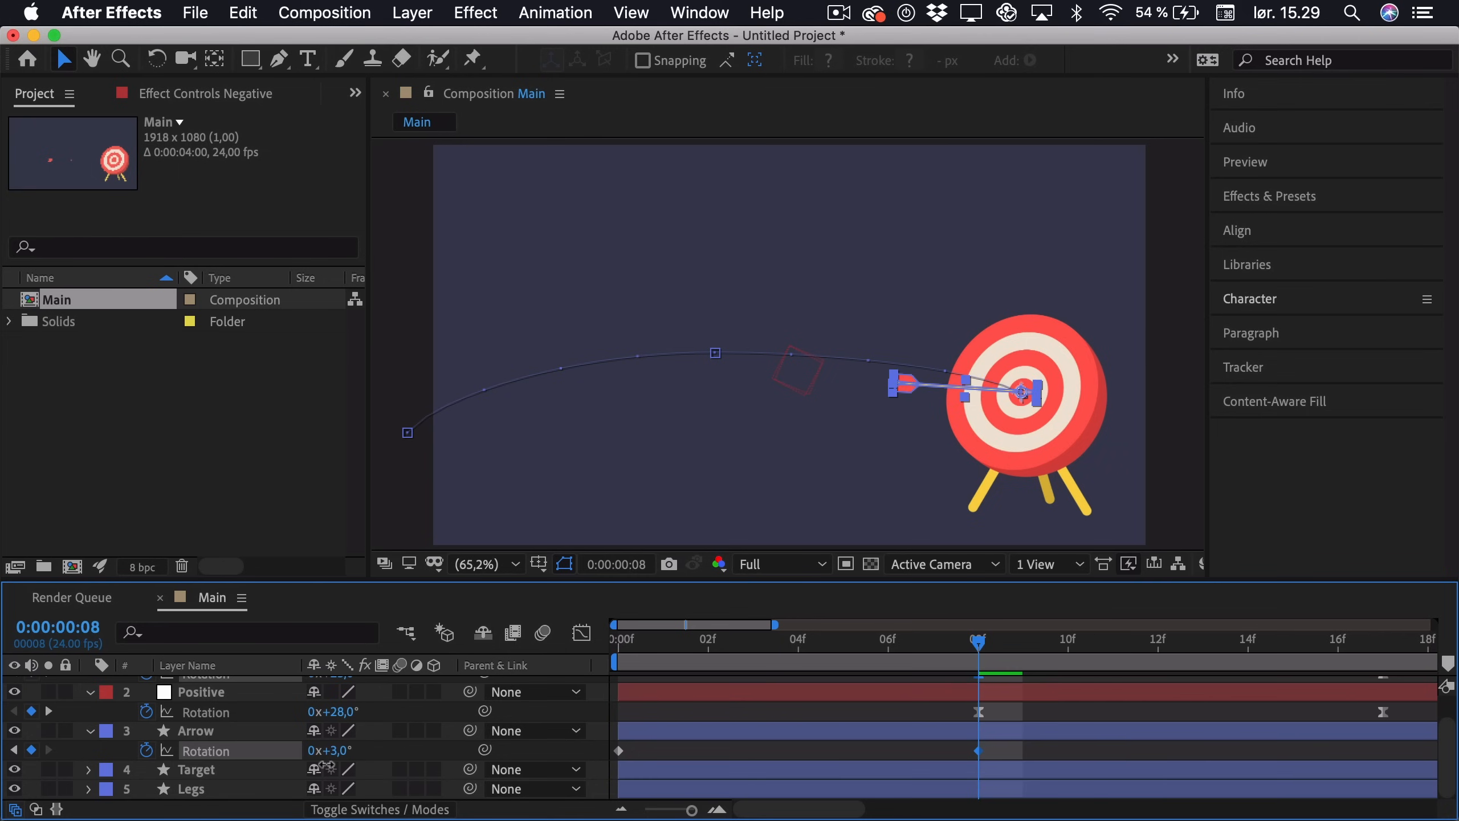
key(cmd+z)
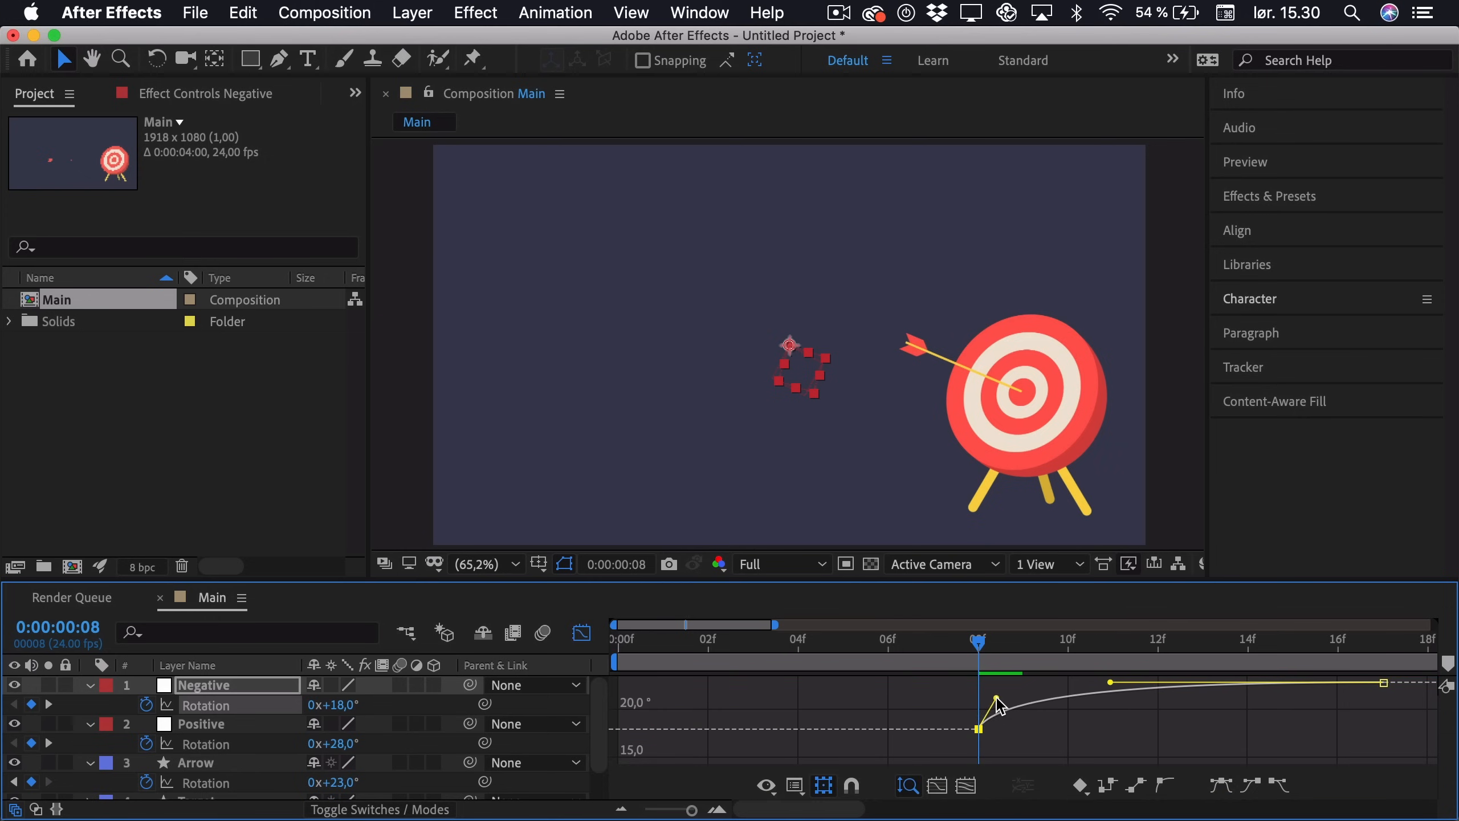
click(201, 723)
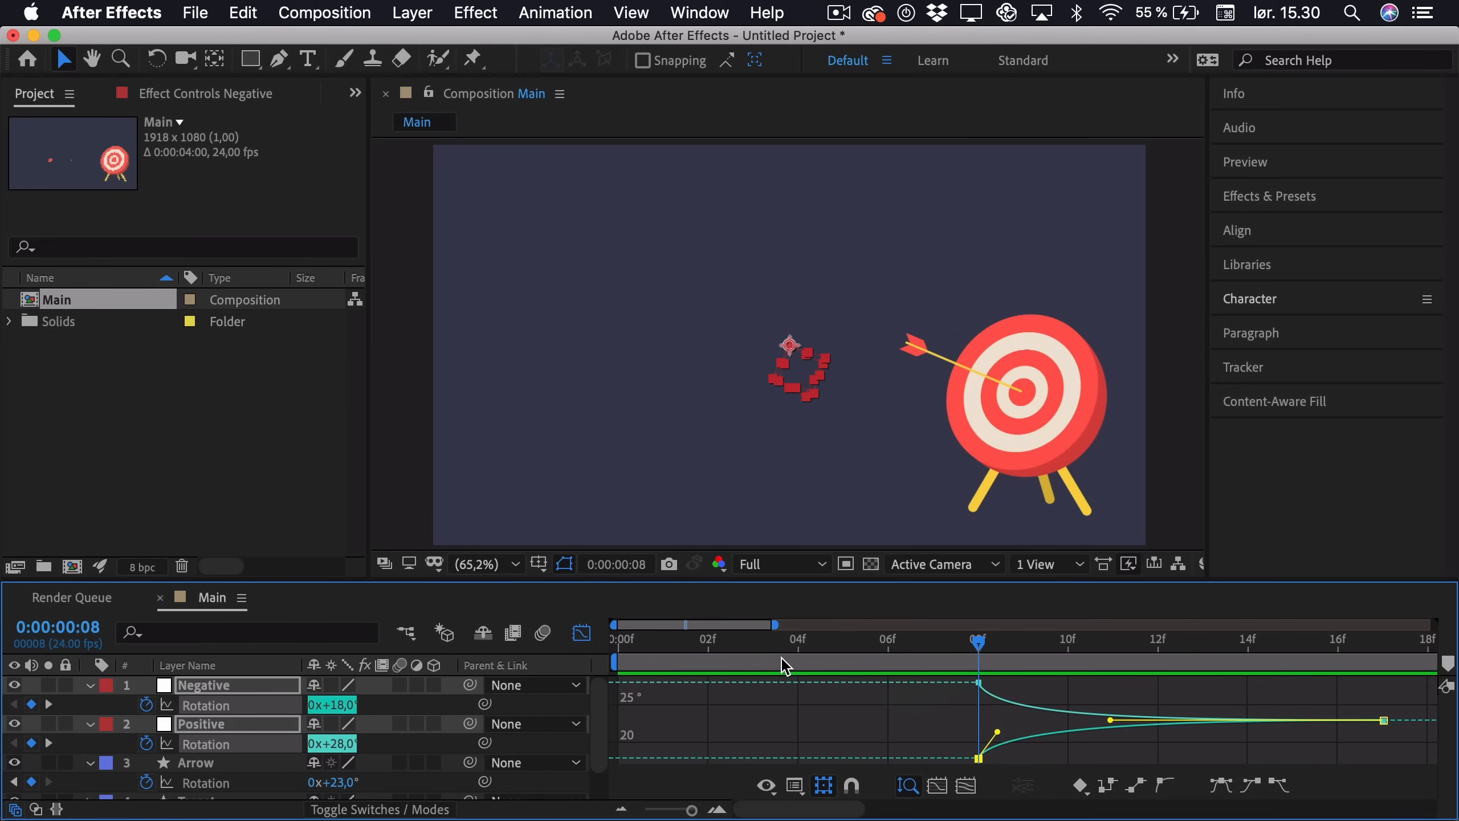
mouse_move(605, 646)
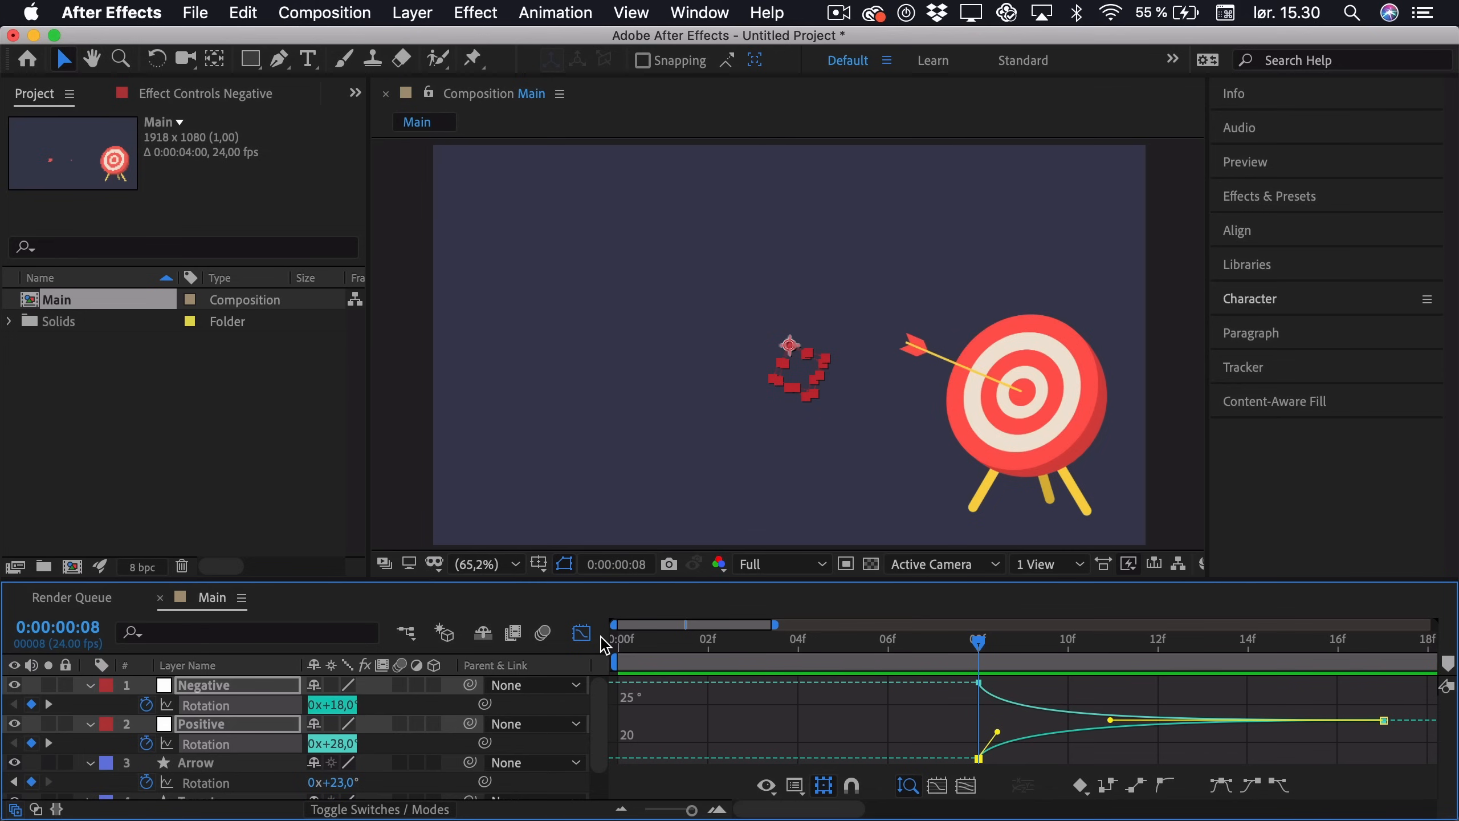
mouse_move(170, 707)
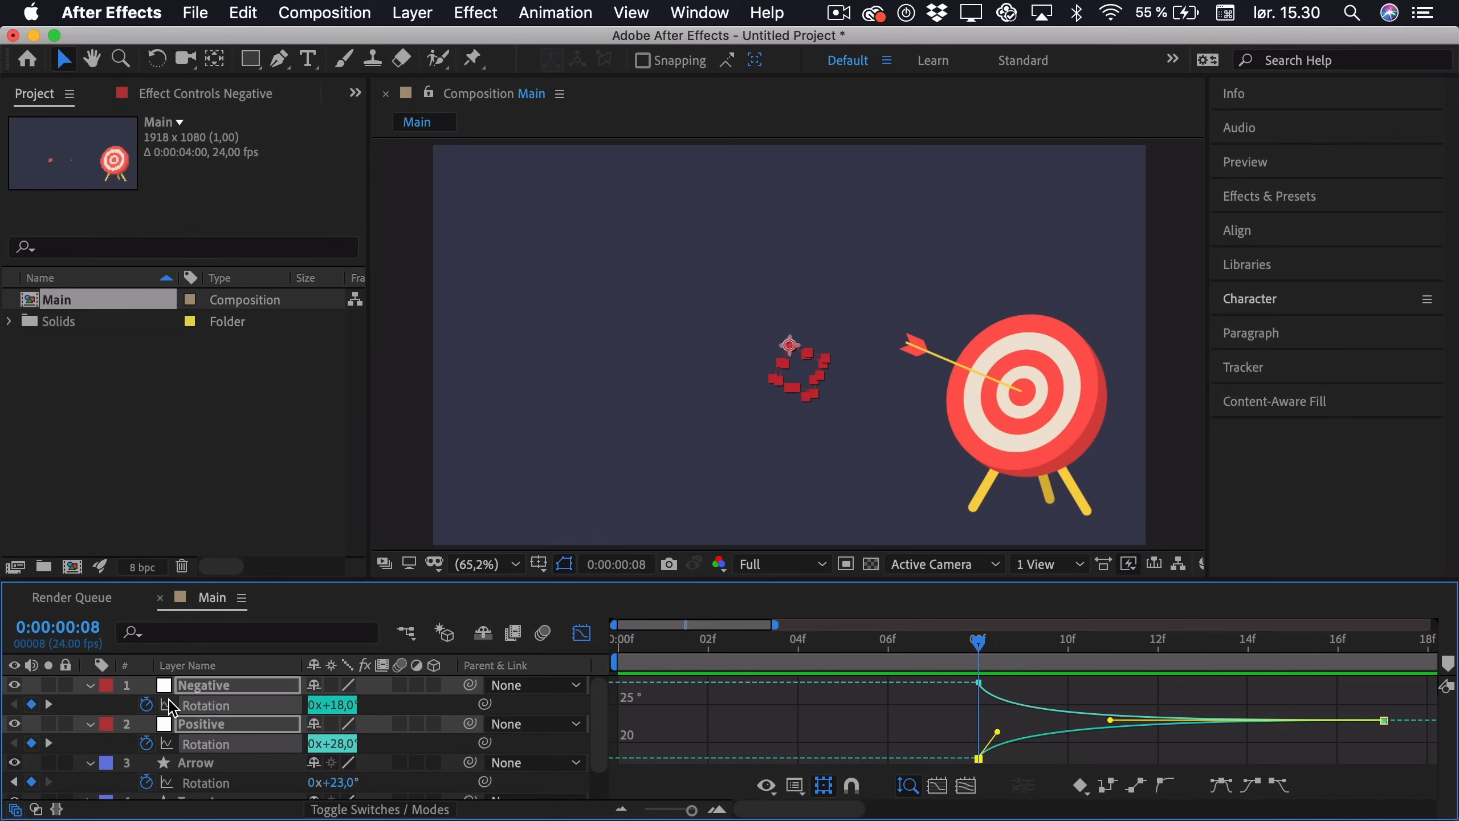
mouse_move(165, 742)
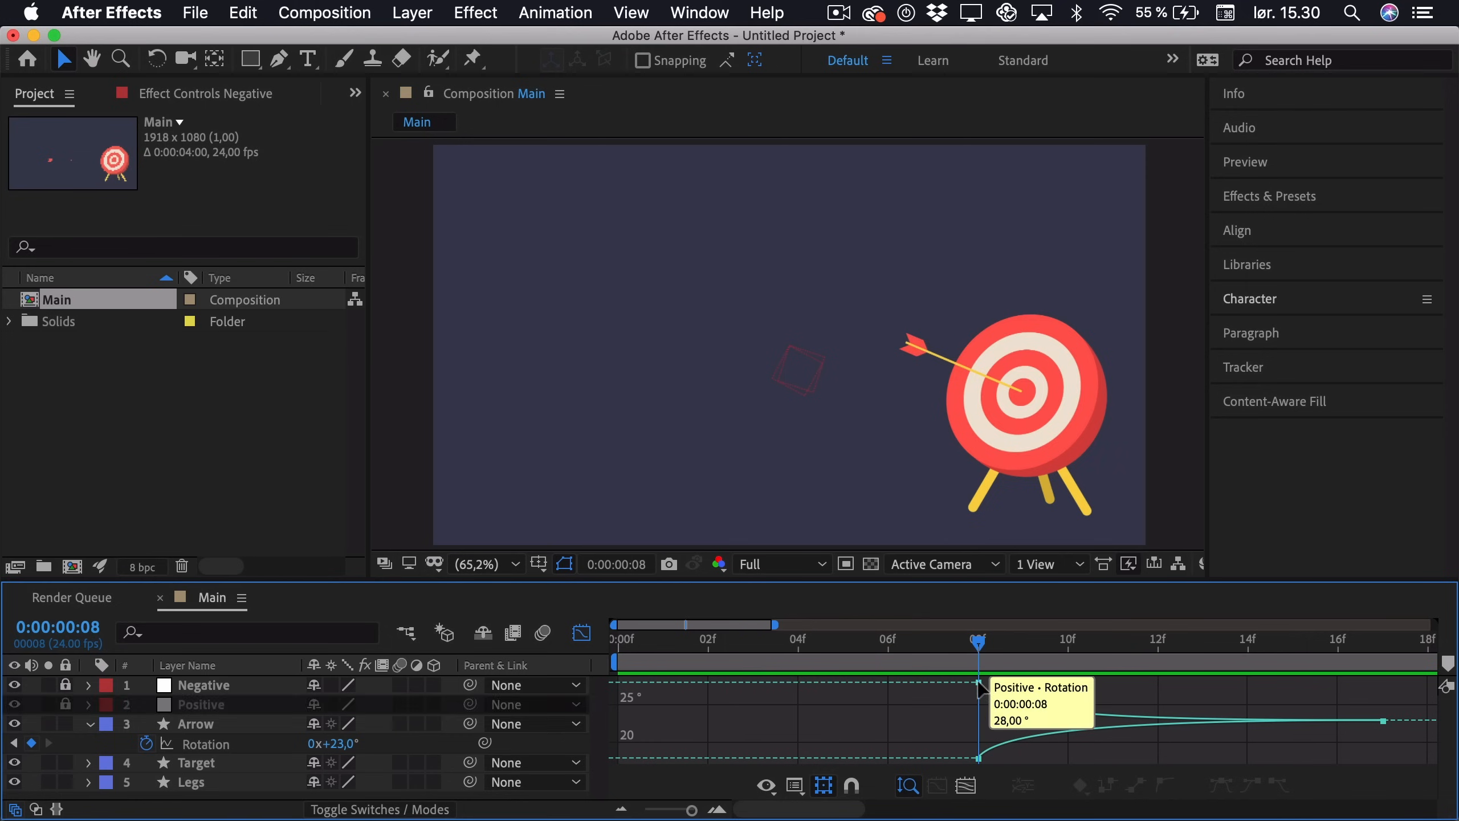
mouse_move(819, 699)
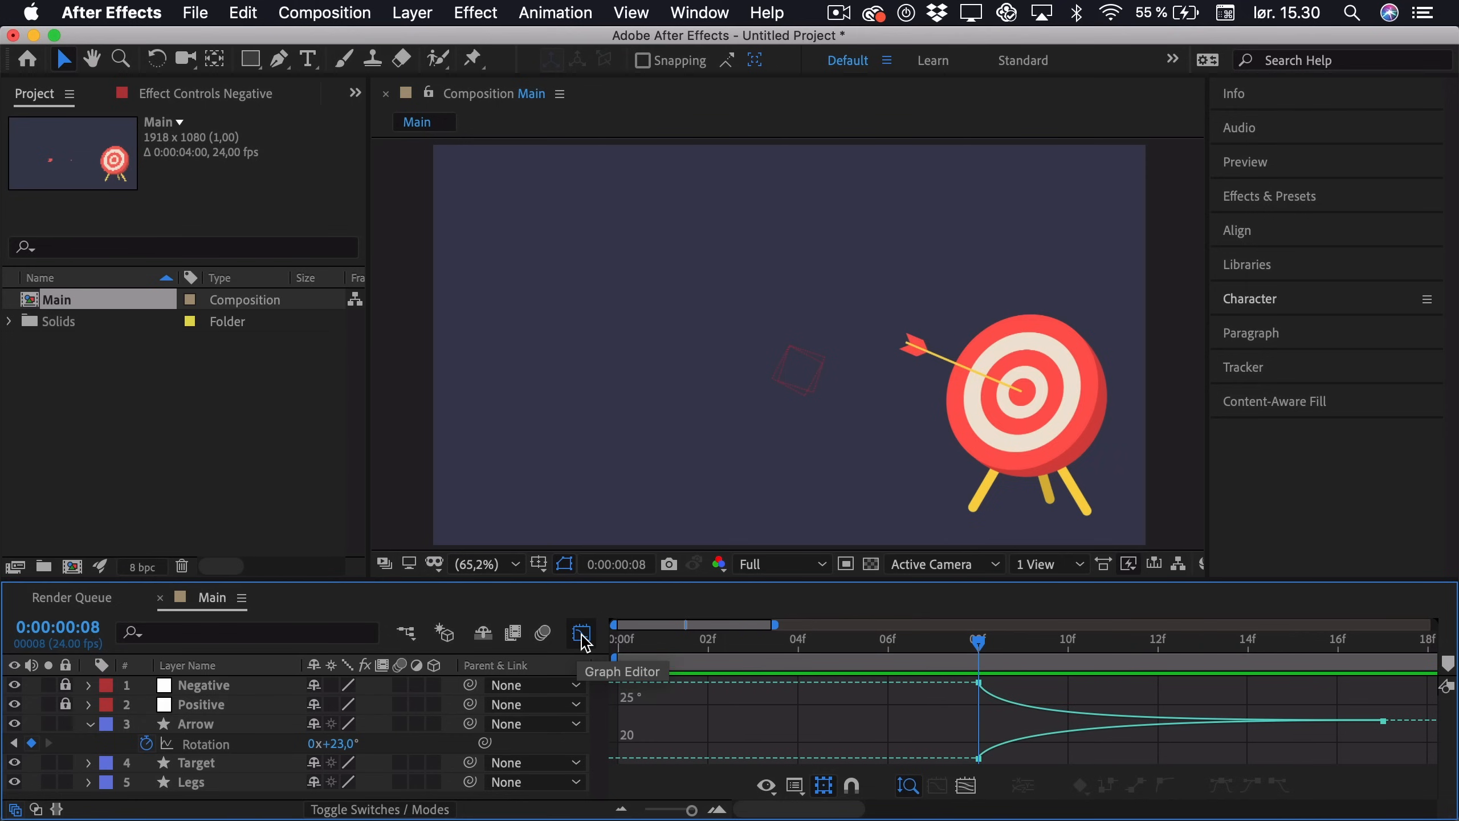
Step: Lock the Positive and Negative nulls and return to the layer bars with Arrow selected
click(580, 633)
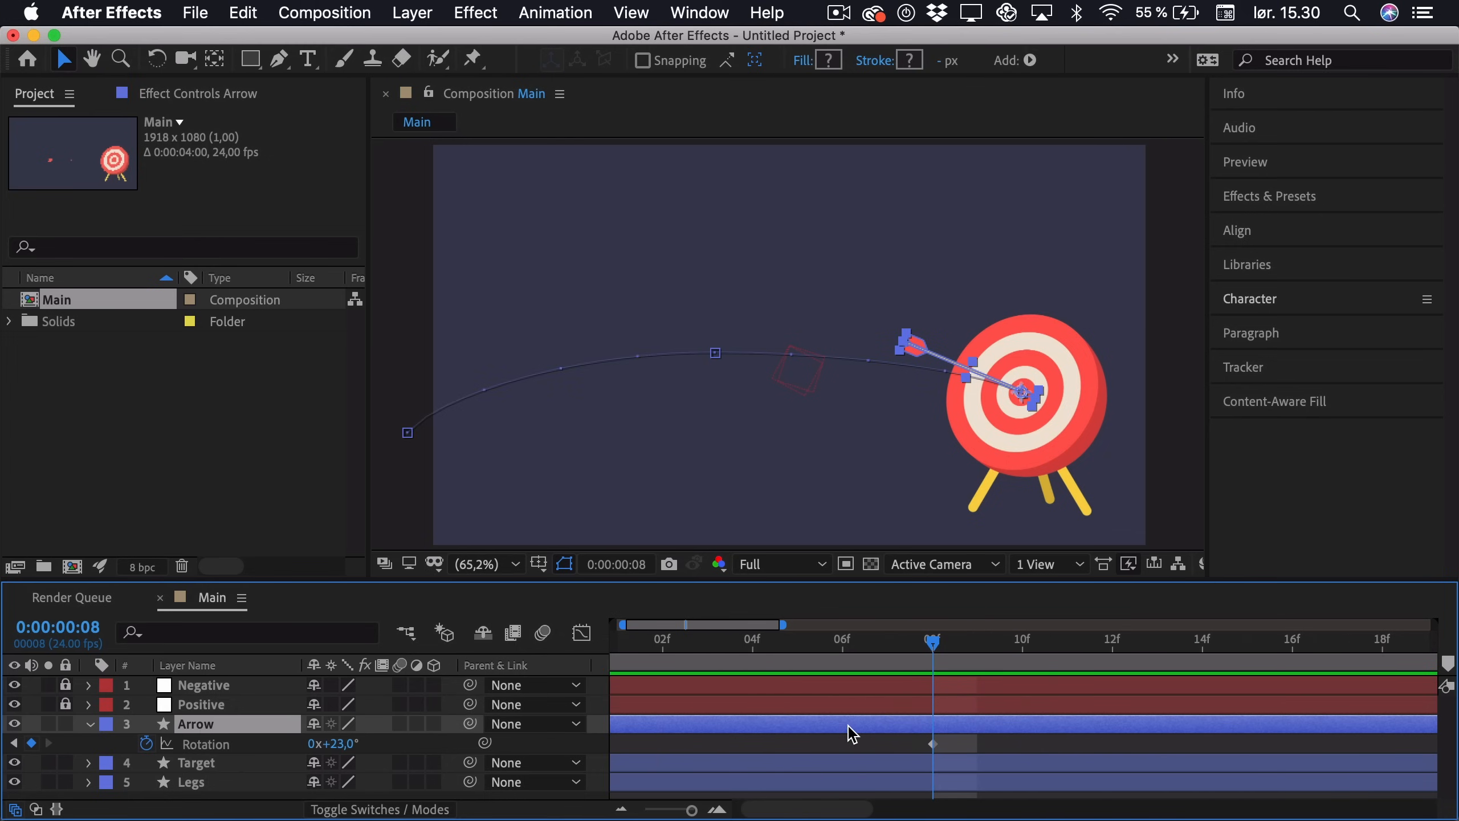
Step: Reveal the arrow's rotation keyframes and add one on each frame after the frame-8 impact
key(cmd+right)
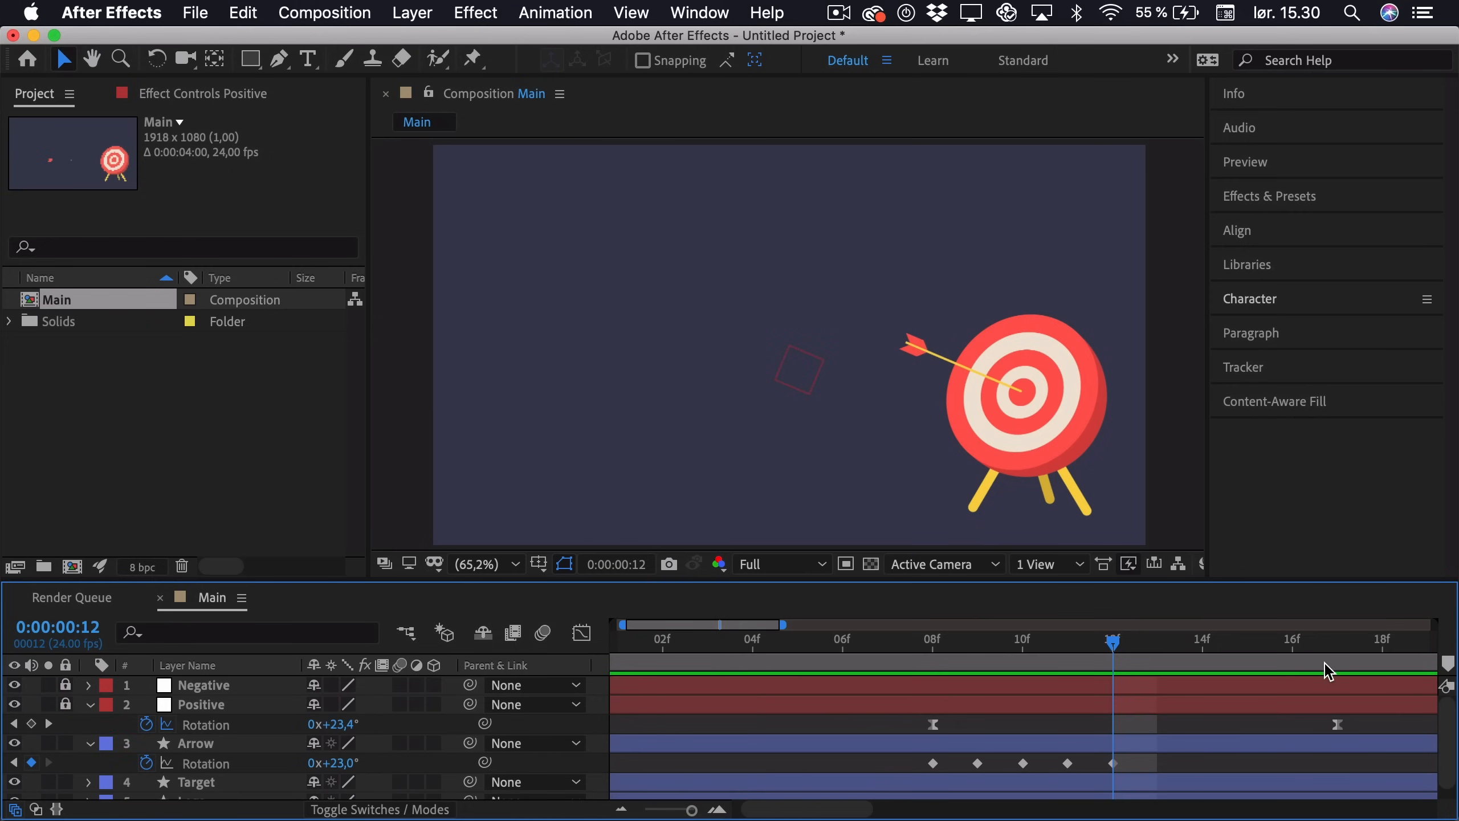
drag(1112, 642, 1157, 642)
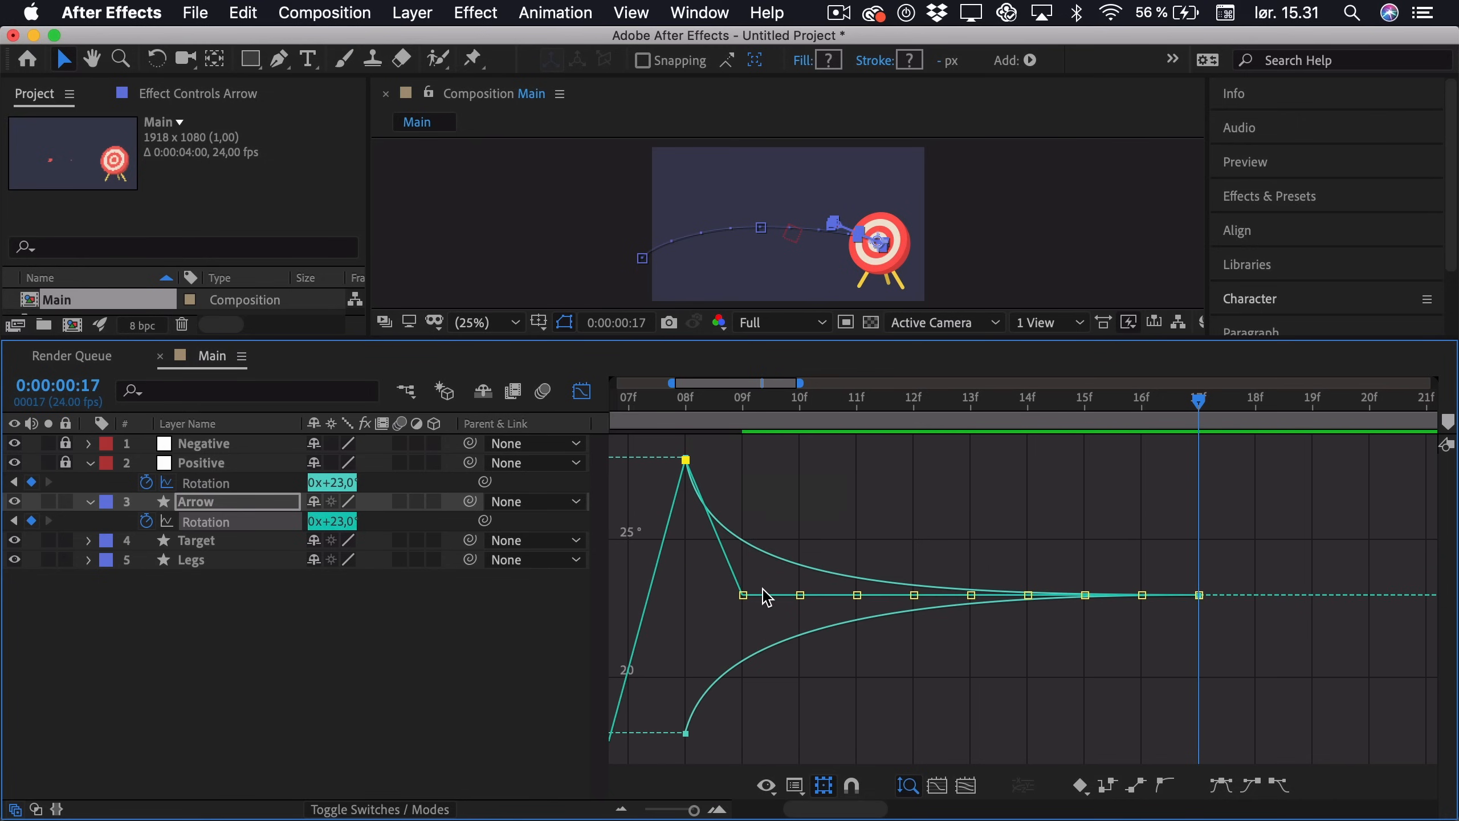
Step: Drag the frame 9 and 10 rotation keys onto the Negative and Positive curves
drag(742, 595, 742, 652)
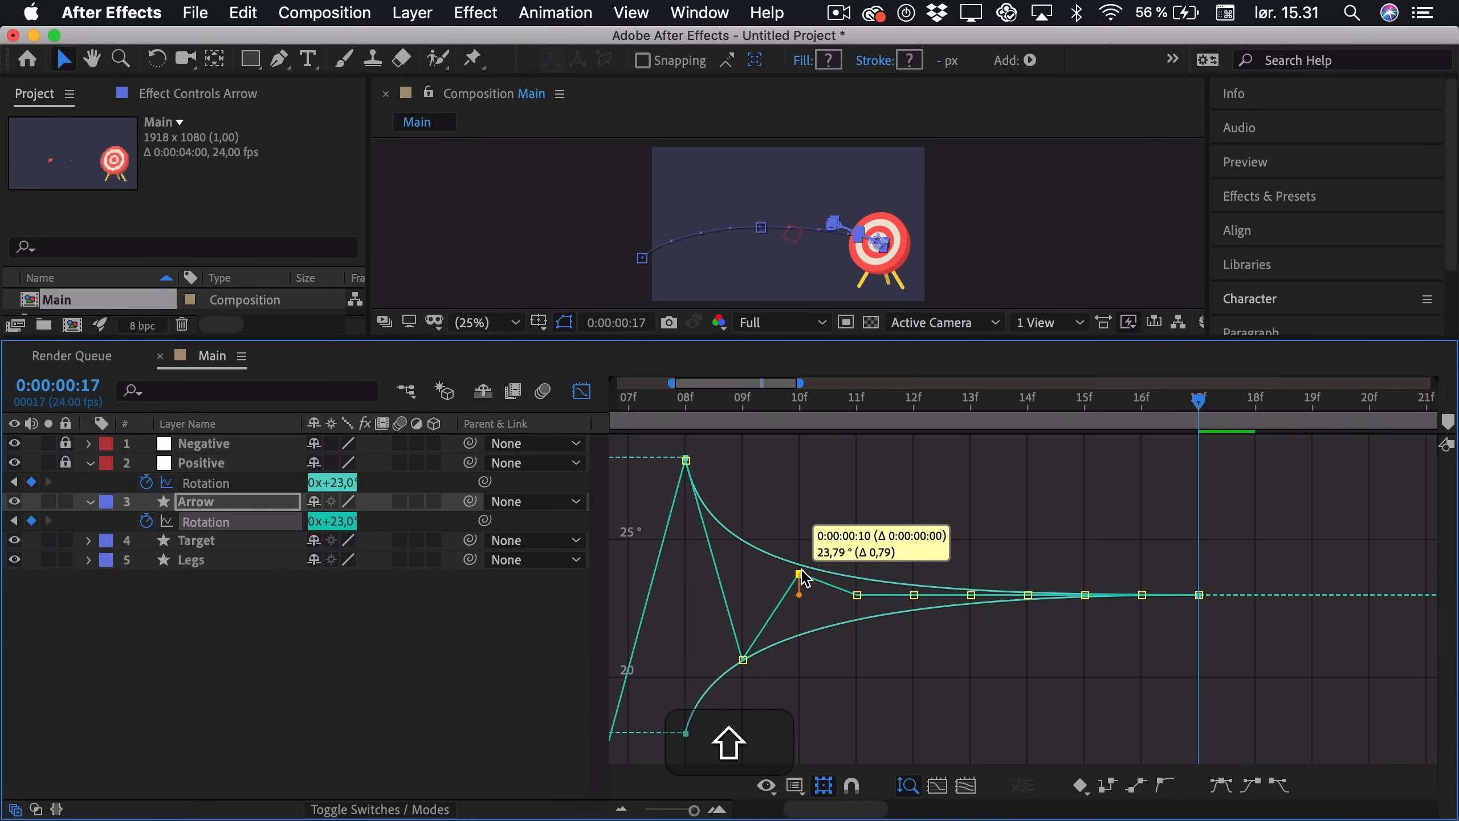
drag(800, 575, 856, 595)
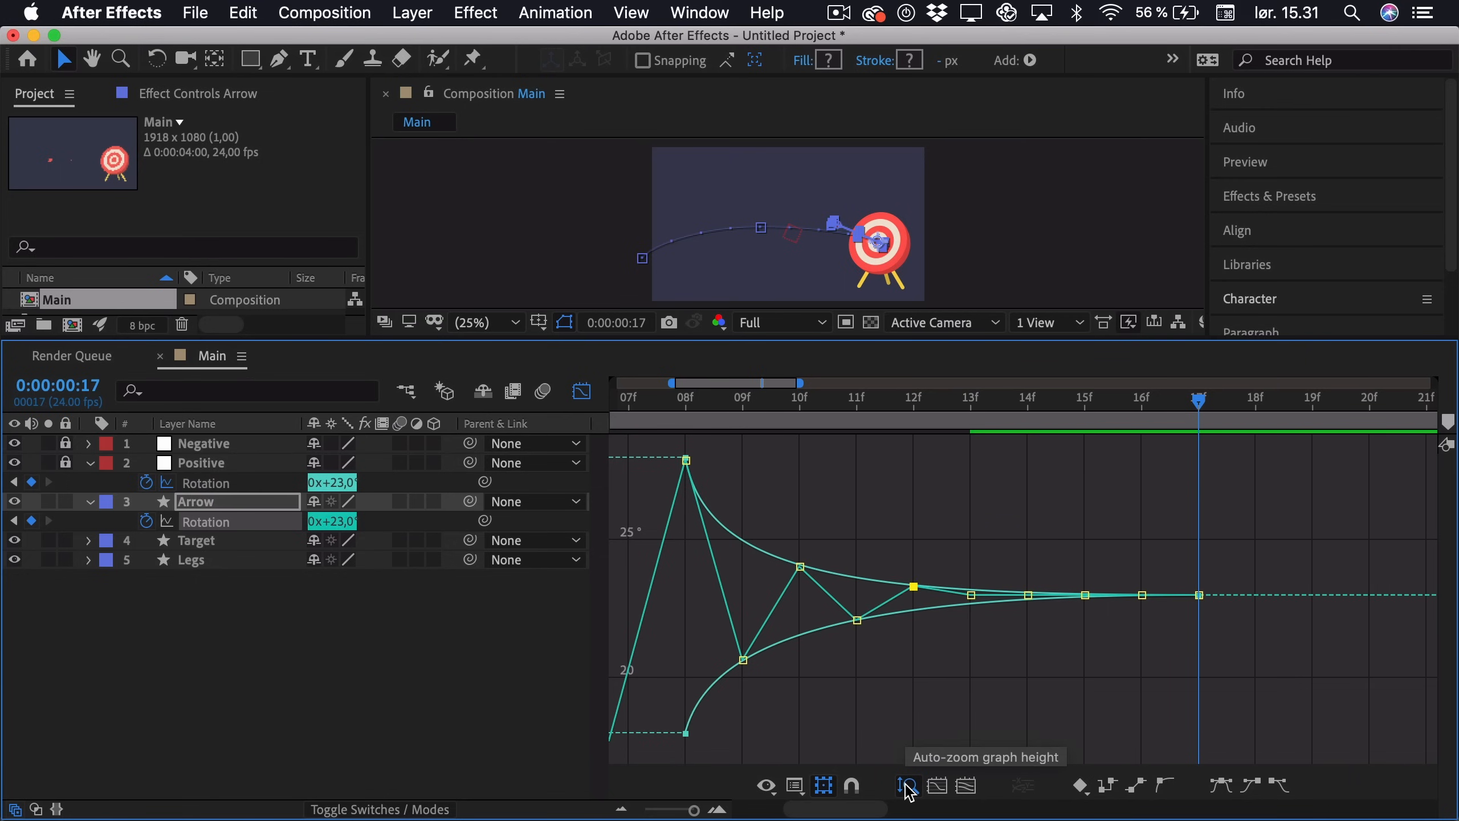
mouse_move(865, 798)
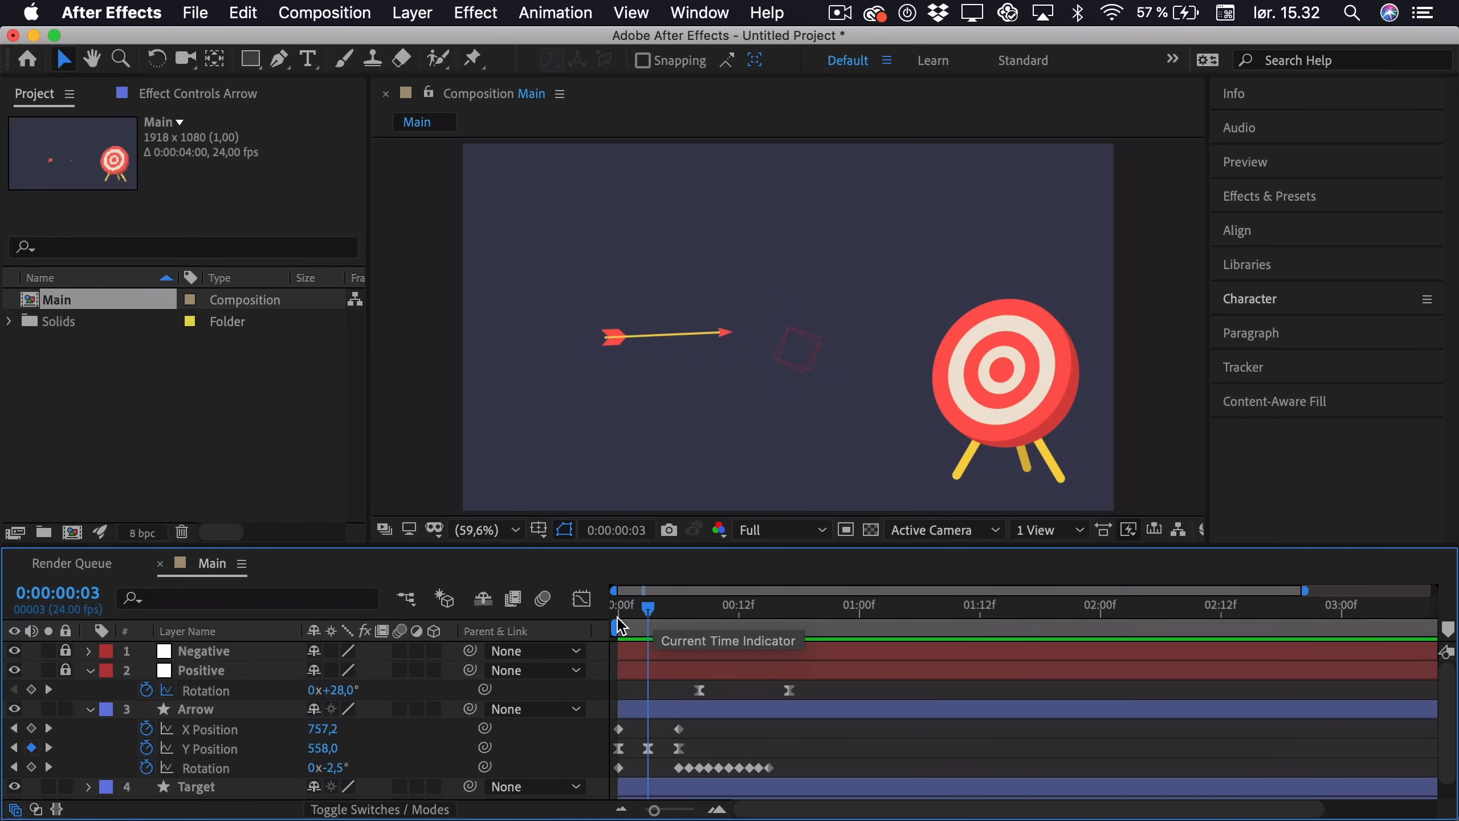
Step: Return to the start and step to the impact frame to key the Target's rotation tilt
click(196, 786)
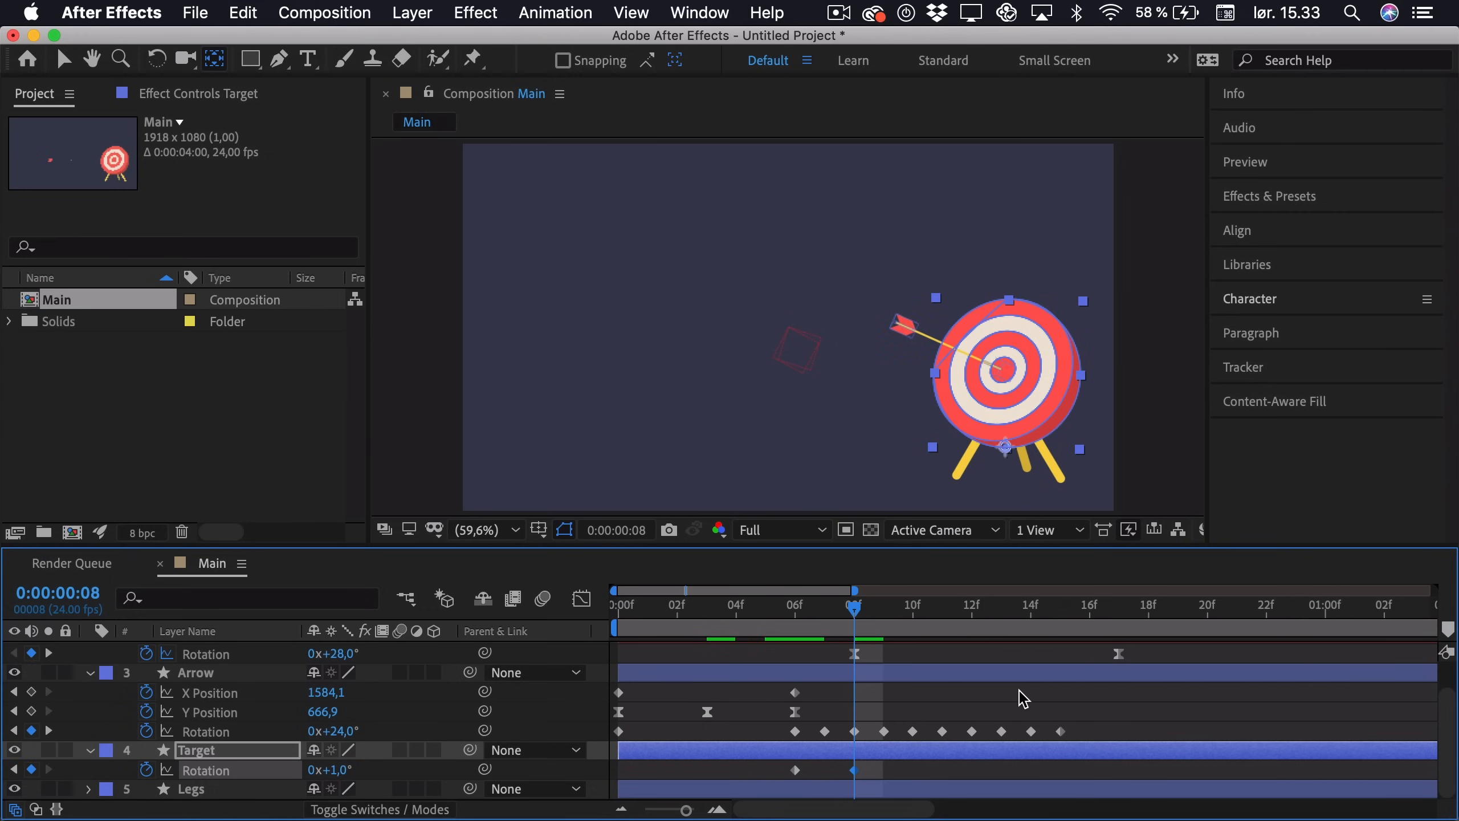
key(cmd+right)
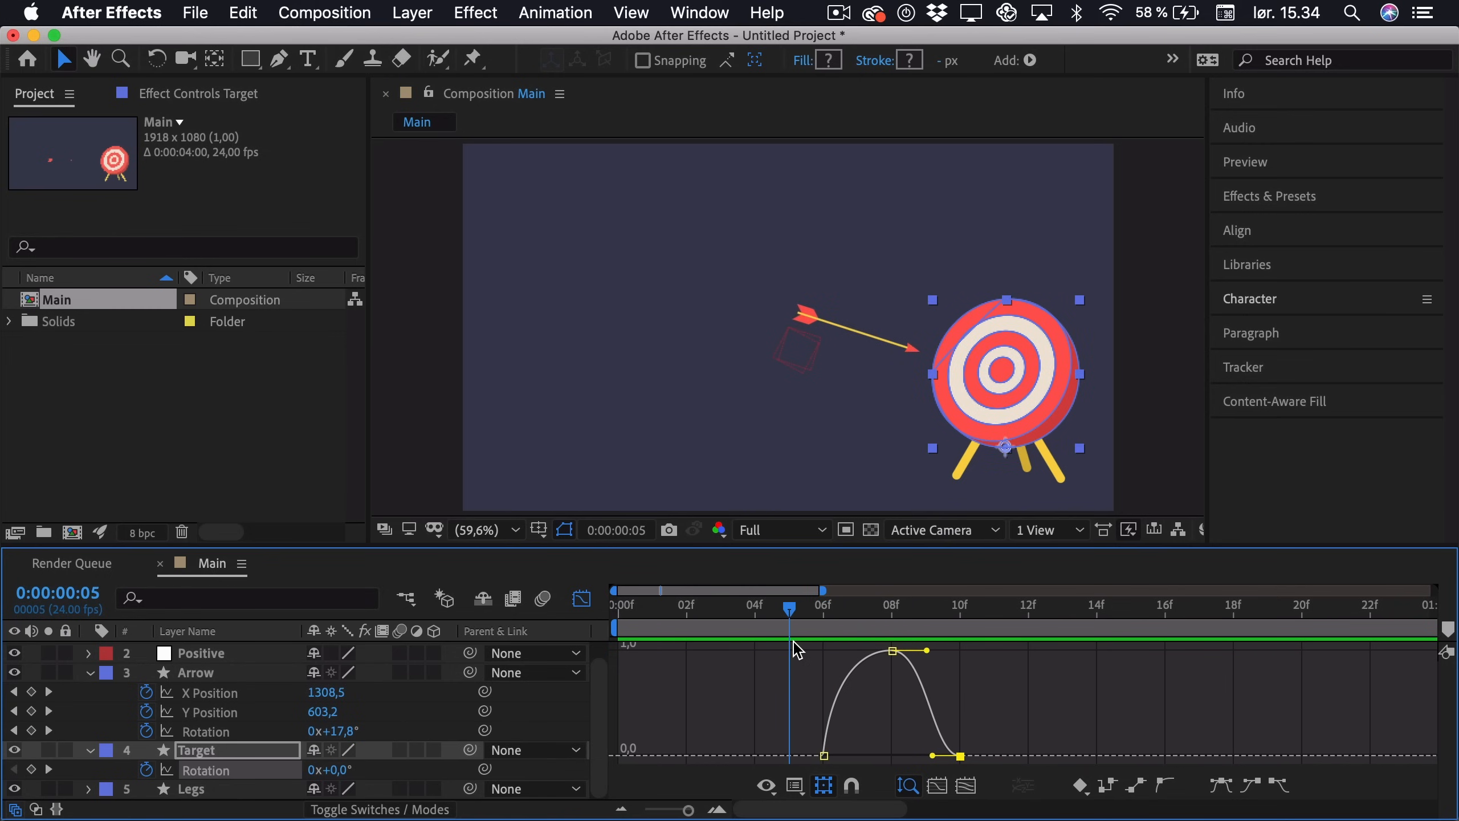
Step: Leave the speed graph after smoothing the Target rotation's Bezier handles
click(580, 599)
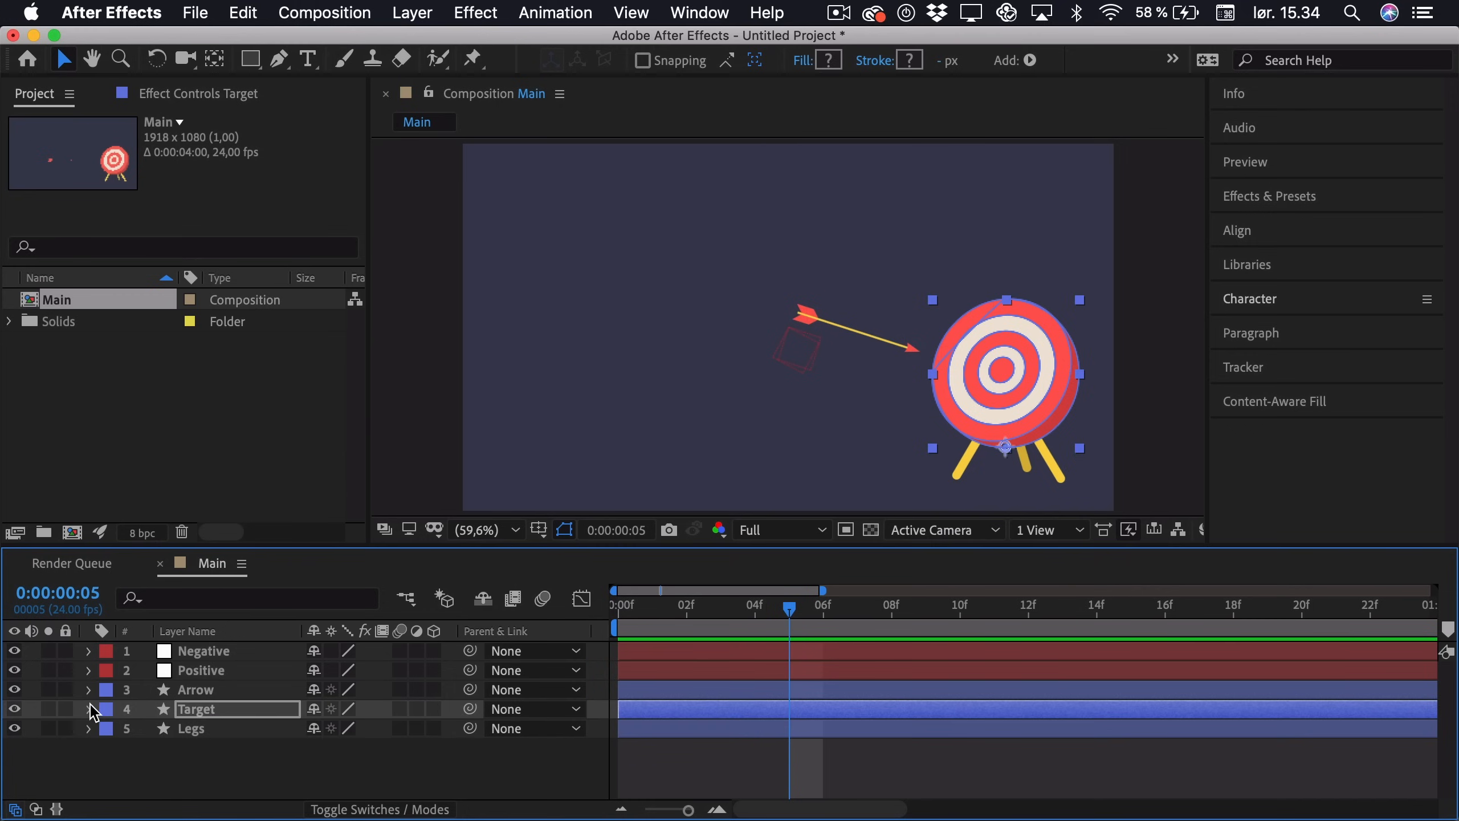
Step: Select the Arrow layer and link its Parent & Link to 4. Target, undoing a misstep
click(195, 689)
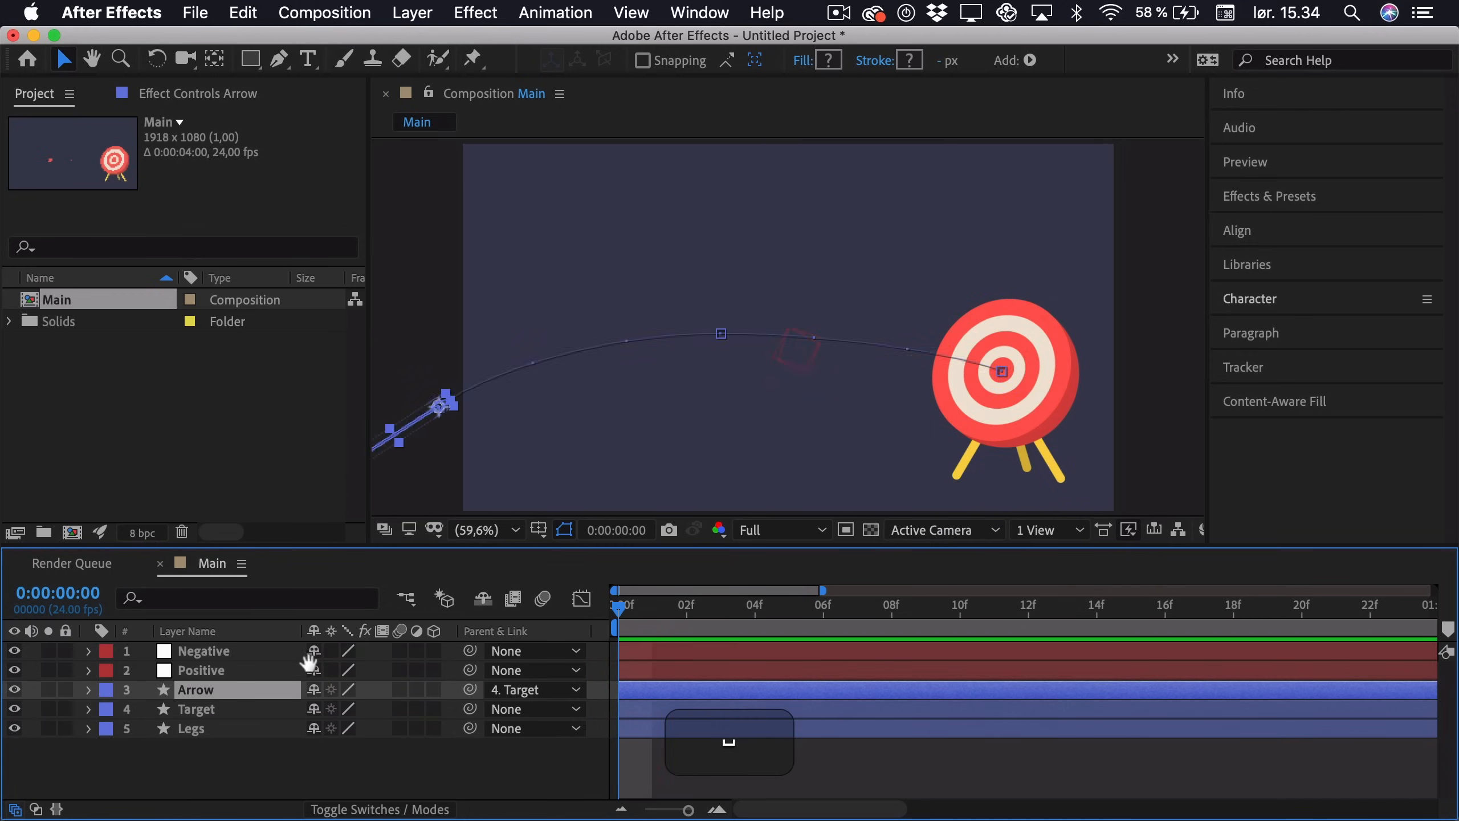
mouse_move(282, 631)
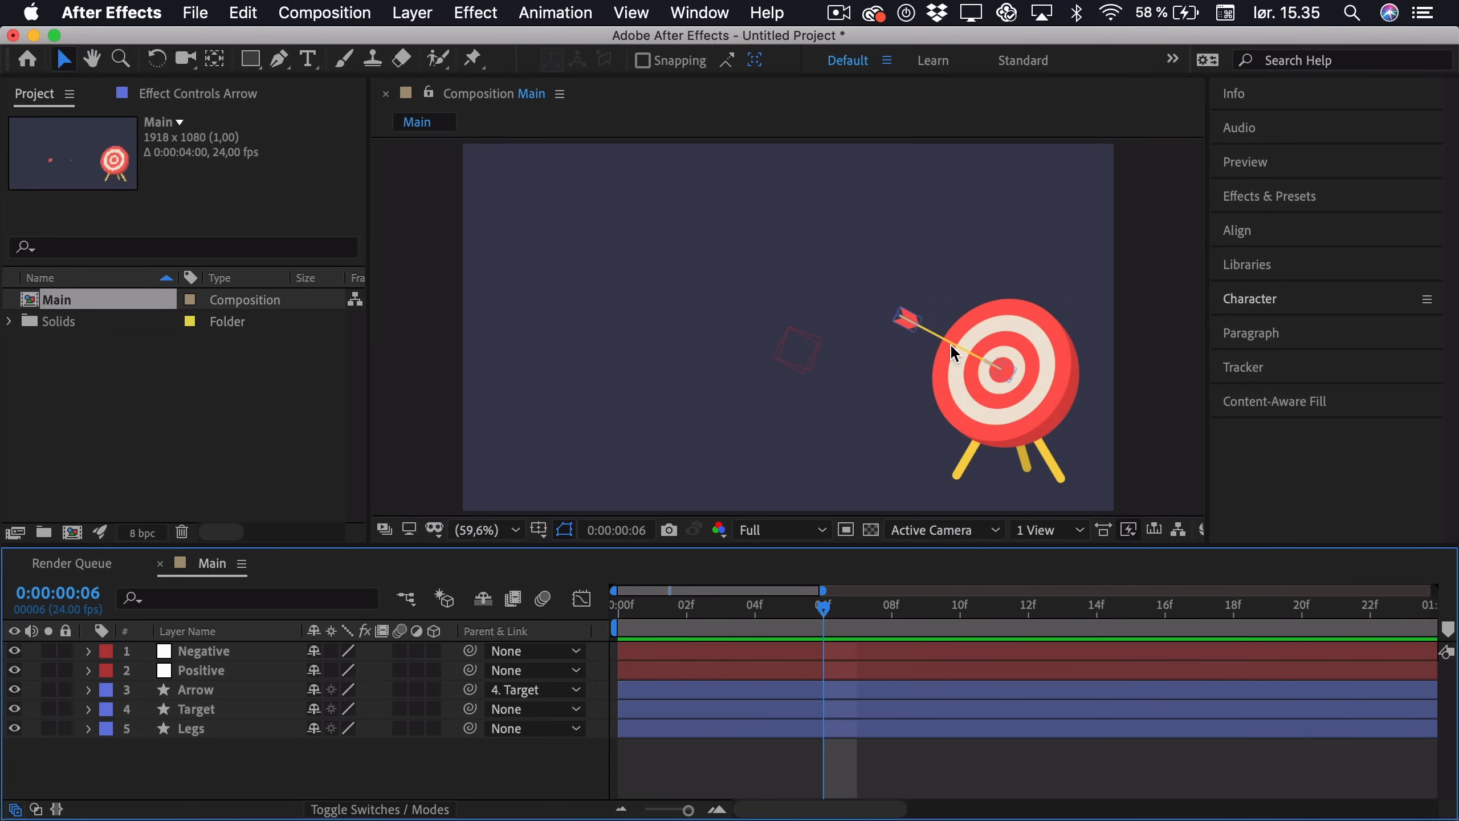
key(cmd+z)
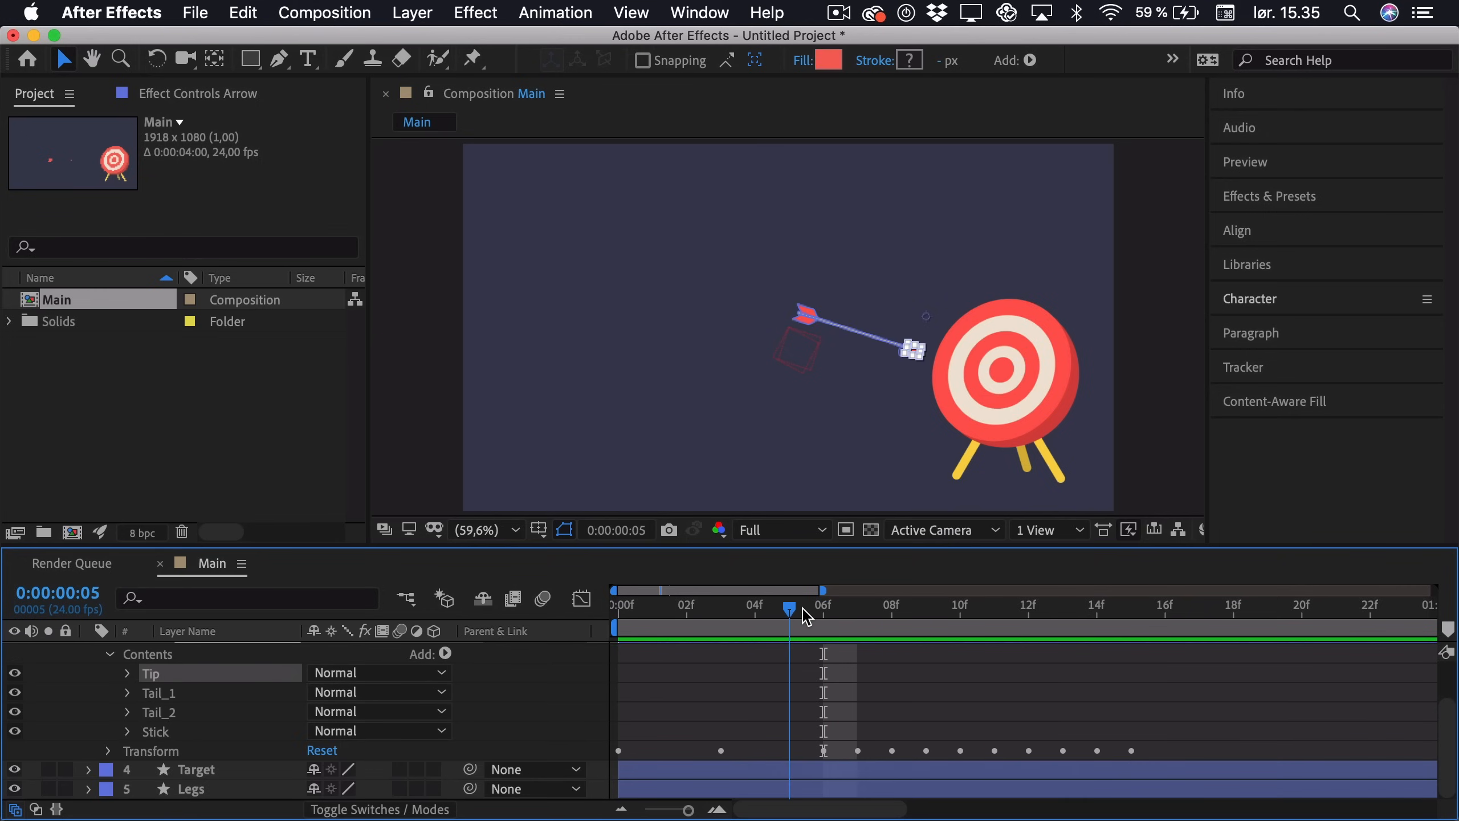
Step: Key the Tip's Opacity from 100% at frame 5 to 0% at frame 6
click(127, 673)
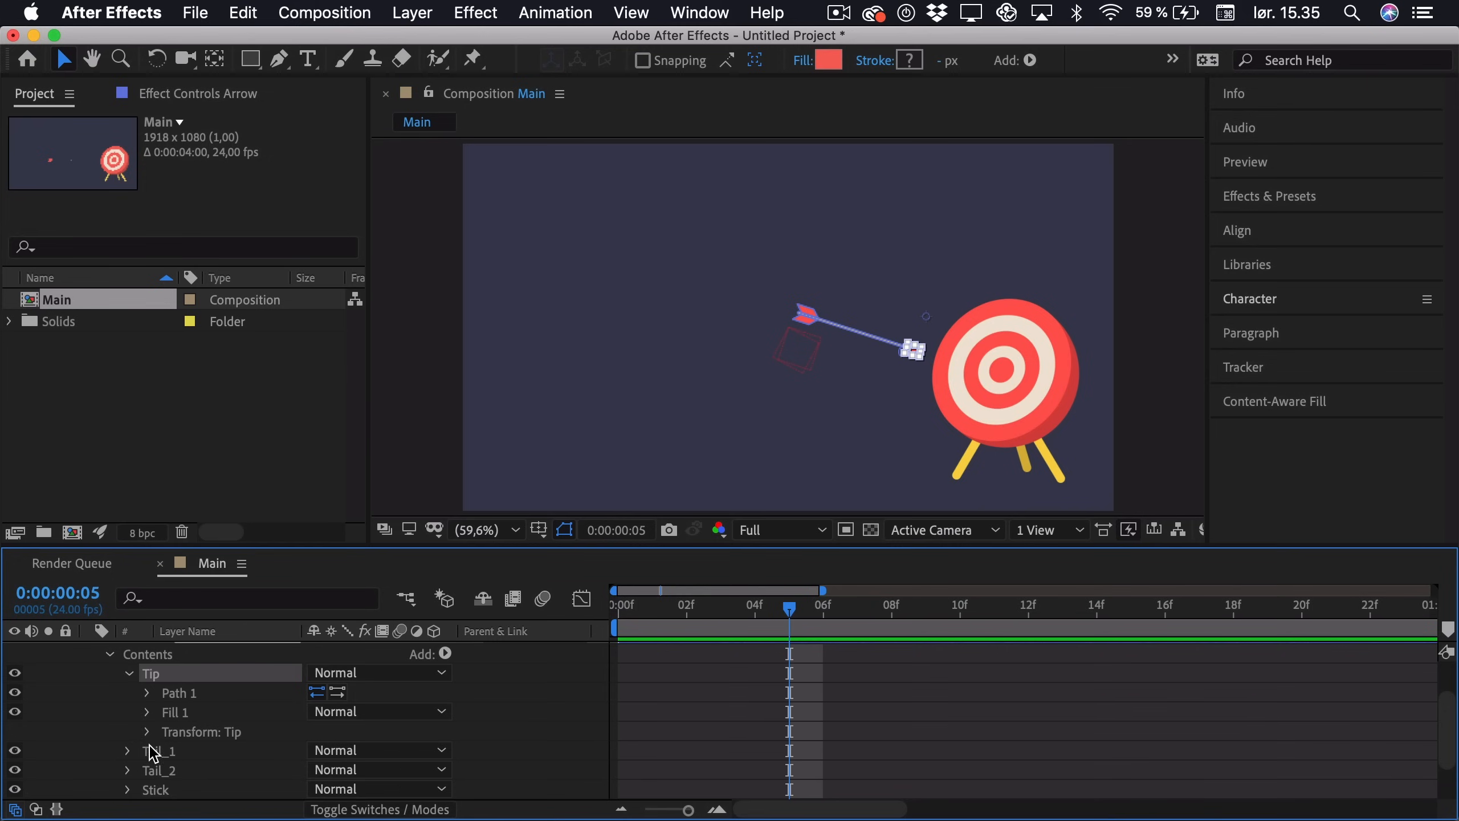
click(146, 732)
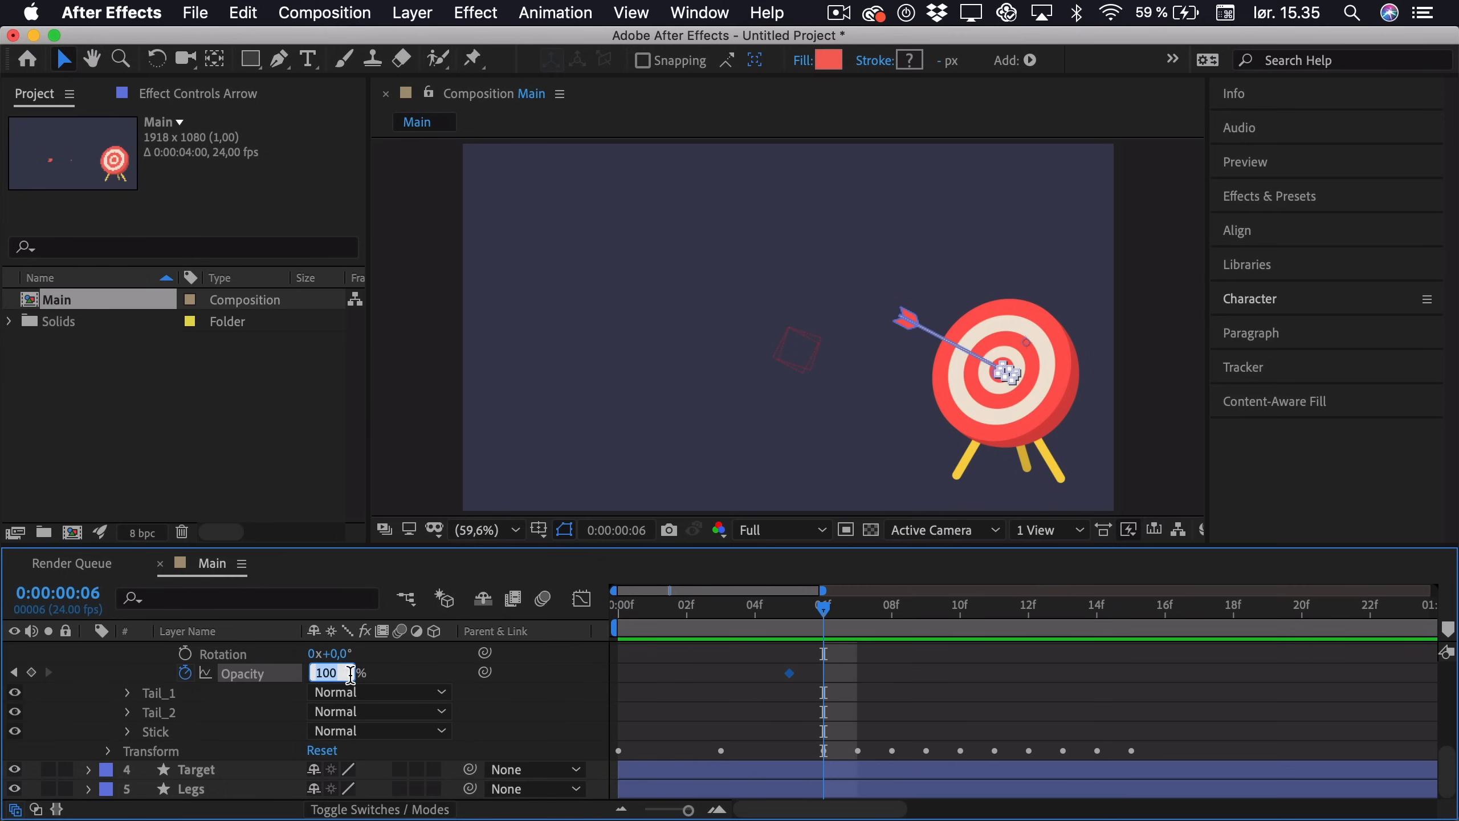
text(0)
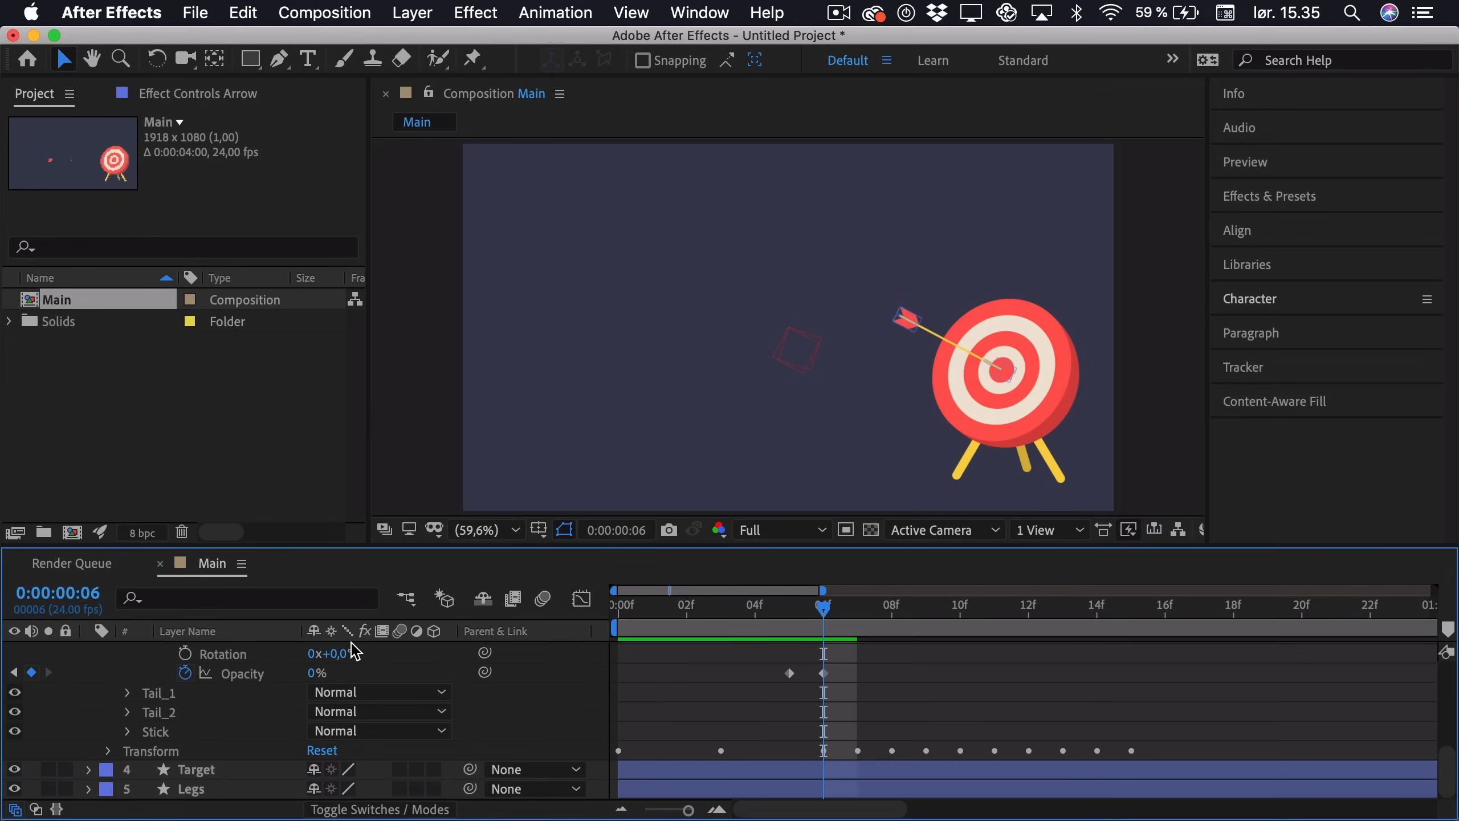
mouse_move(215, 697)
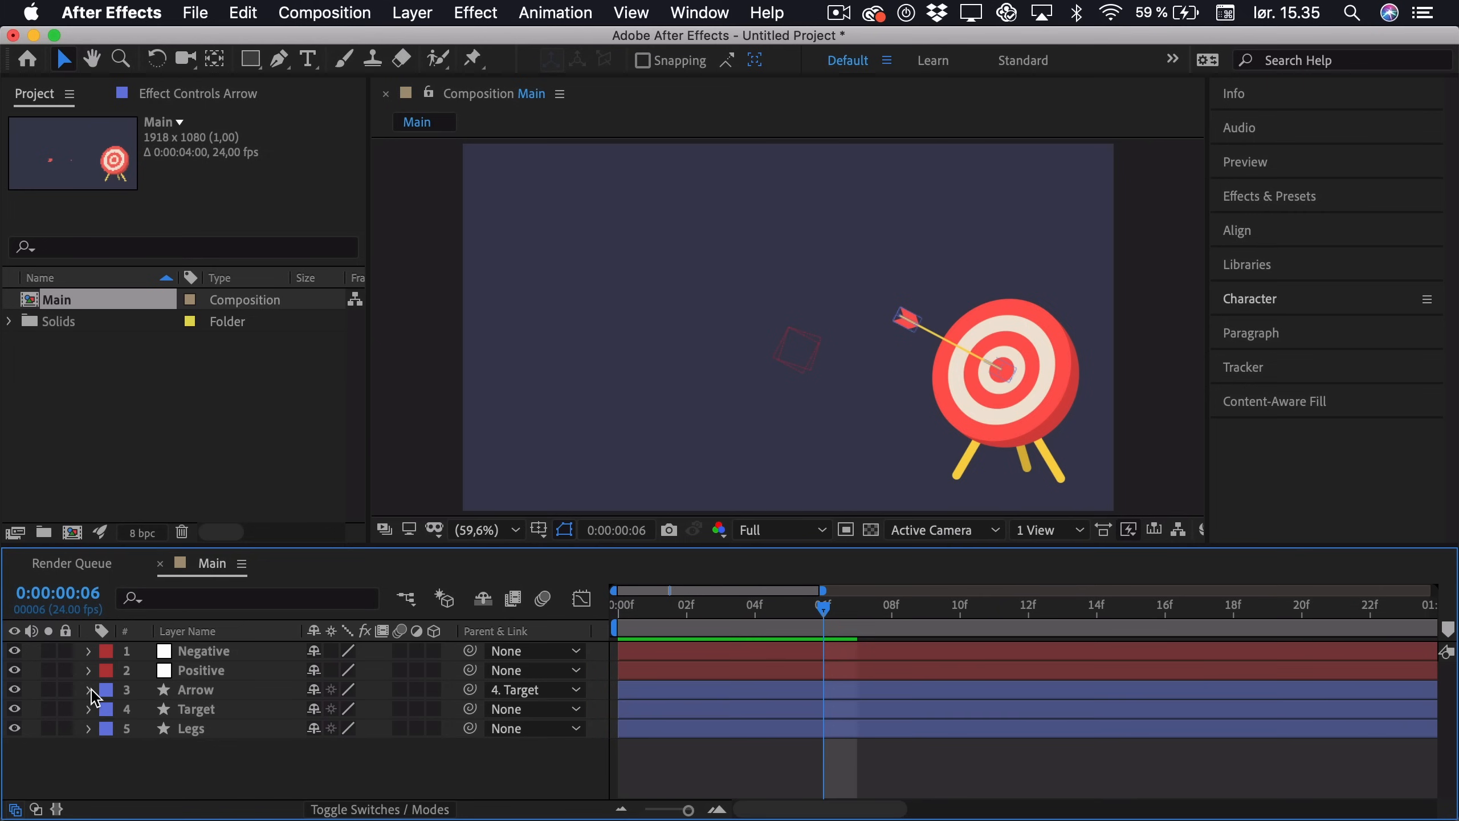
Step: Pre-compose the Arrow layer into a new Arrow composition
right_click(195, 689)
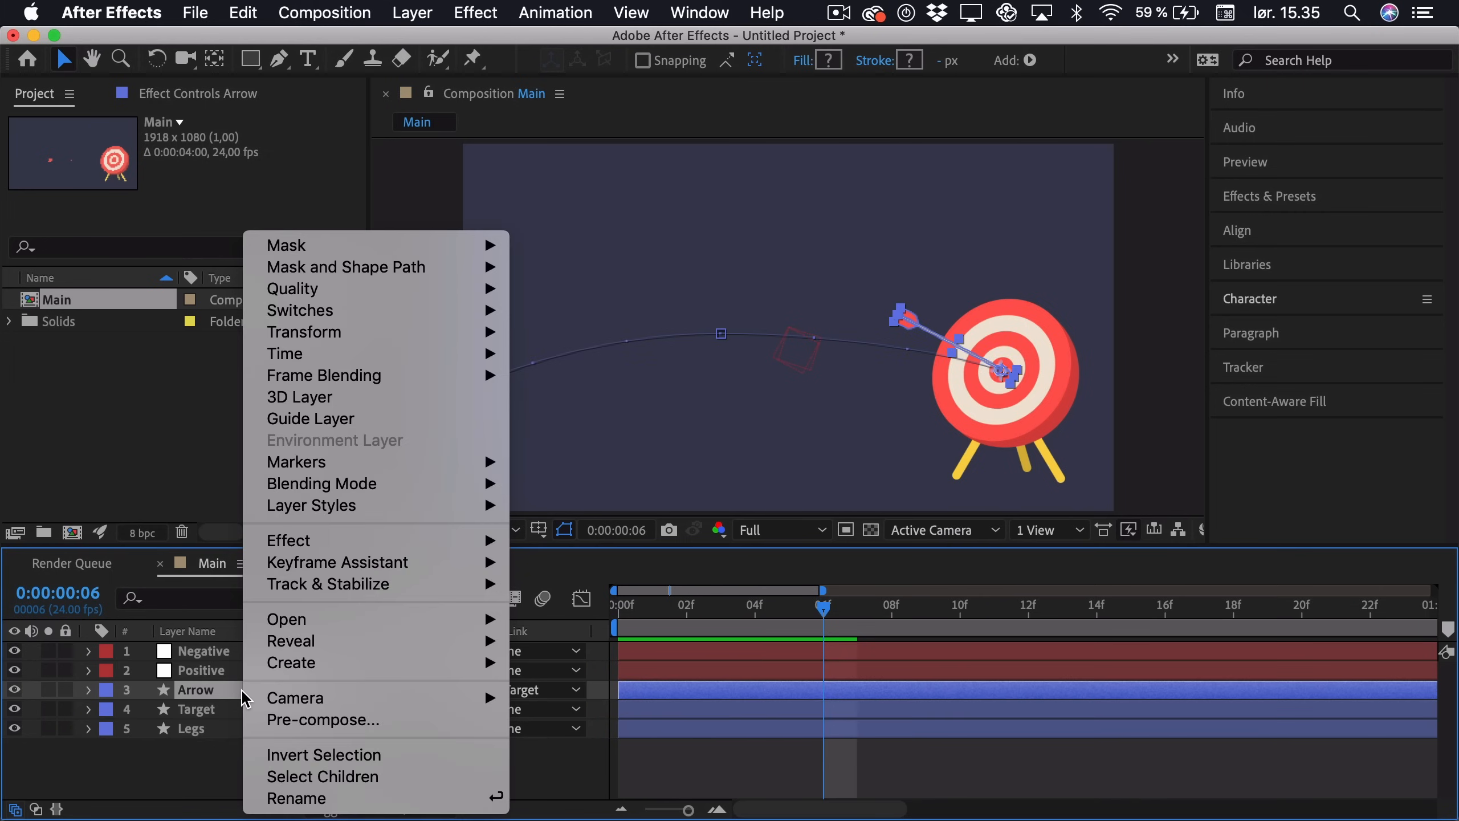
click(323, 719)
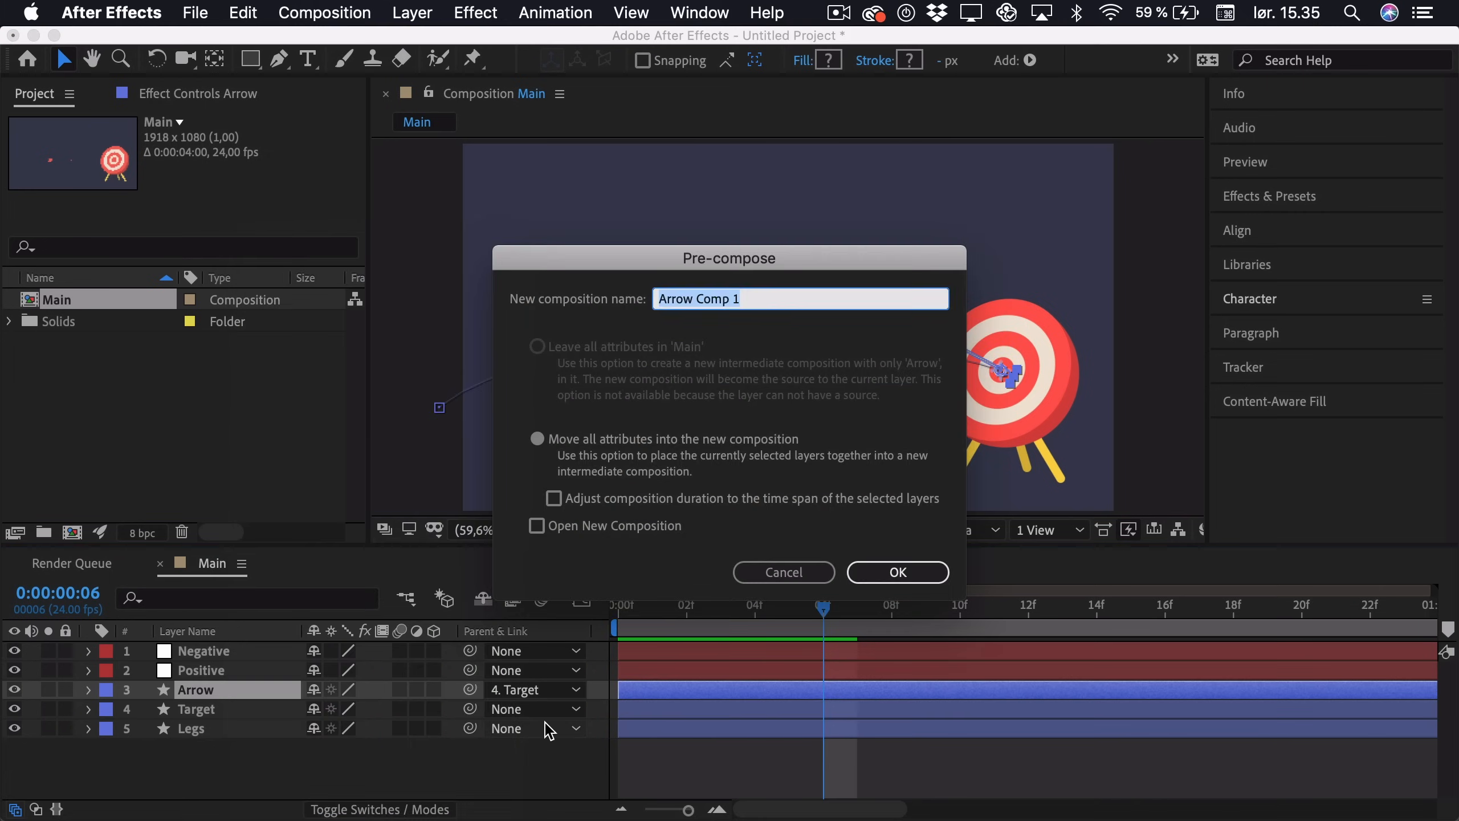
click(896, 571)
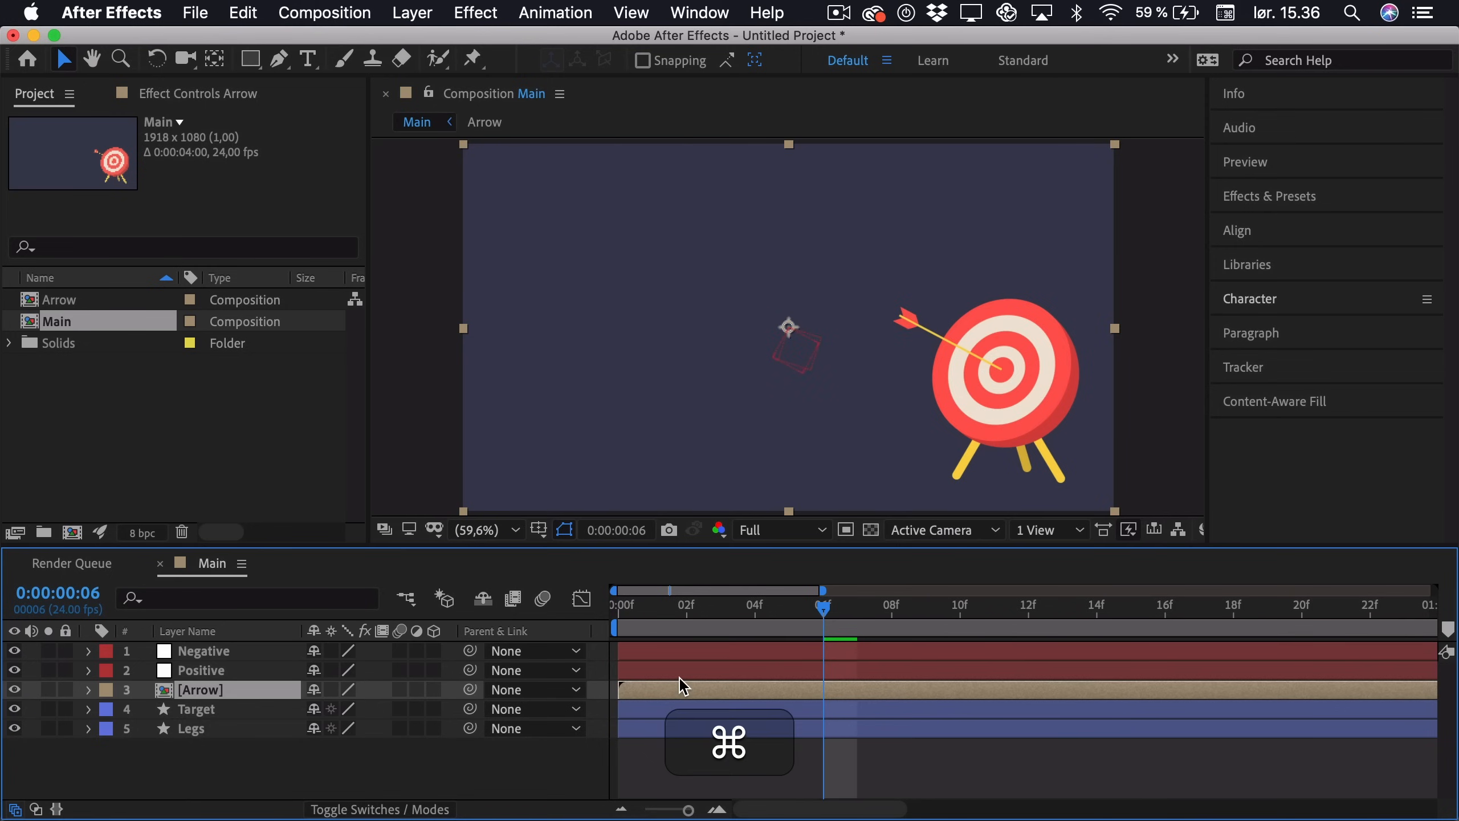
Step: Duplicate the Arrow precomp into staggered copies and scrub through their flights
key(cmd+d)
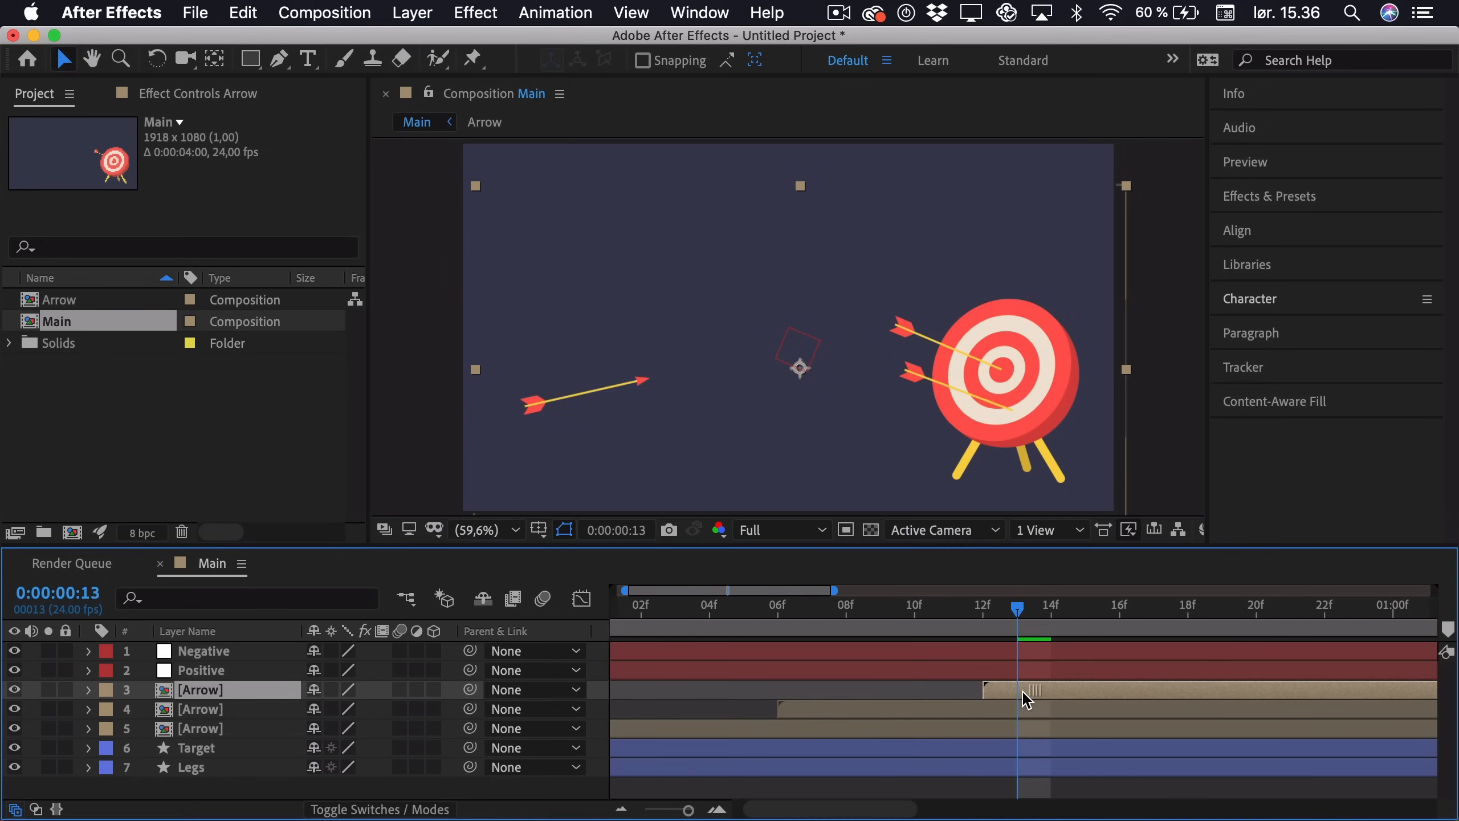
key(cmd+z)
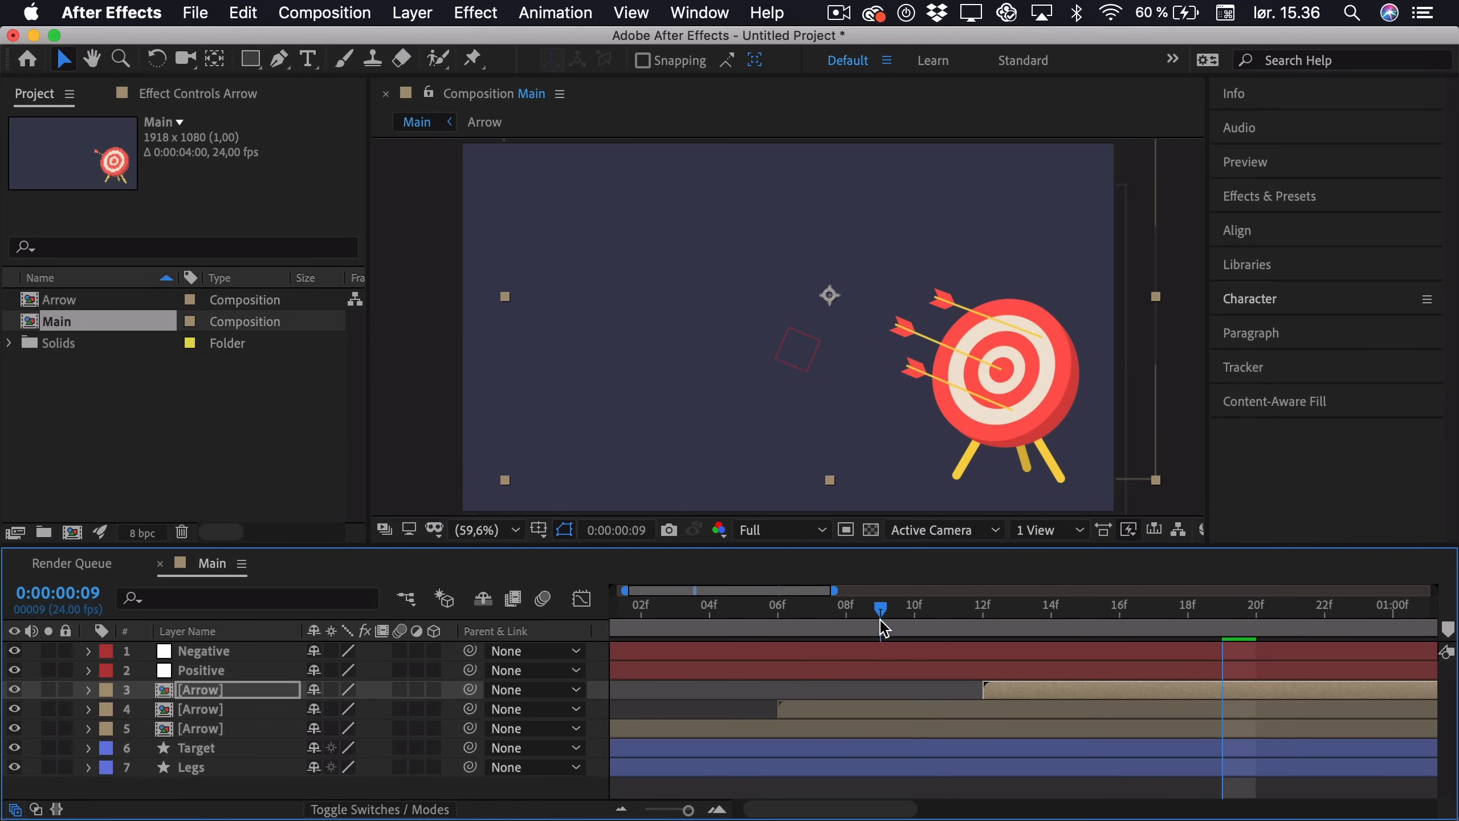
drag(880, 605, 812, 606)
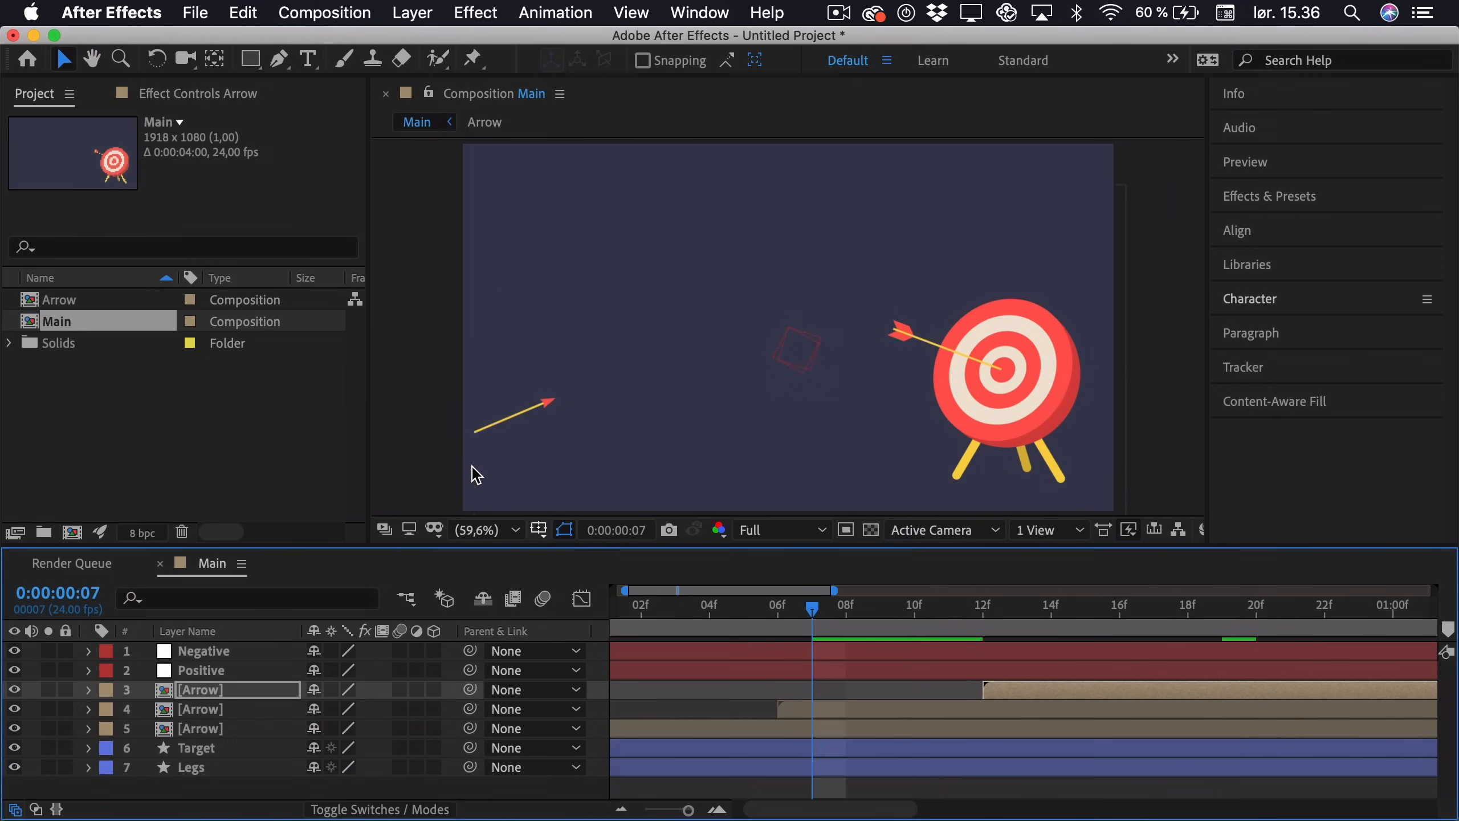
mouse_move(470, 439)
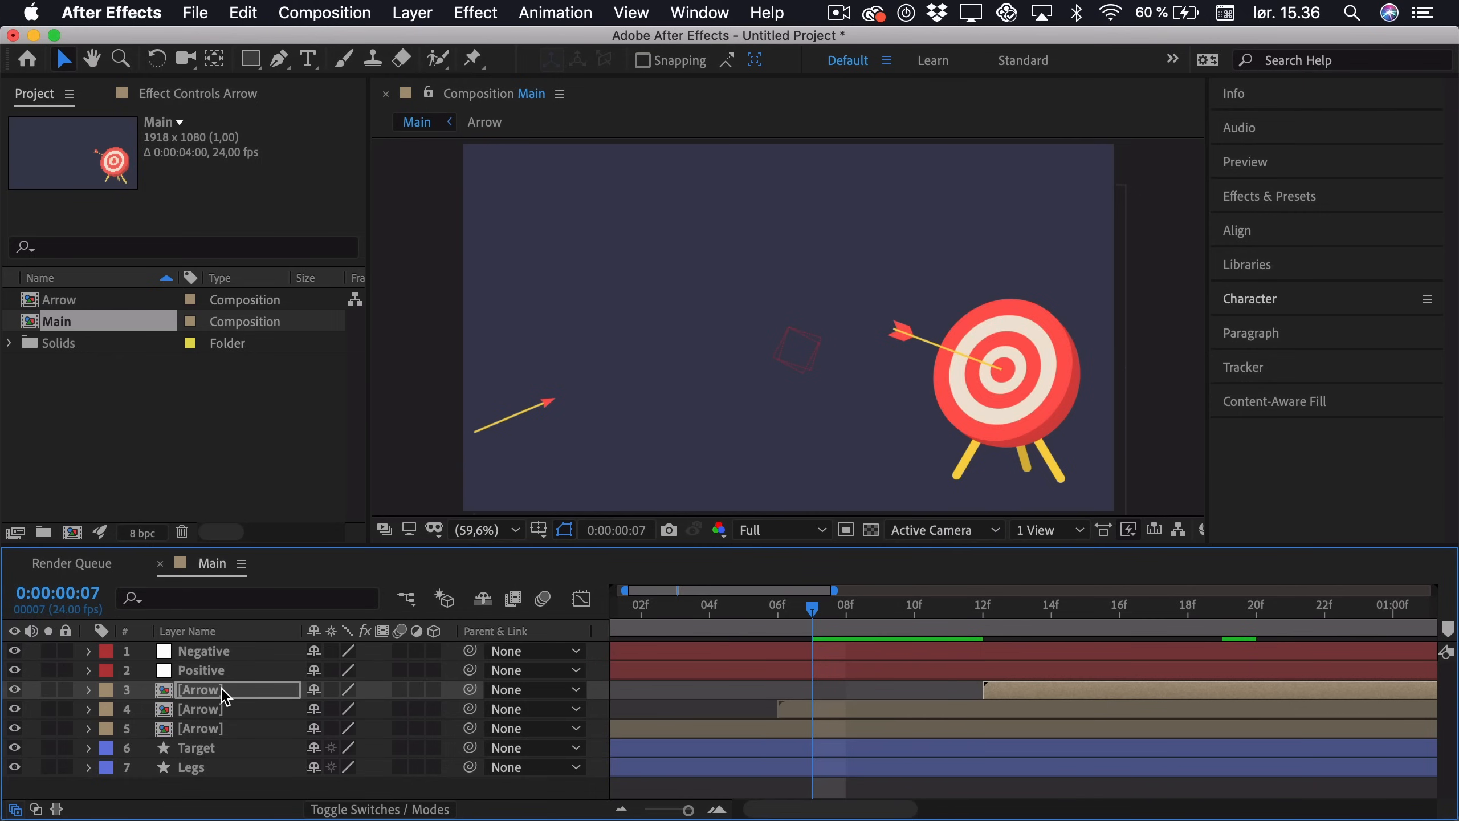
Step: Set the Arrow composition's width to 2290 px in Composition Settings
double_click(198, 690)
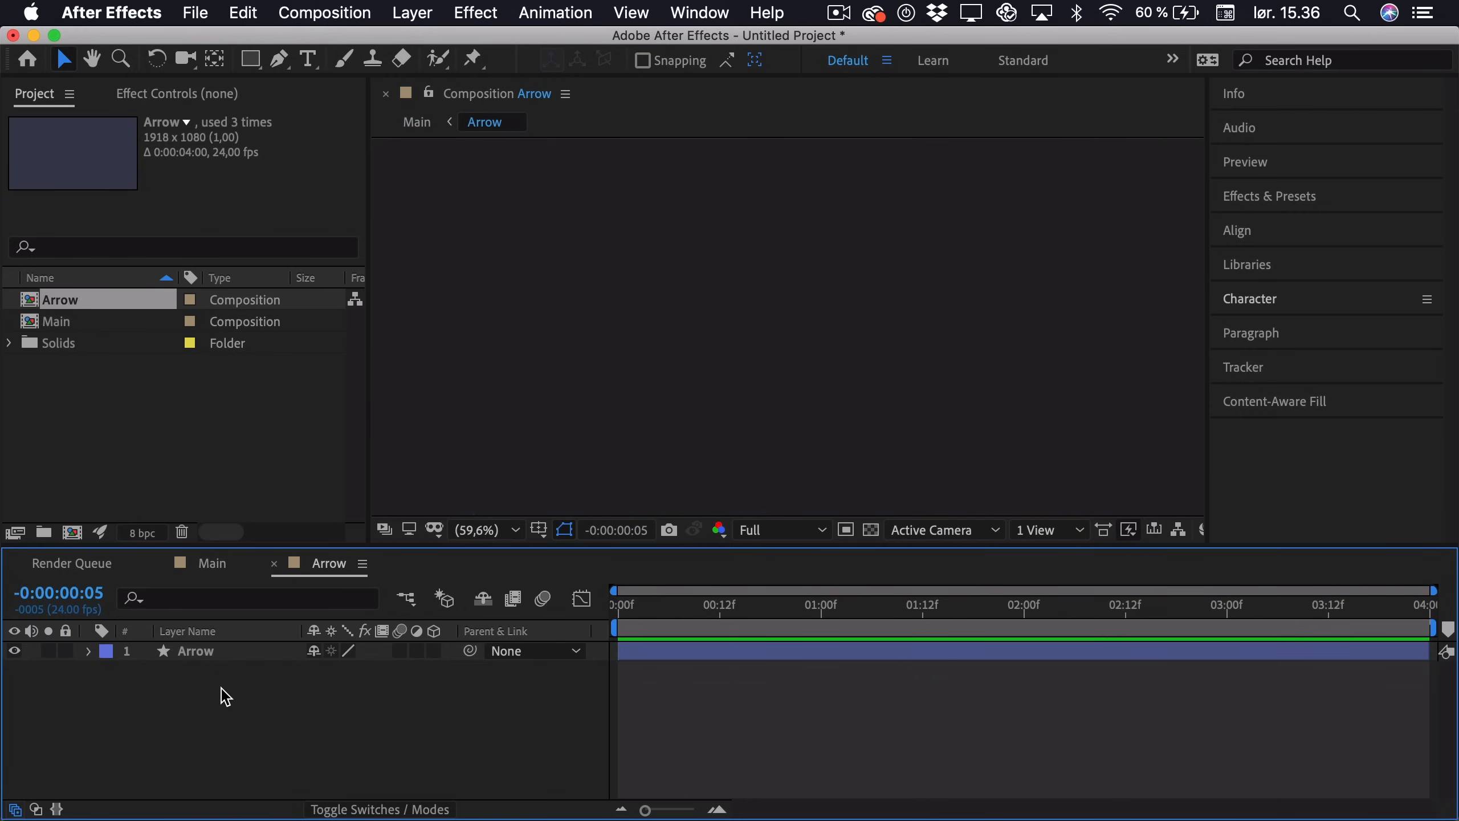
click(324, 13)
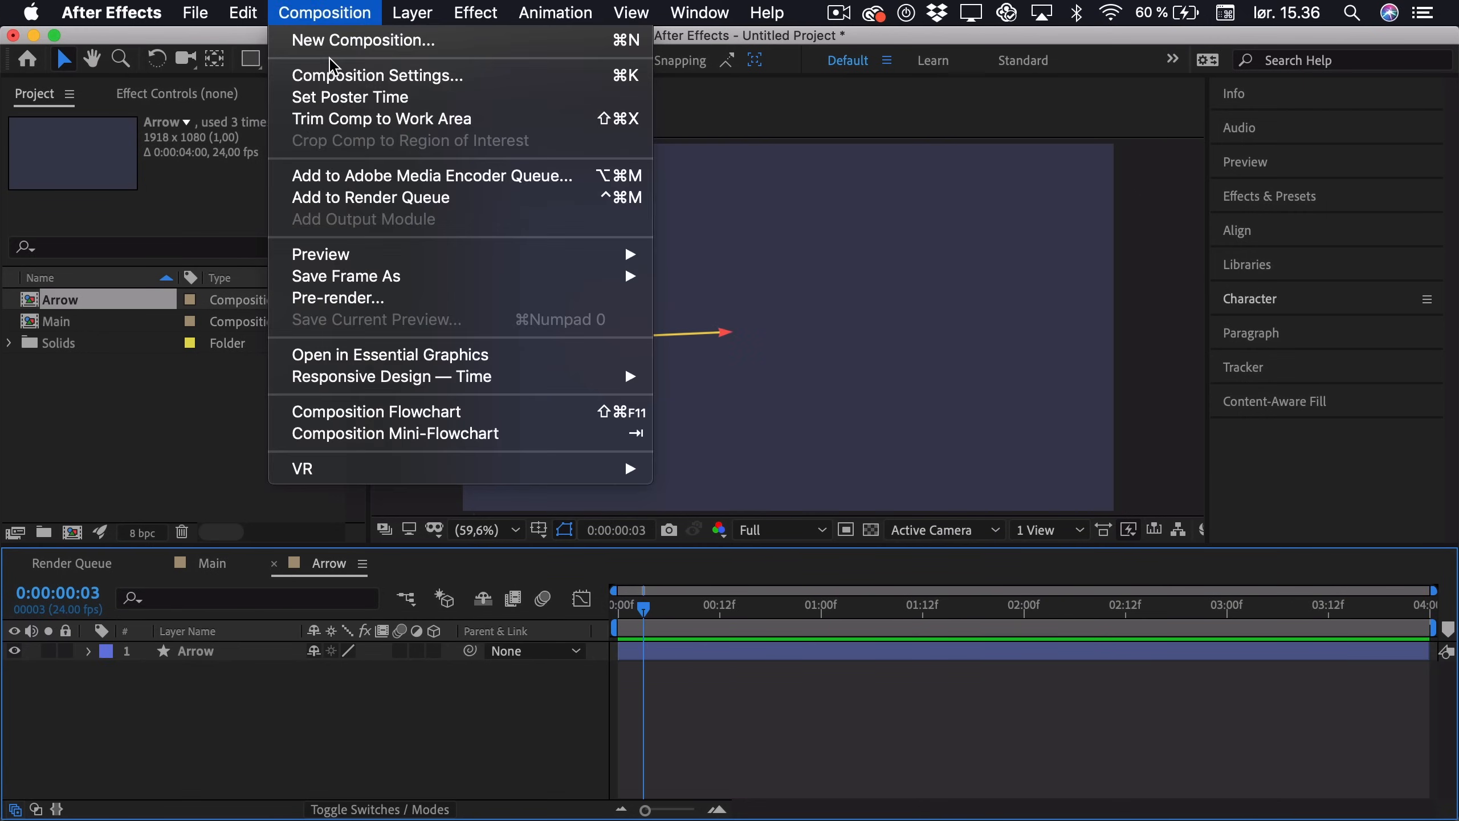
click(378, 75)
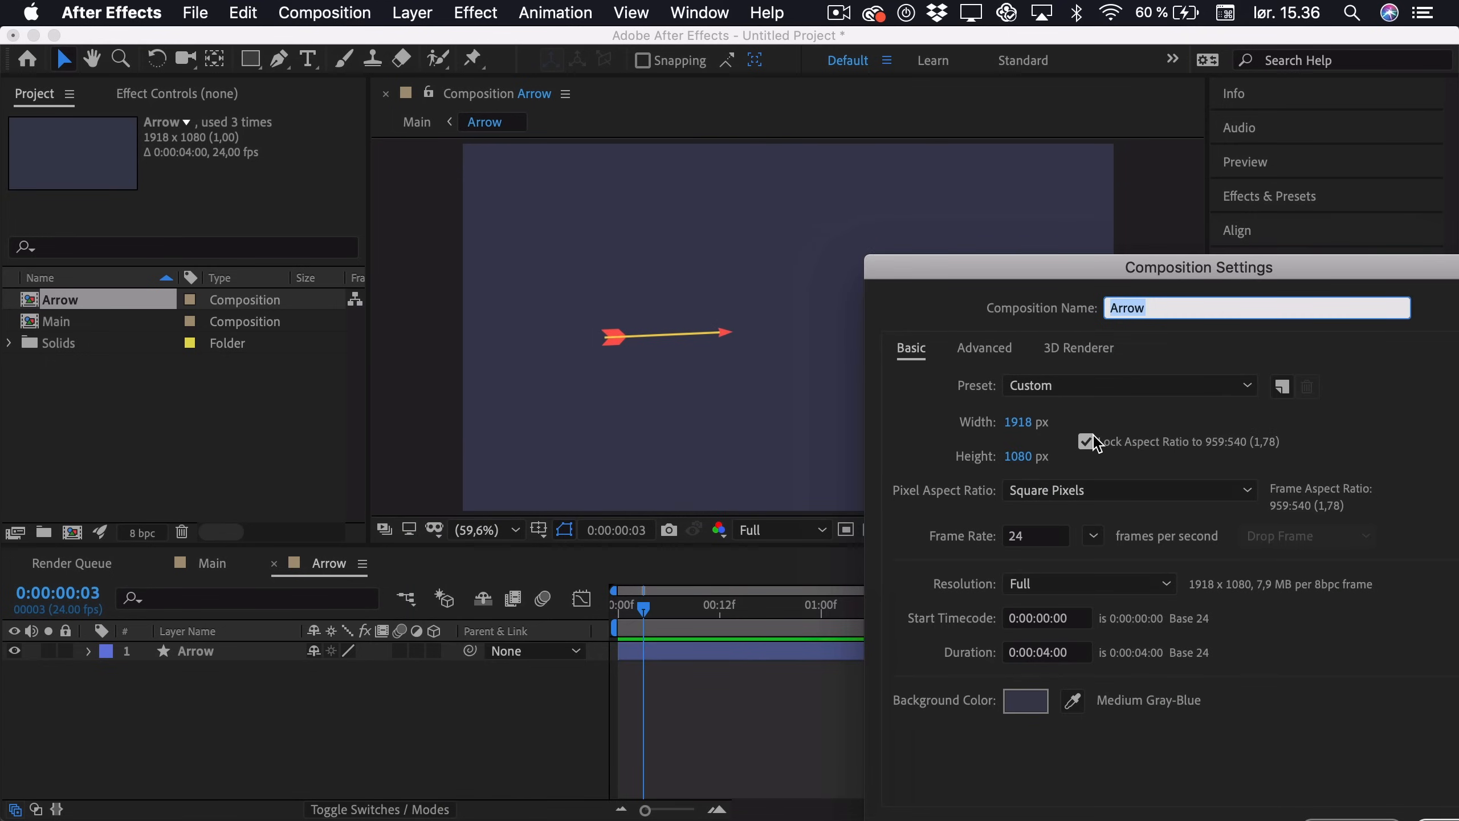
click(1028, 422)
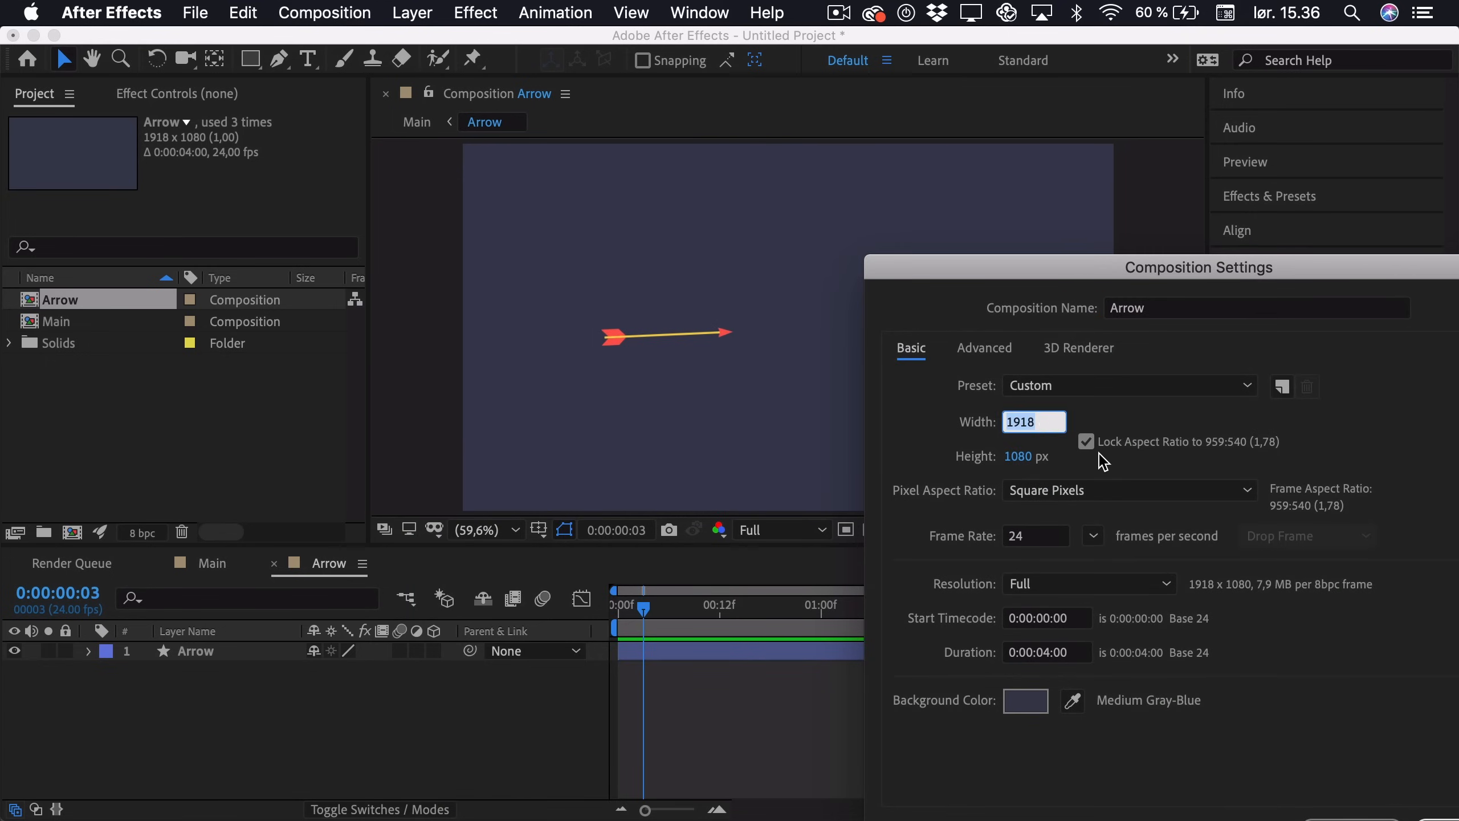
click(1086, 442)
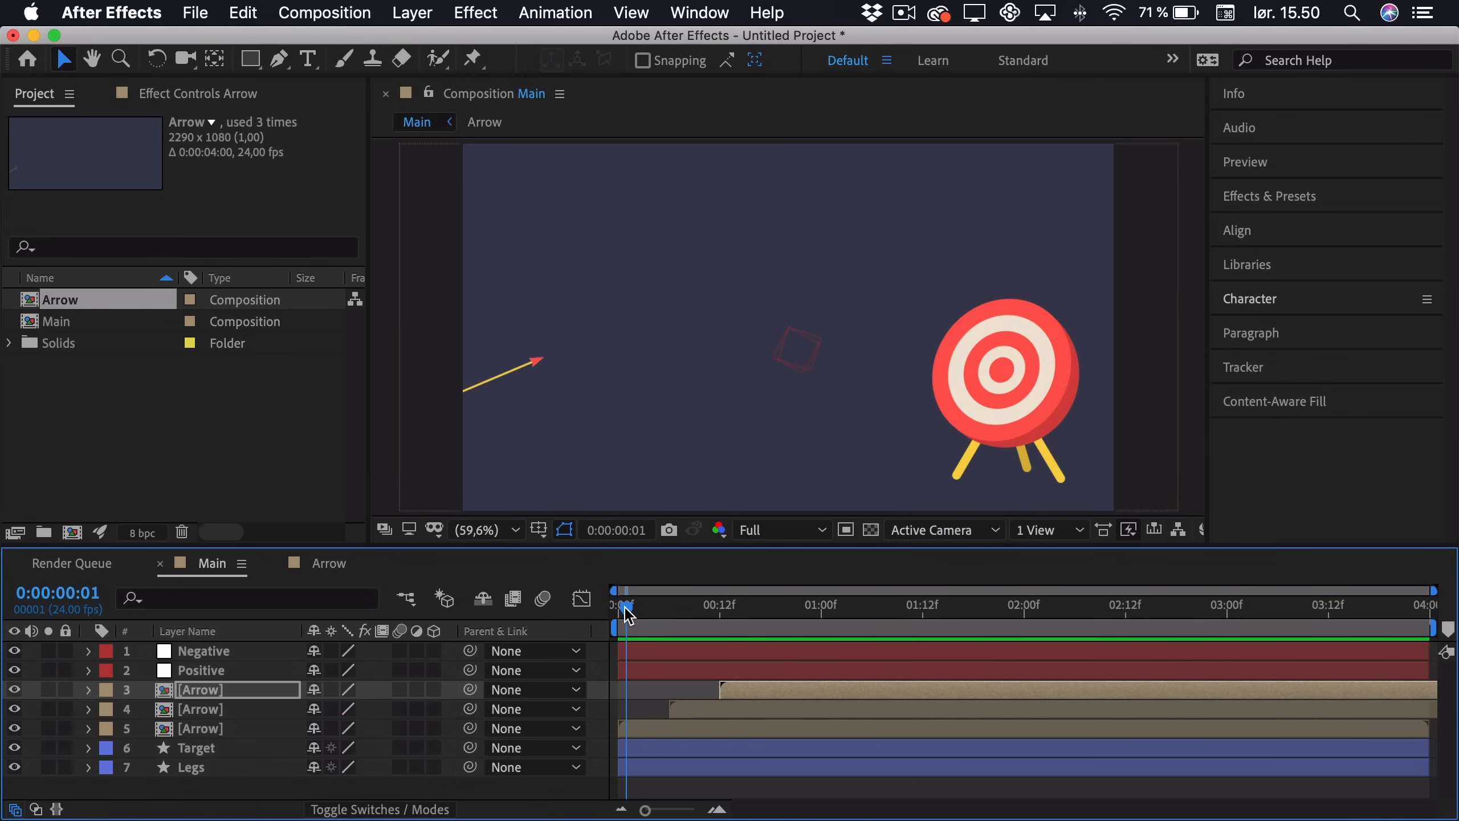
Step: Scrub through the three arrow flights to check their motion before parenting to 6. Target
drag(626, 608, 700, 608)
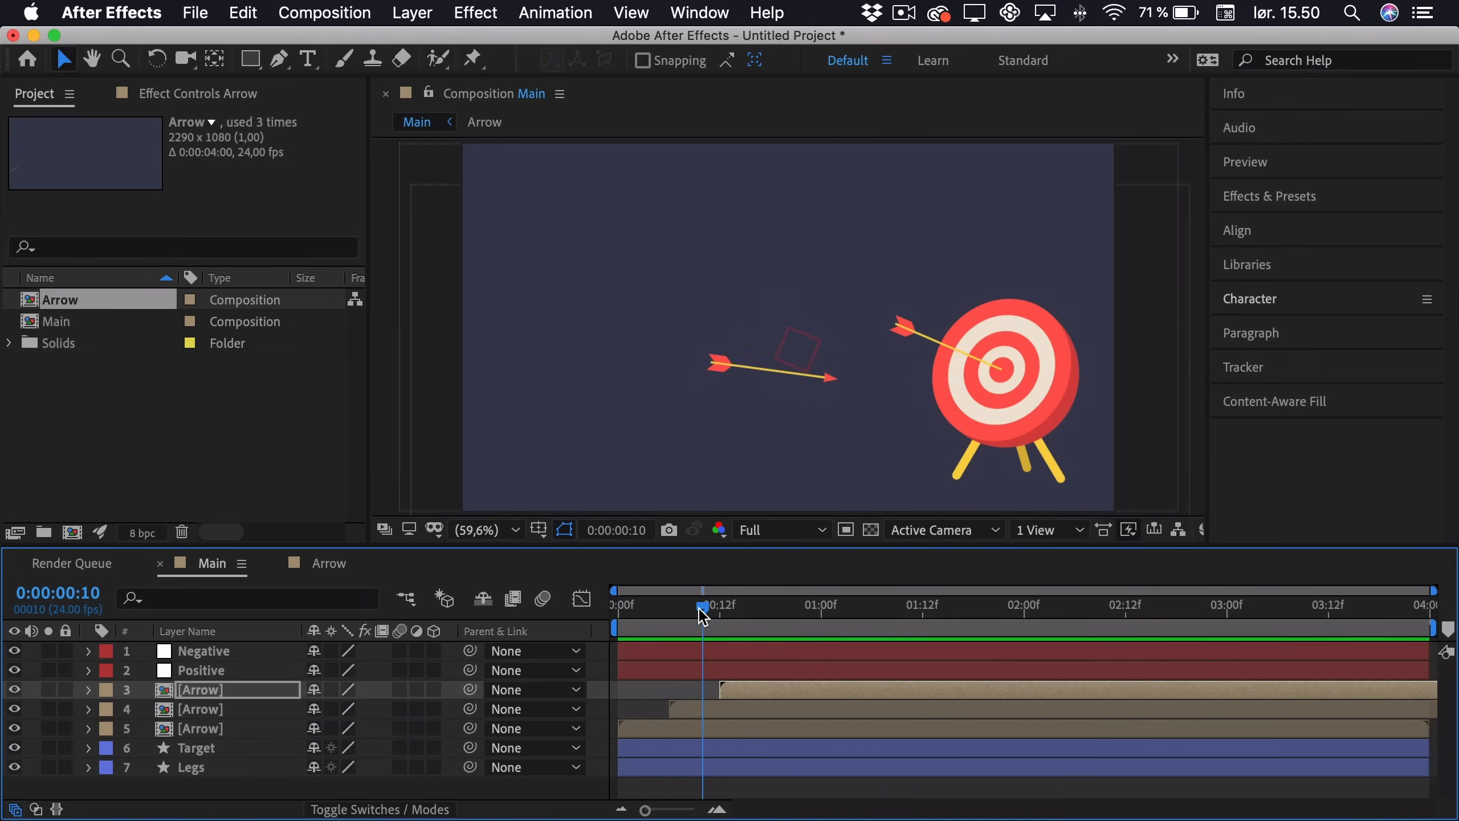
mouse_move(701, 612)
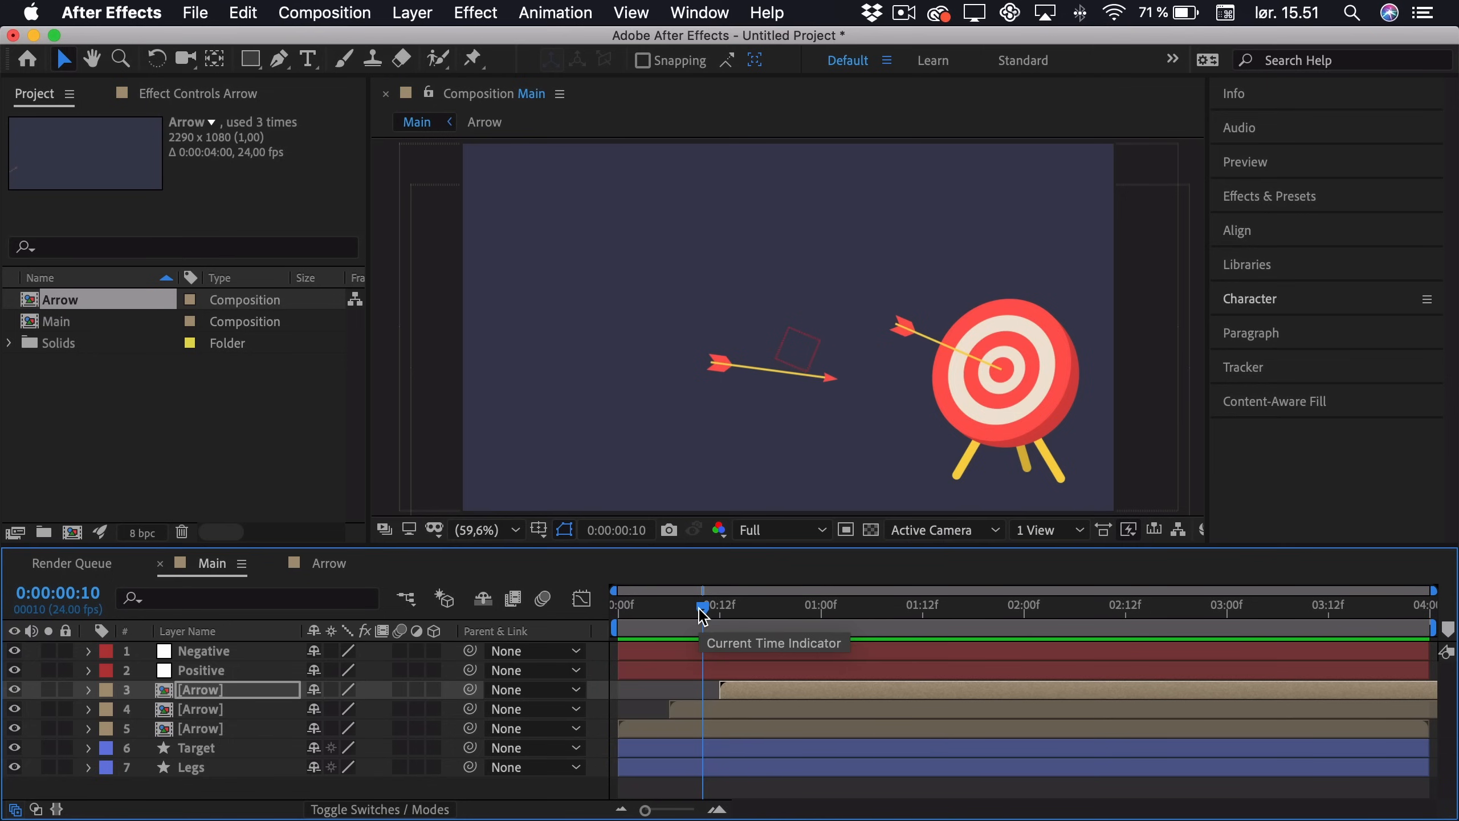
drag(702, 605, 735, 605)
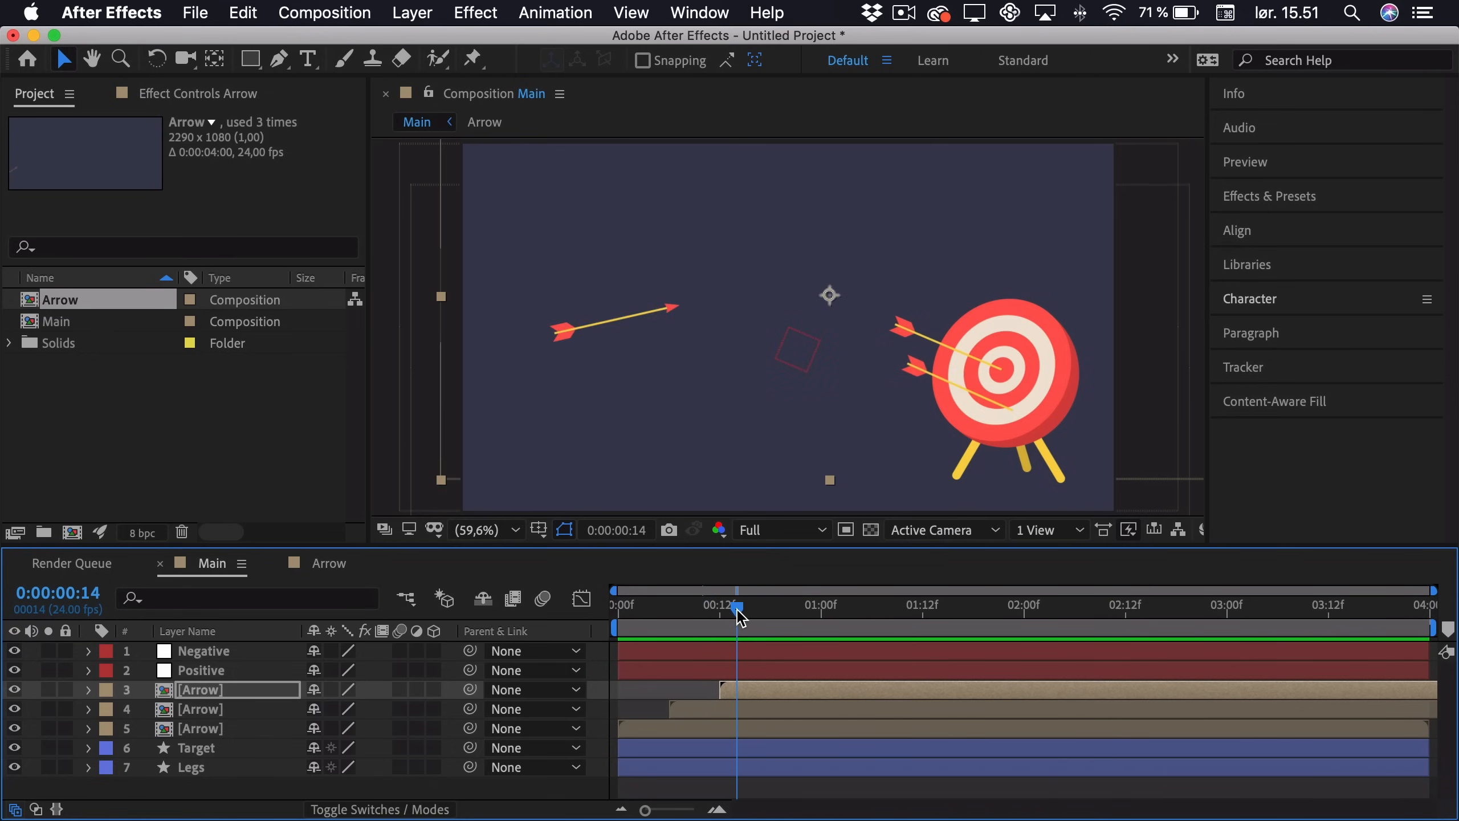
drag(735, 604, 686, 604)
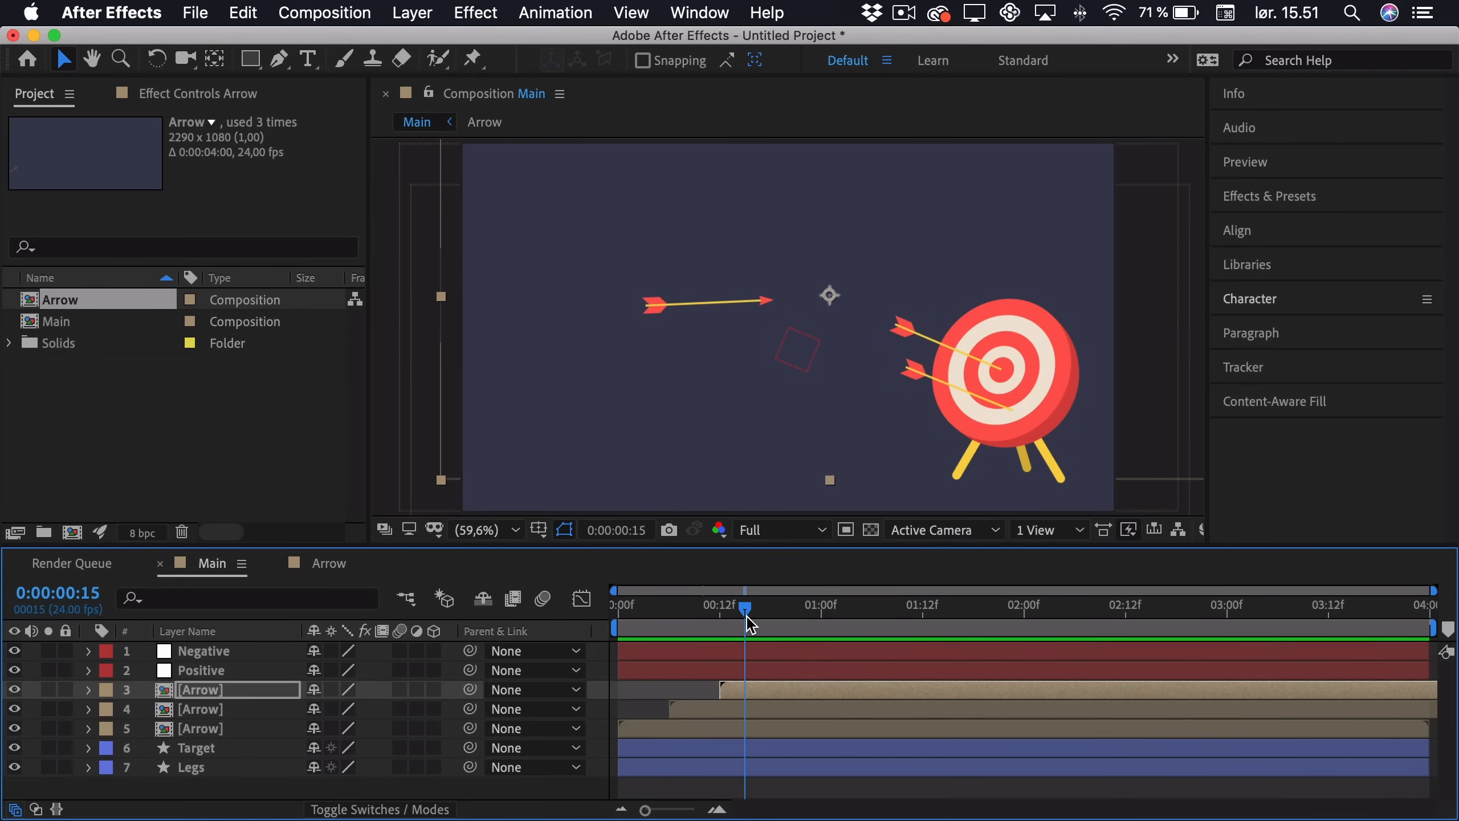
drag(744, 607, 651, 608)
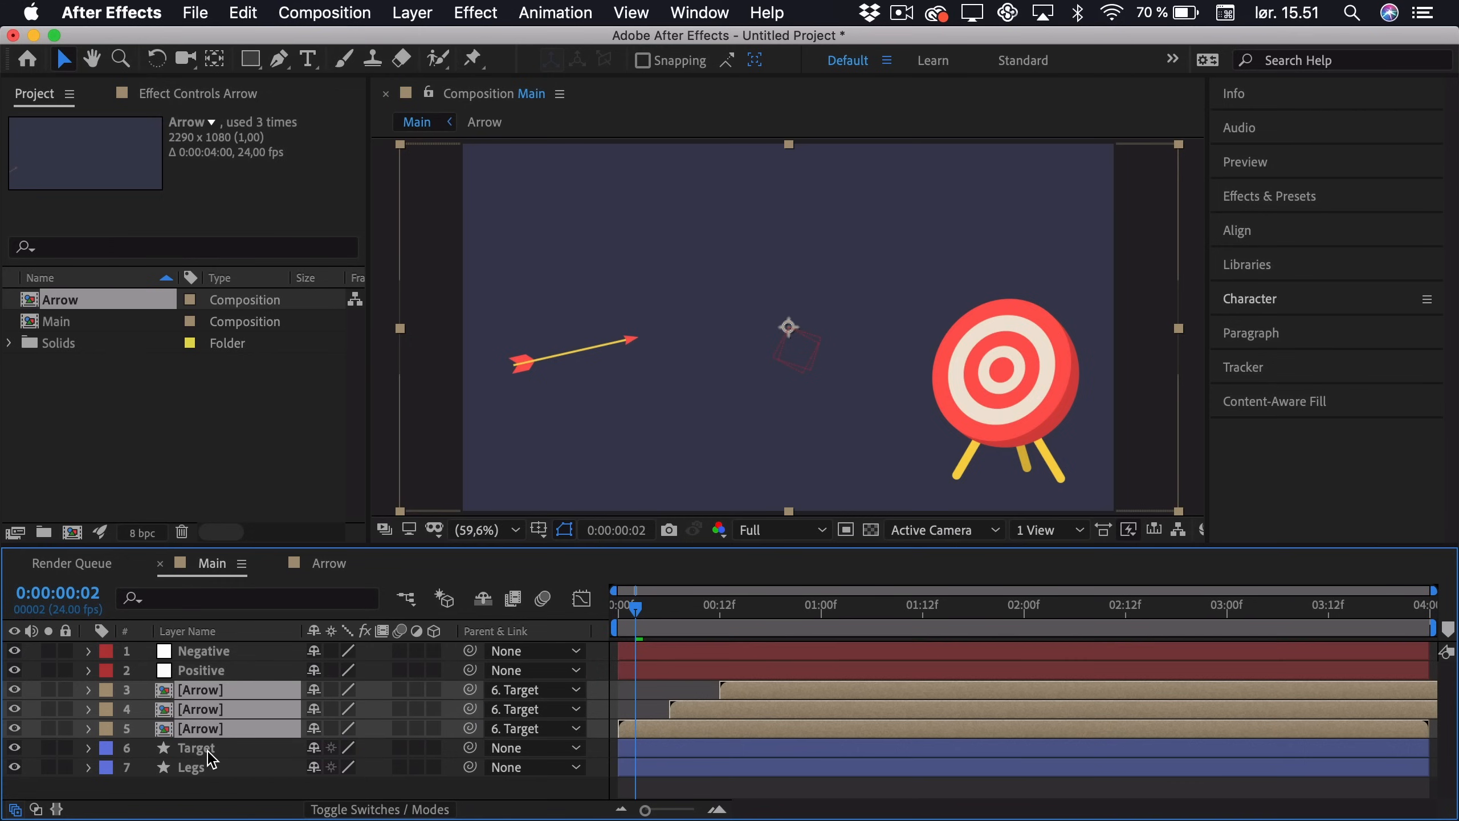
Step: Copy the Target's rotation wobble keyframes and paste them at frame 12 for the second impact
click(195, 748)
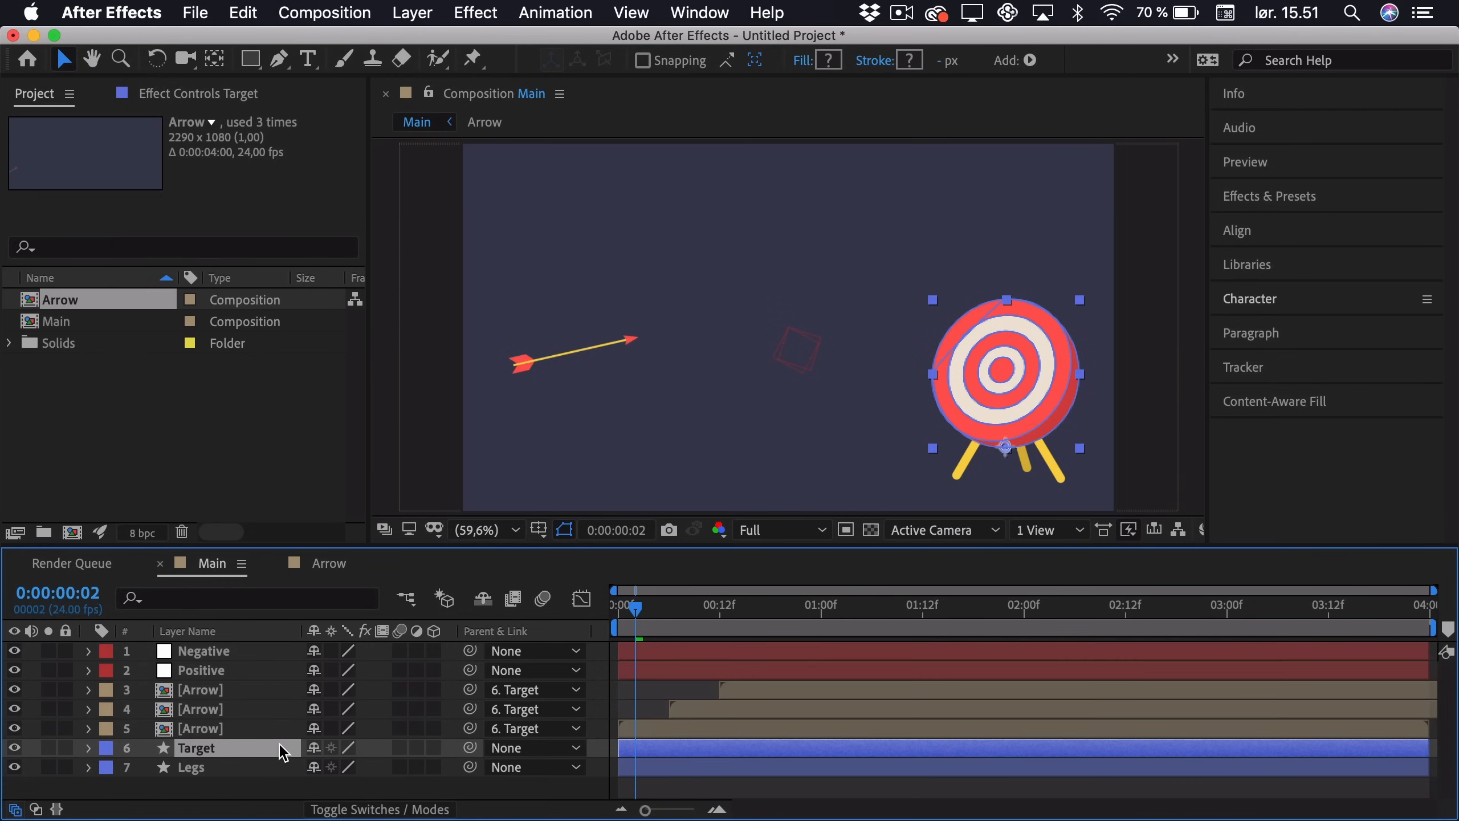
click(87, 748)
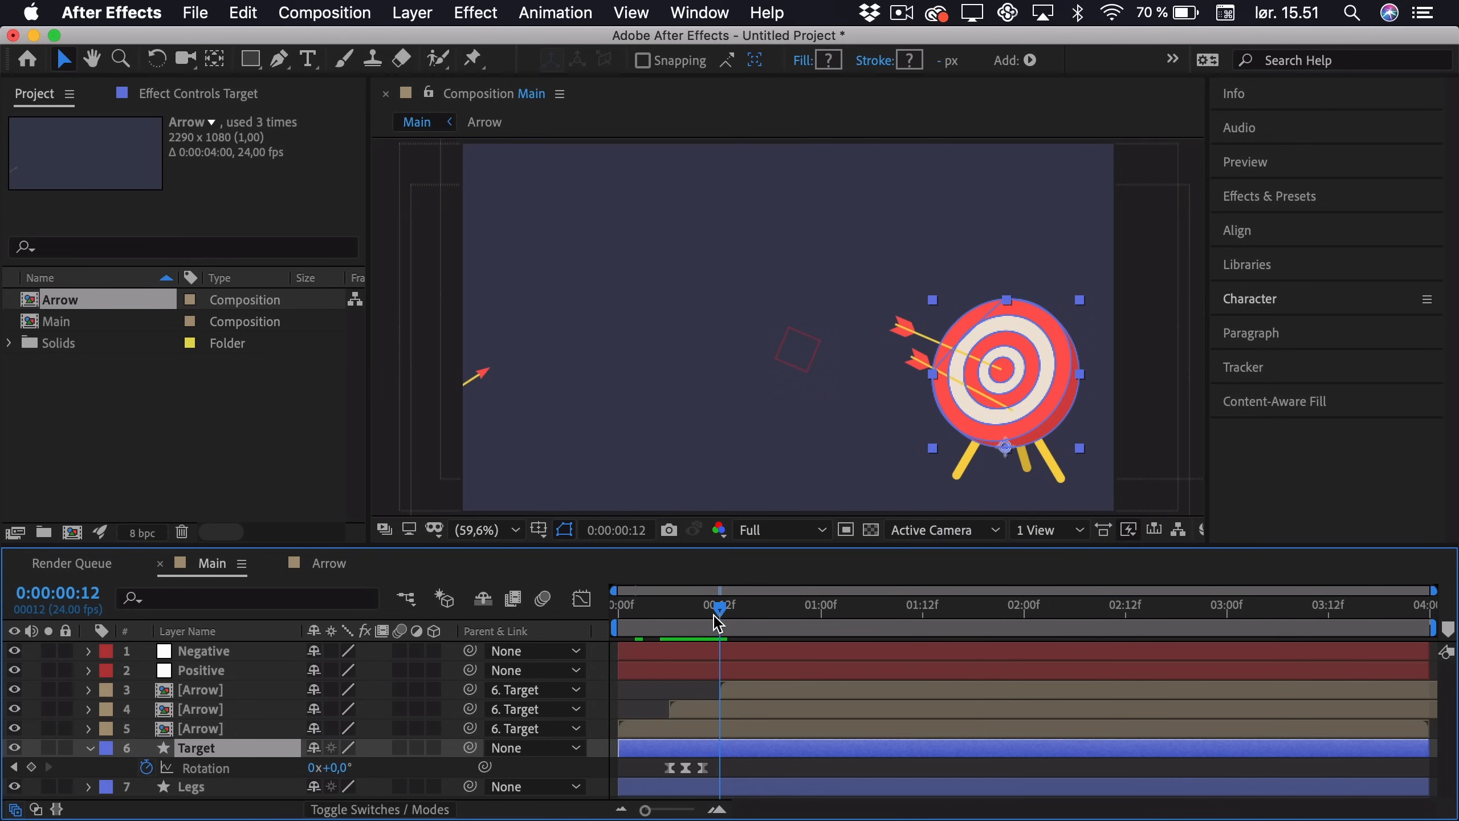
key(cmd+c)
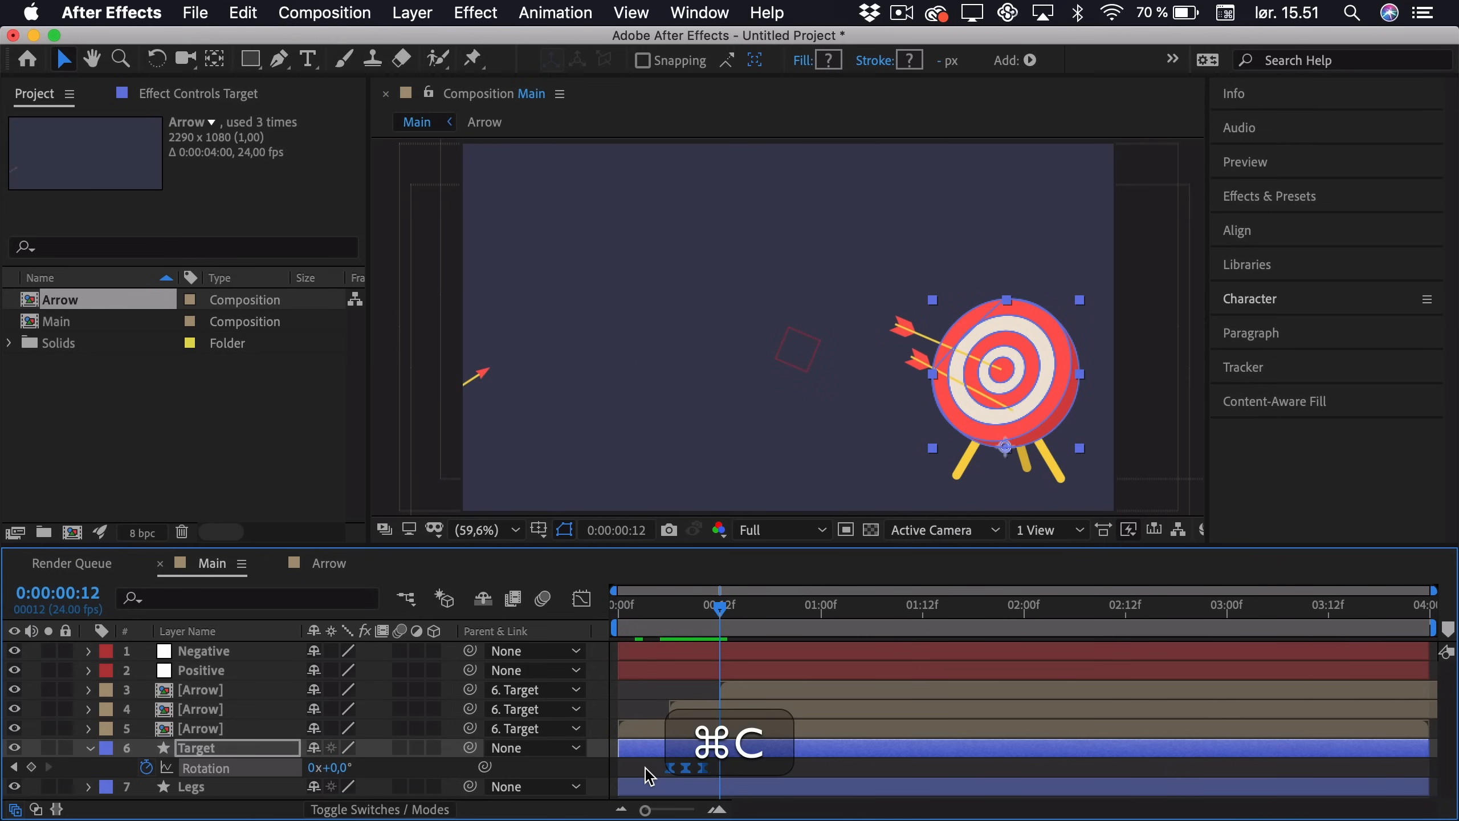
key(cmd+v)
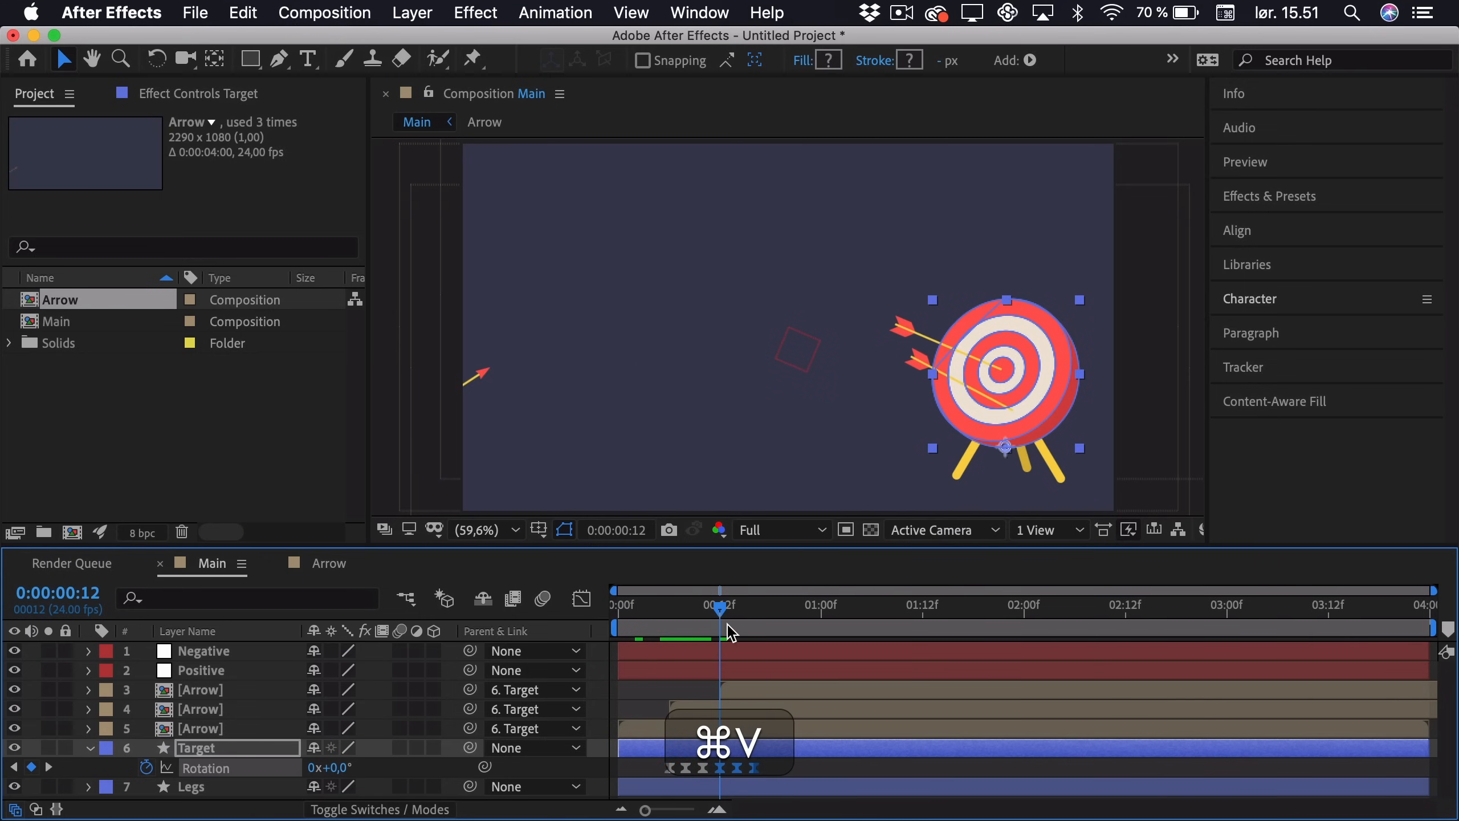